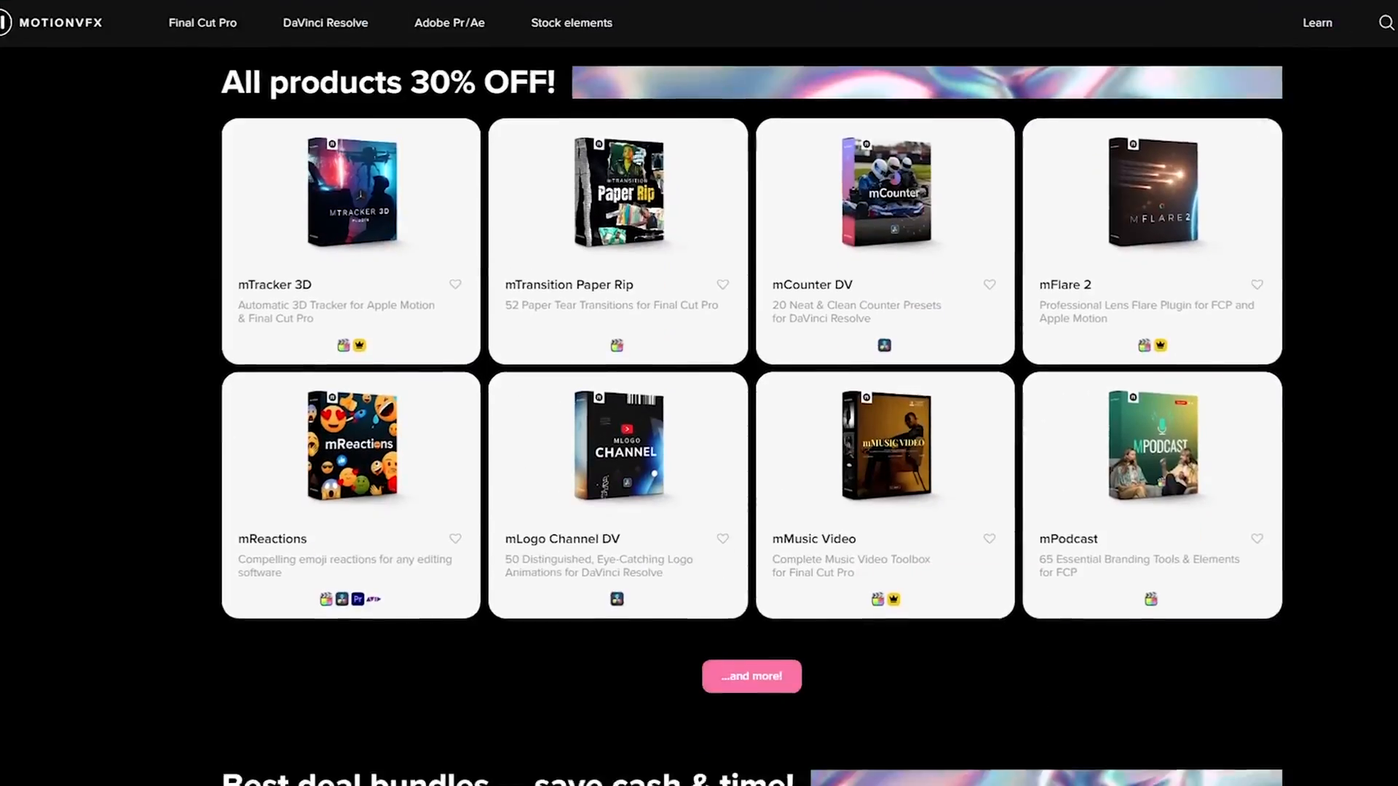
- Create a Fusion composition clip named 'YouTube Tag' from the Media Pool
{"action": "scroll", "scroll_direction": "down", "scroll_amount": 3}
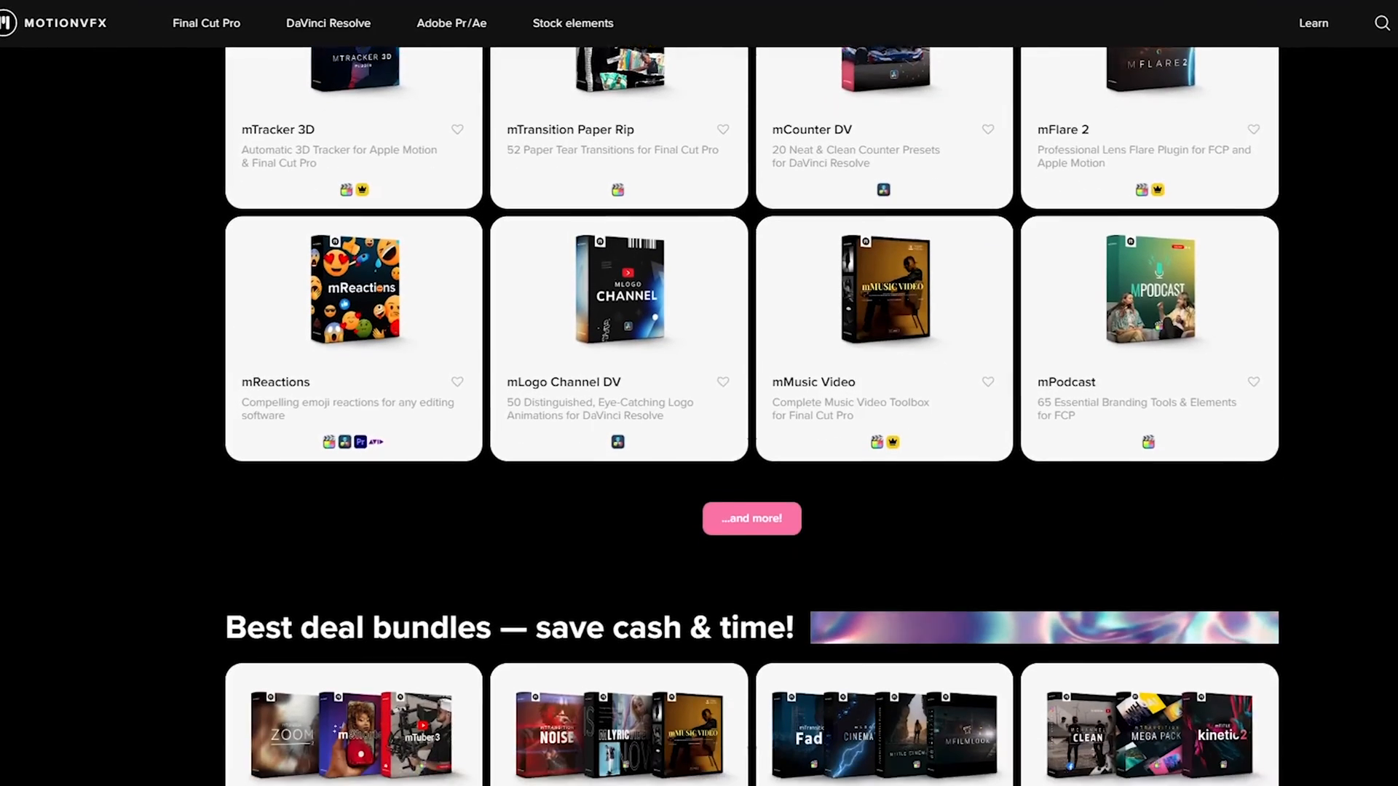
{"action": "scroll", "scroll_direction": "down", "scroll_amount": 3}
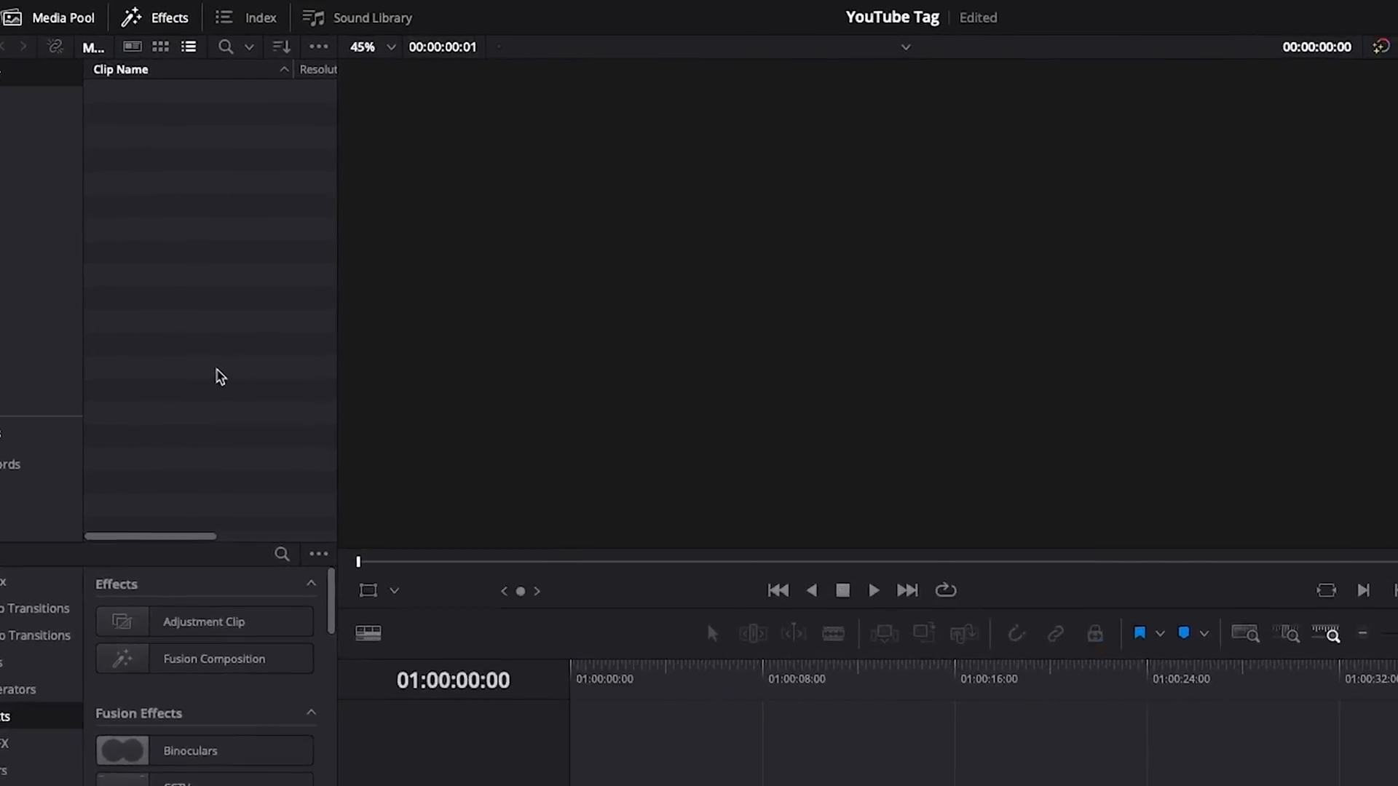
{"action": "right_click", "coordinate": [221, 376]}
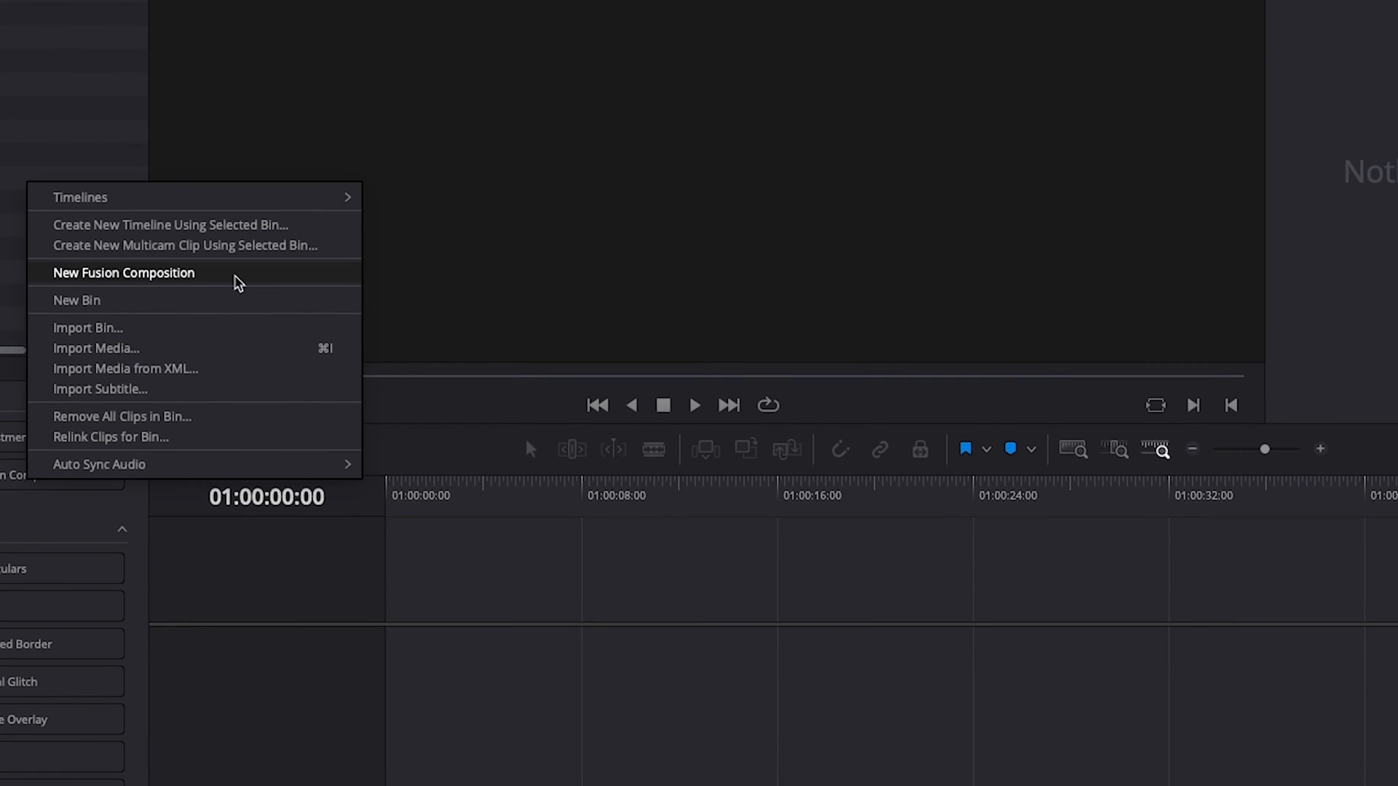
{"action": "left_click", "coordinate": [123, 273]}
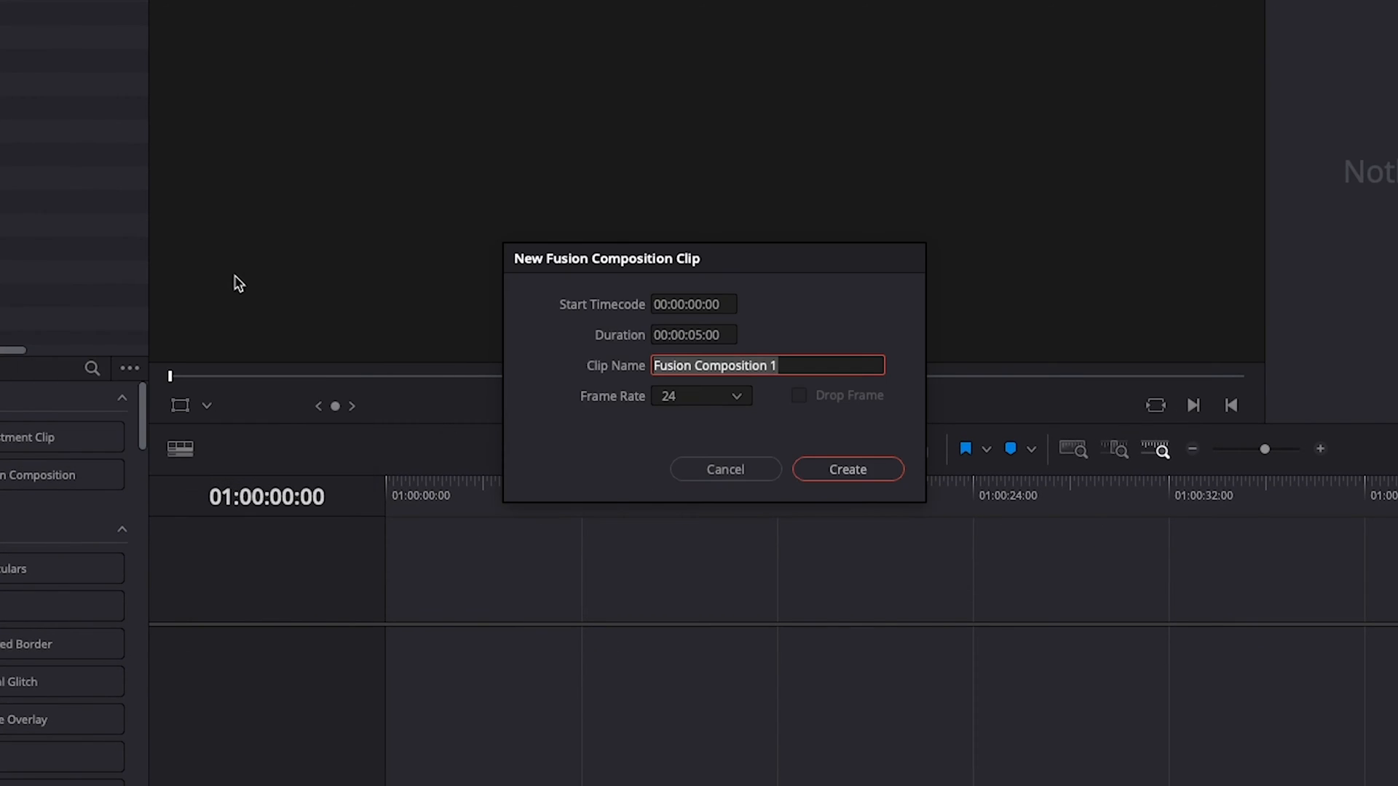
{"action": "type", "text": "YouTube Tag"}
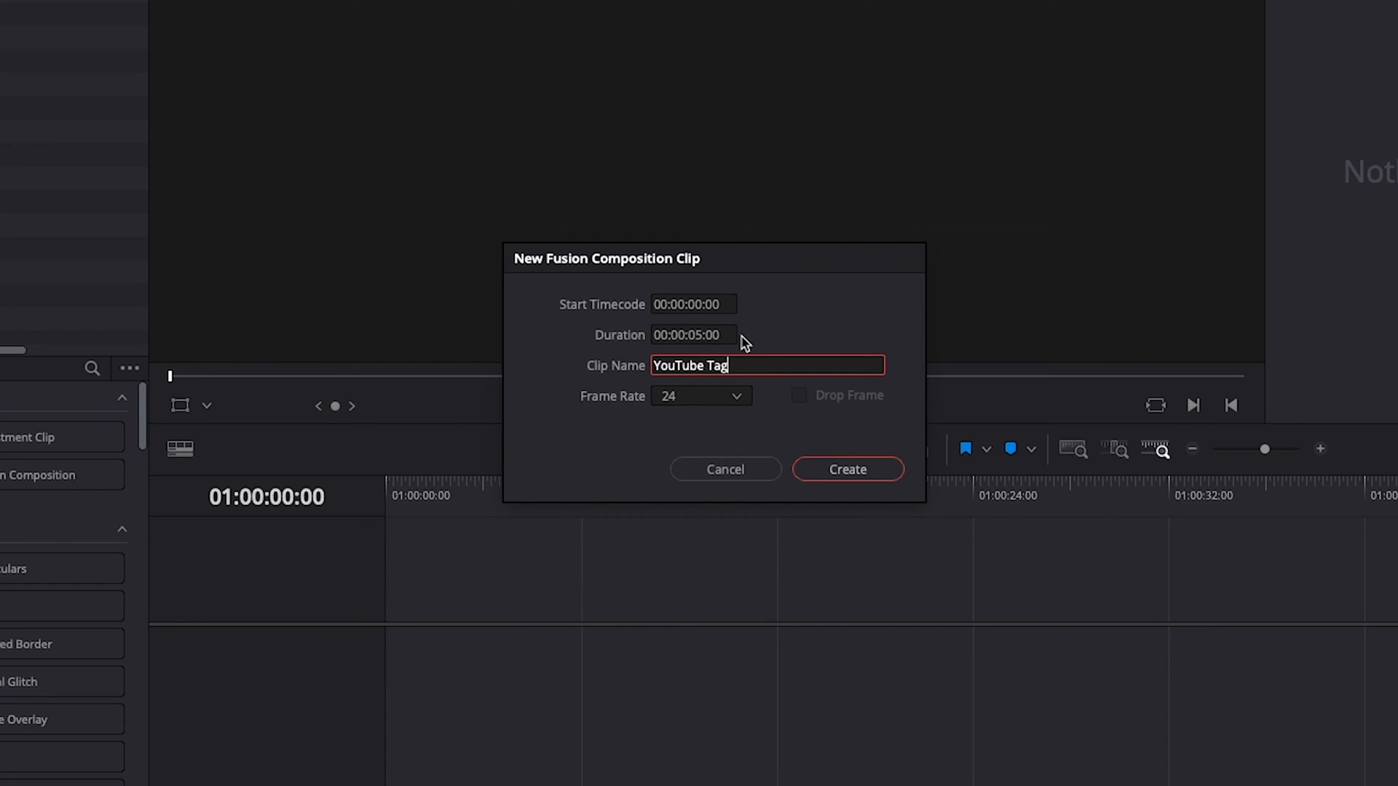
{"action": "left_click", "coordinate": [848, 469]}
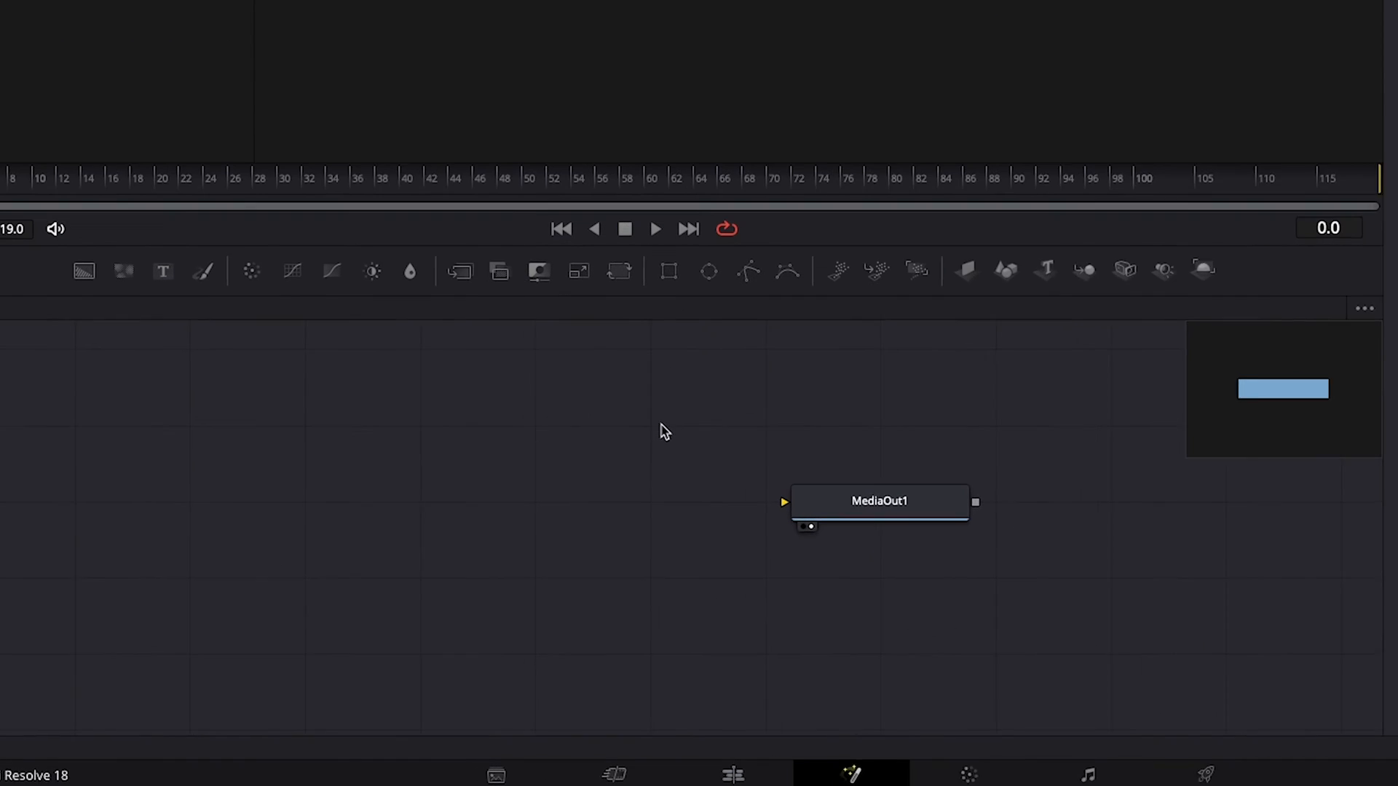
{"action": "mouse_move", "coordinate": [76, 252]}
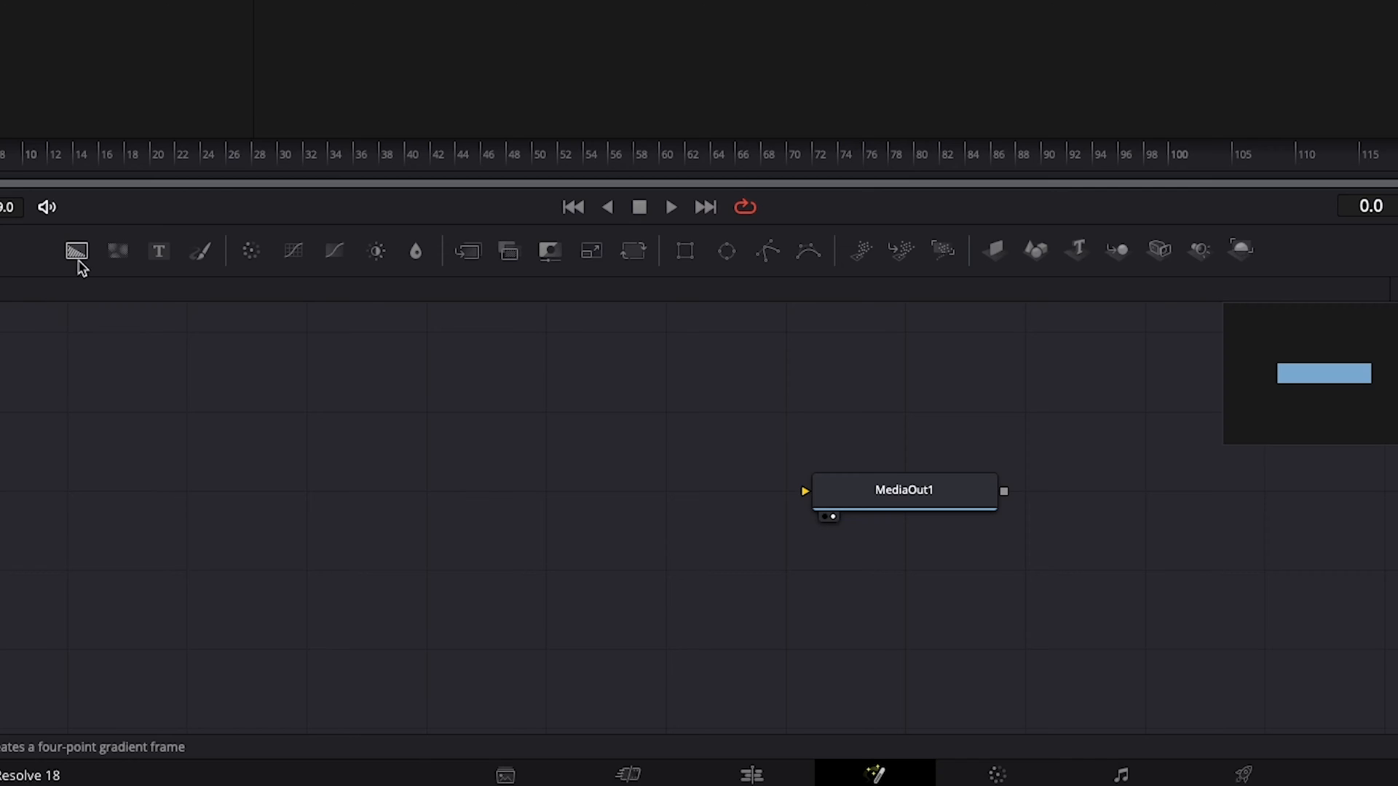
{"action": "mouse_move", "coordinate": [71, 255]}
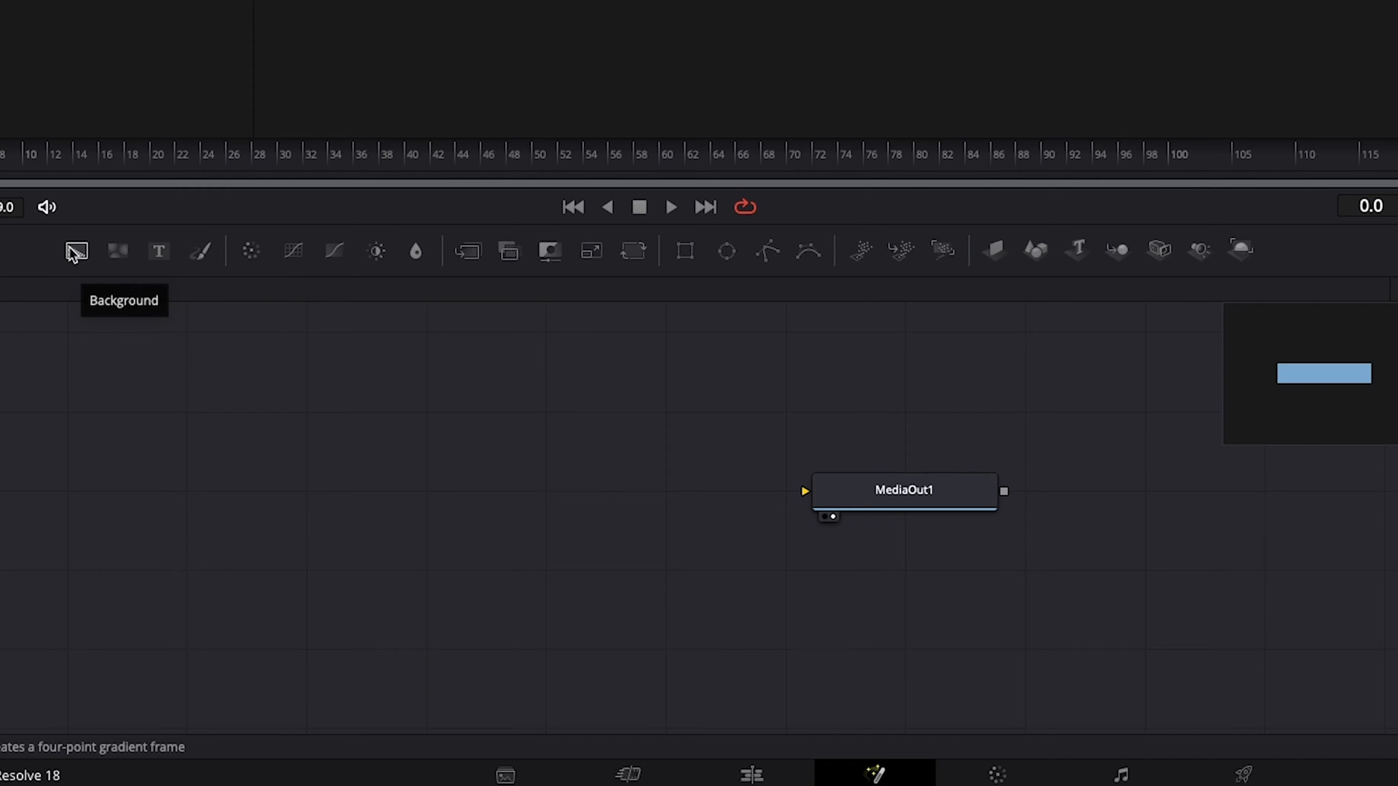
- Add a Background node and drag its Alpha to 0 for a transparent background
{"action": "left_click", "coordinate": [72, 251]}
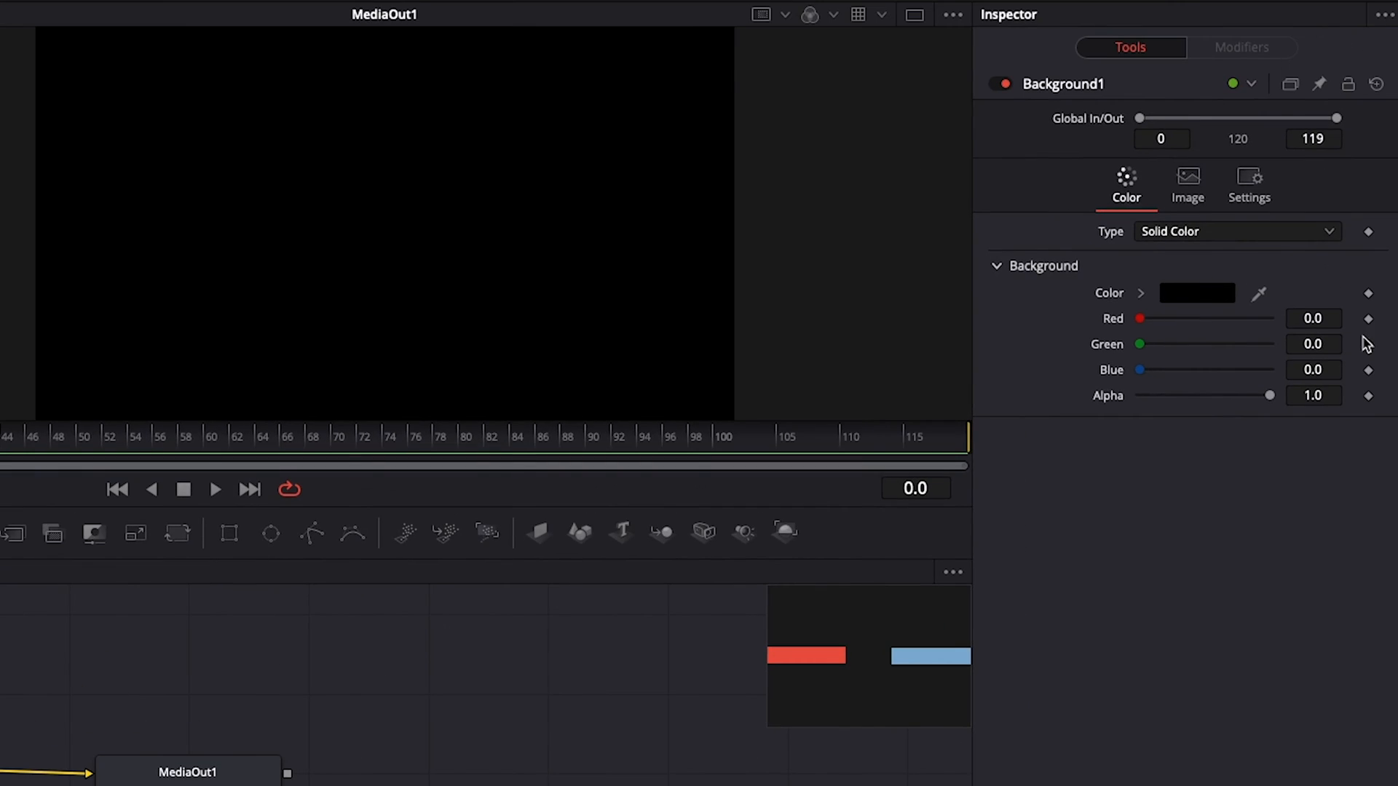
{"action": "mouse_move", "coordinate": [1266, 402]}
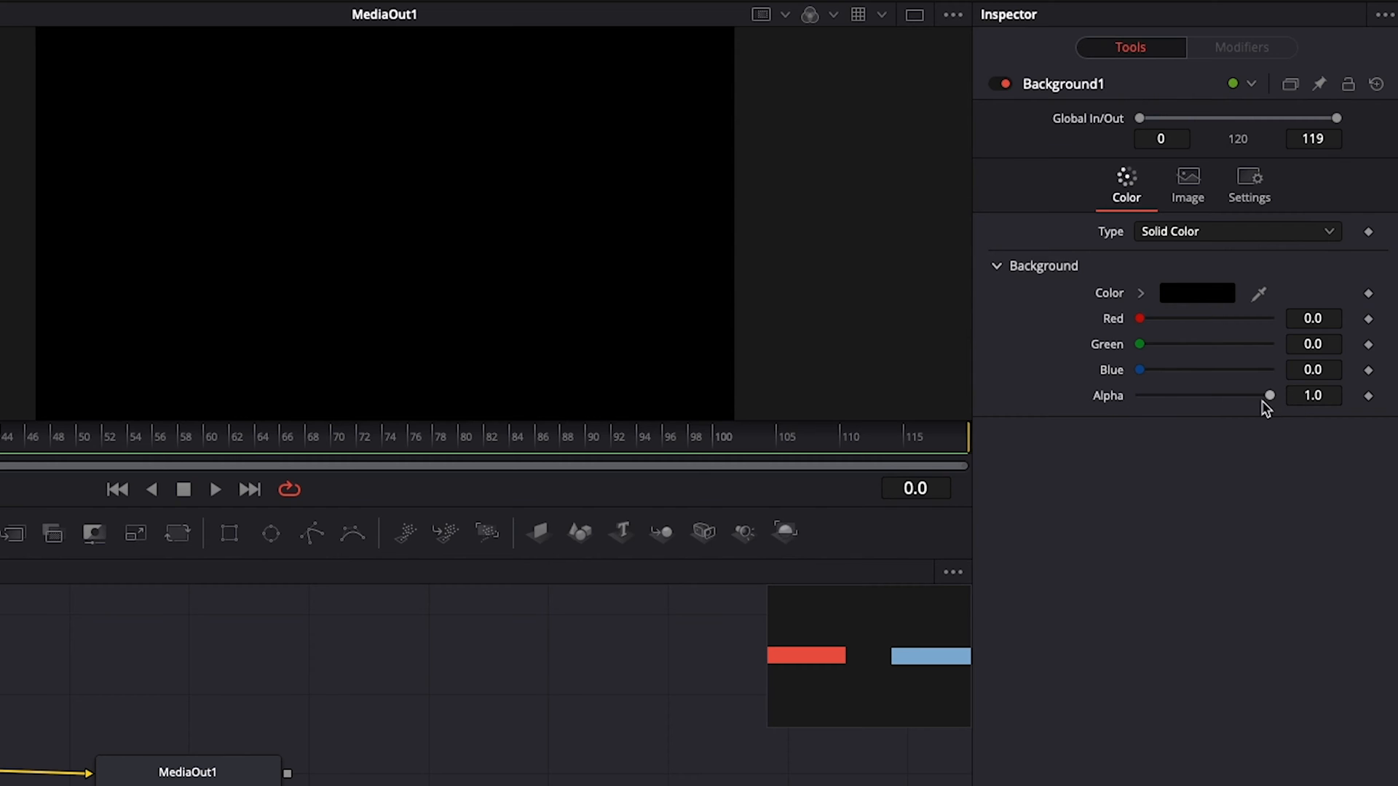
{"action": "left_click_drag", "start_coordinate": [1271, 394], "coordinate": [1139, 394]}
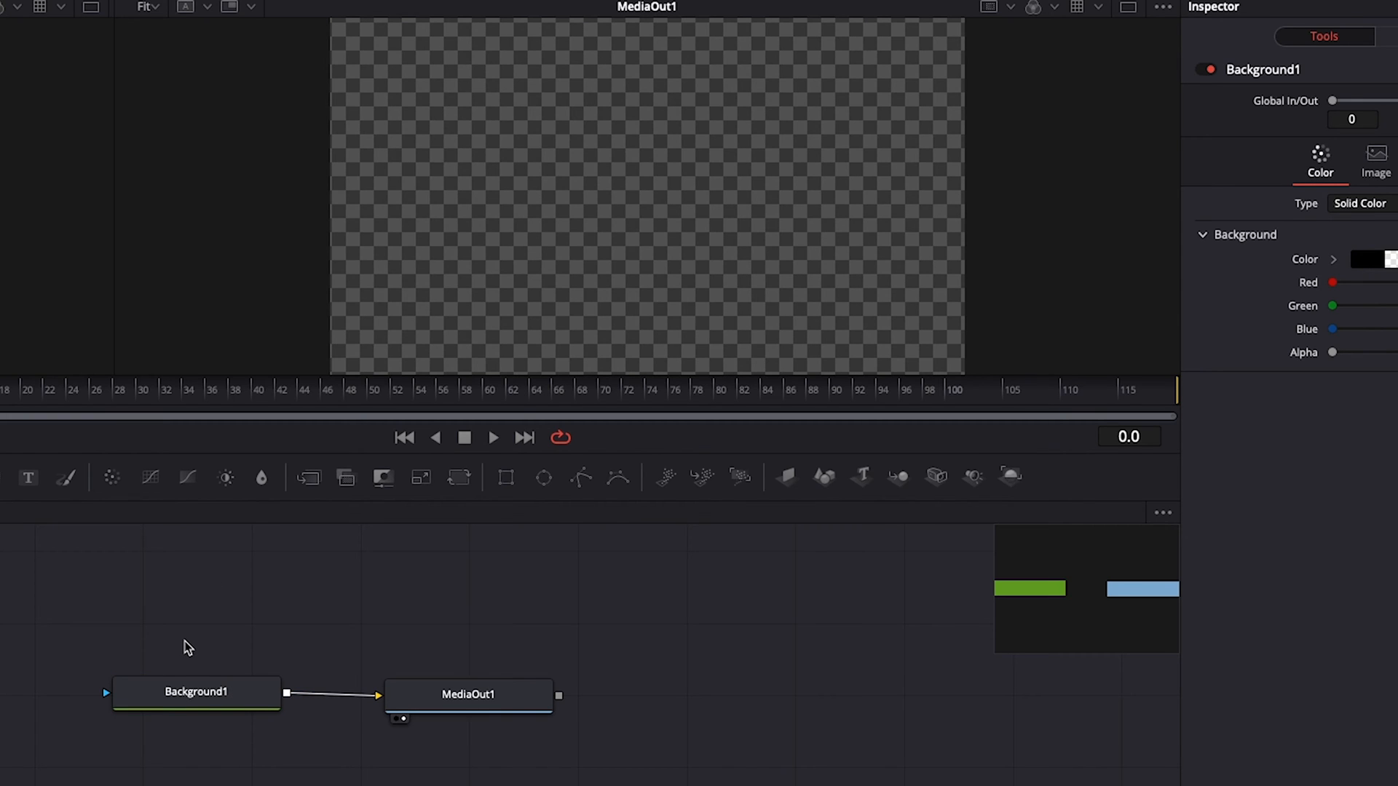
{"action": "mouse_move", "coordinate": [28, 479]}
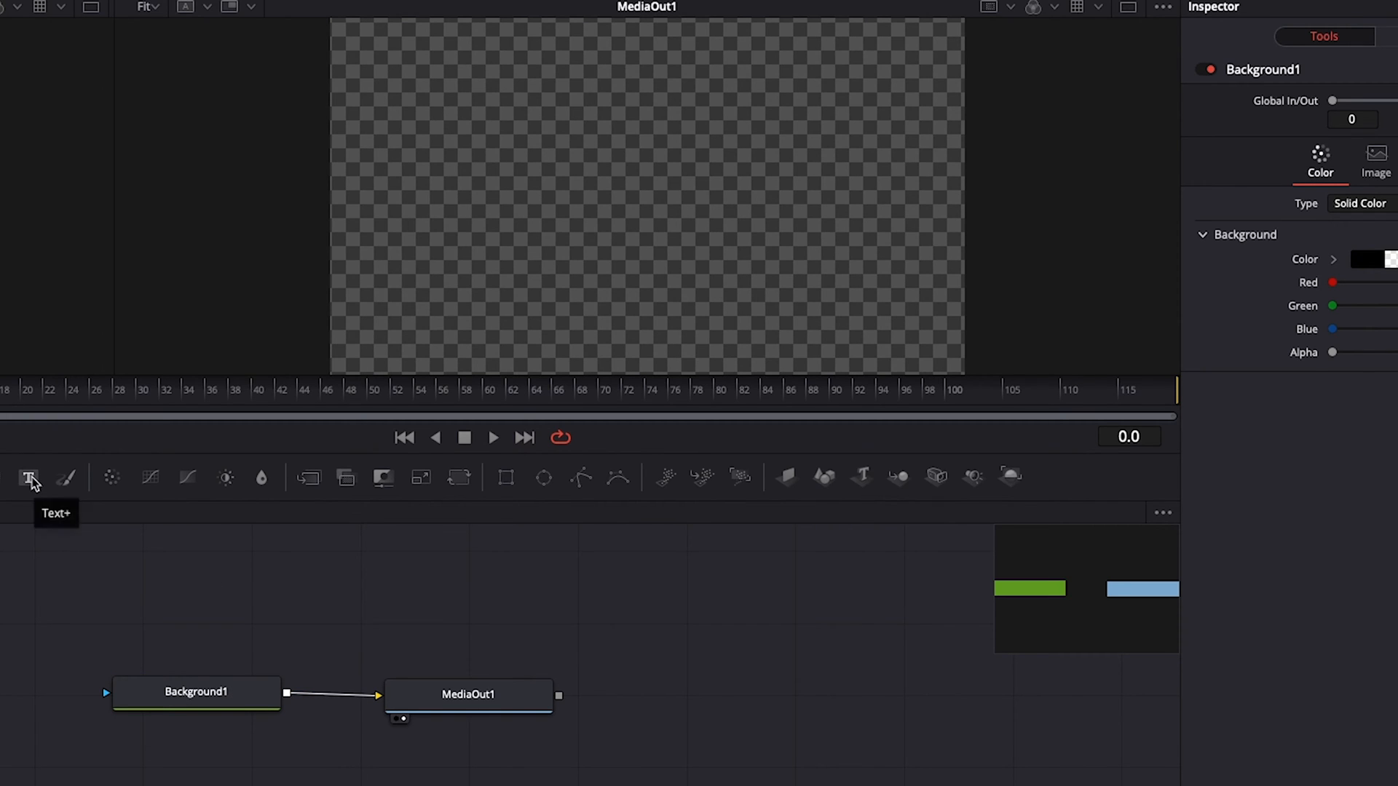
{"action": "left_click", "coordinate": [28, 479]}
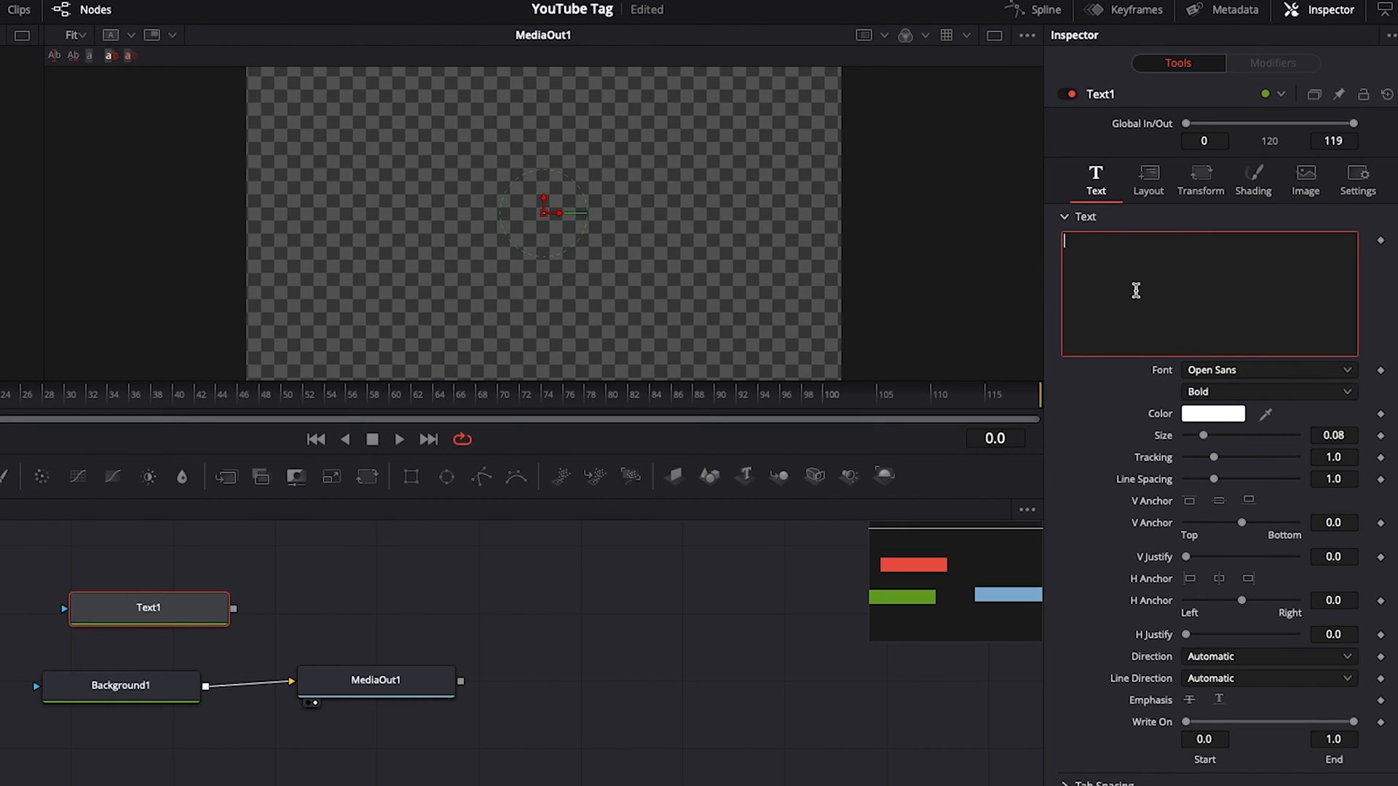
{"action": "type", "text": "@alliandwill"}
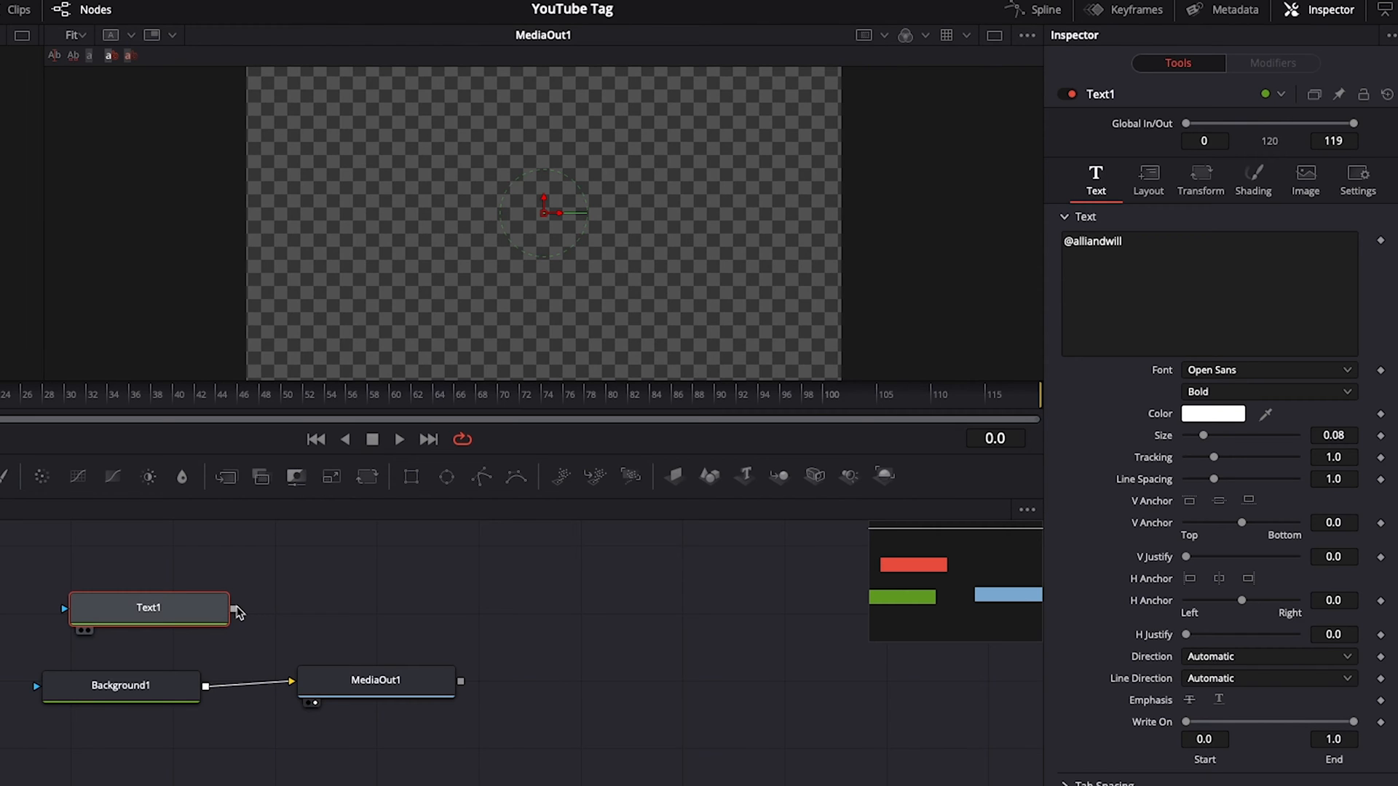
{"action": "mouse_move", "coordinate": [220, 636]}
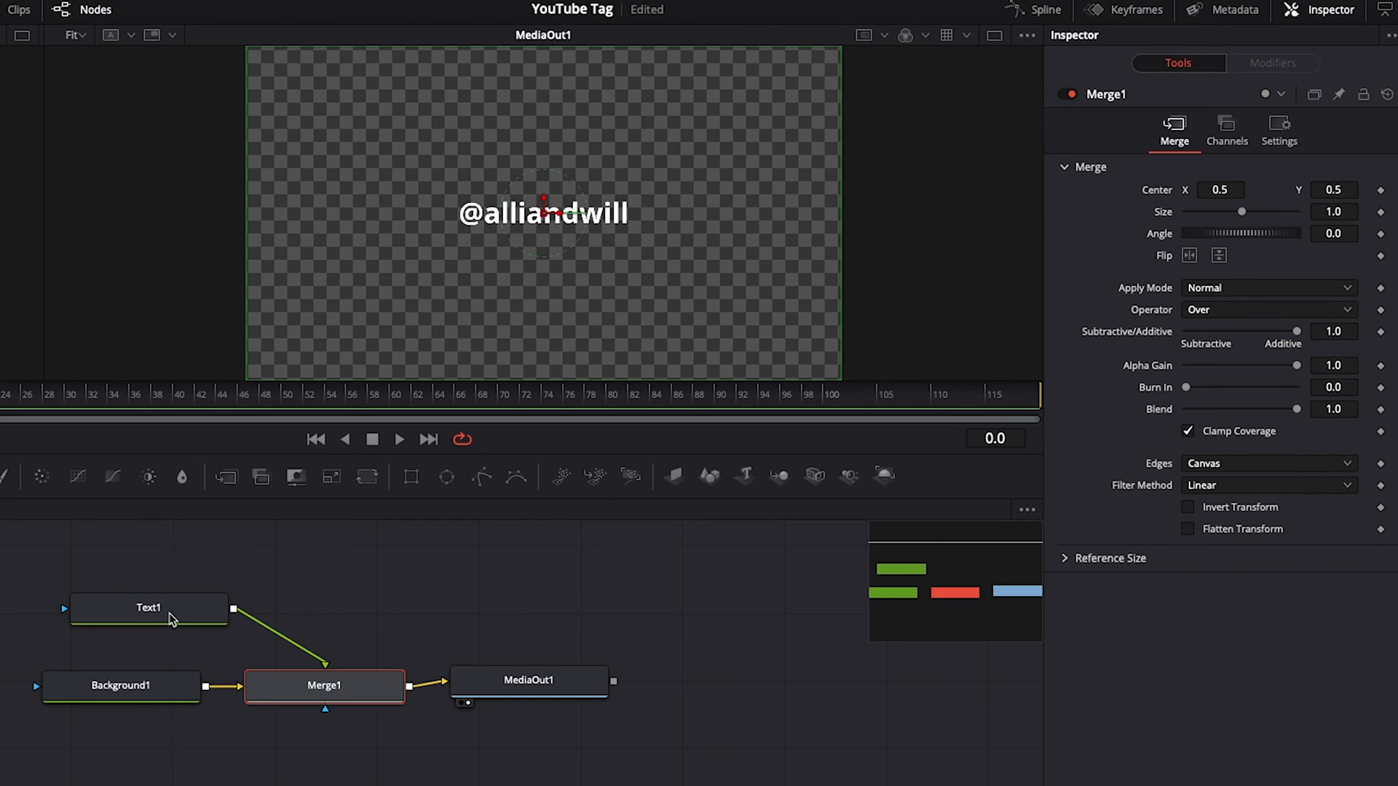
{"action": "left_click", "coordinate": [149, 609]}
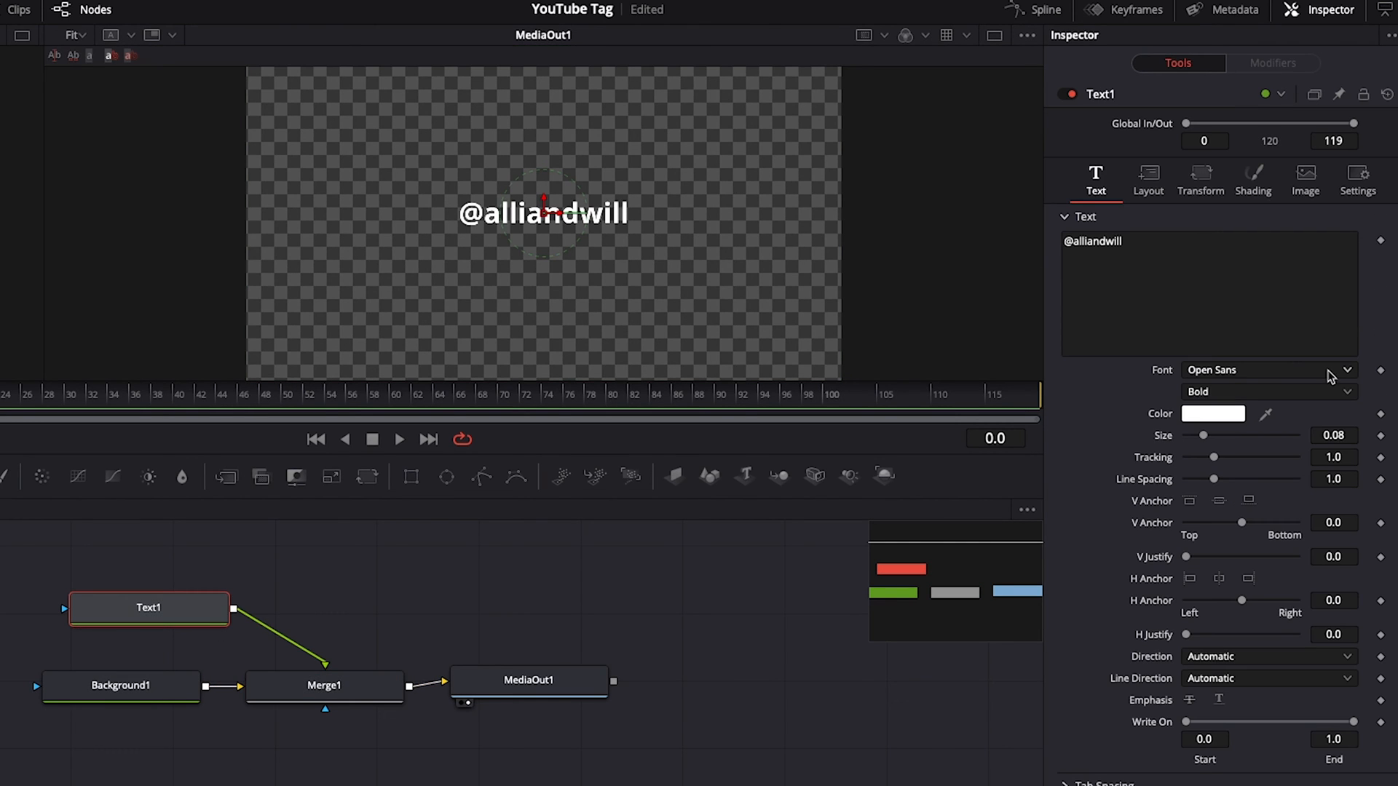
{"action": "left_click", "coordinate": [1269, 370]}
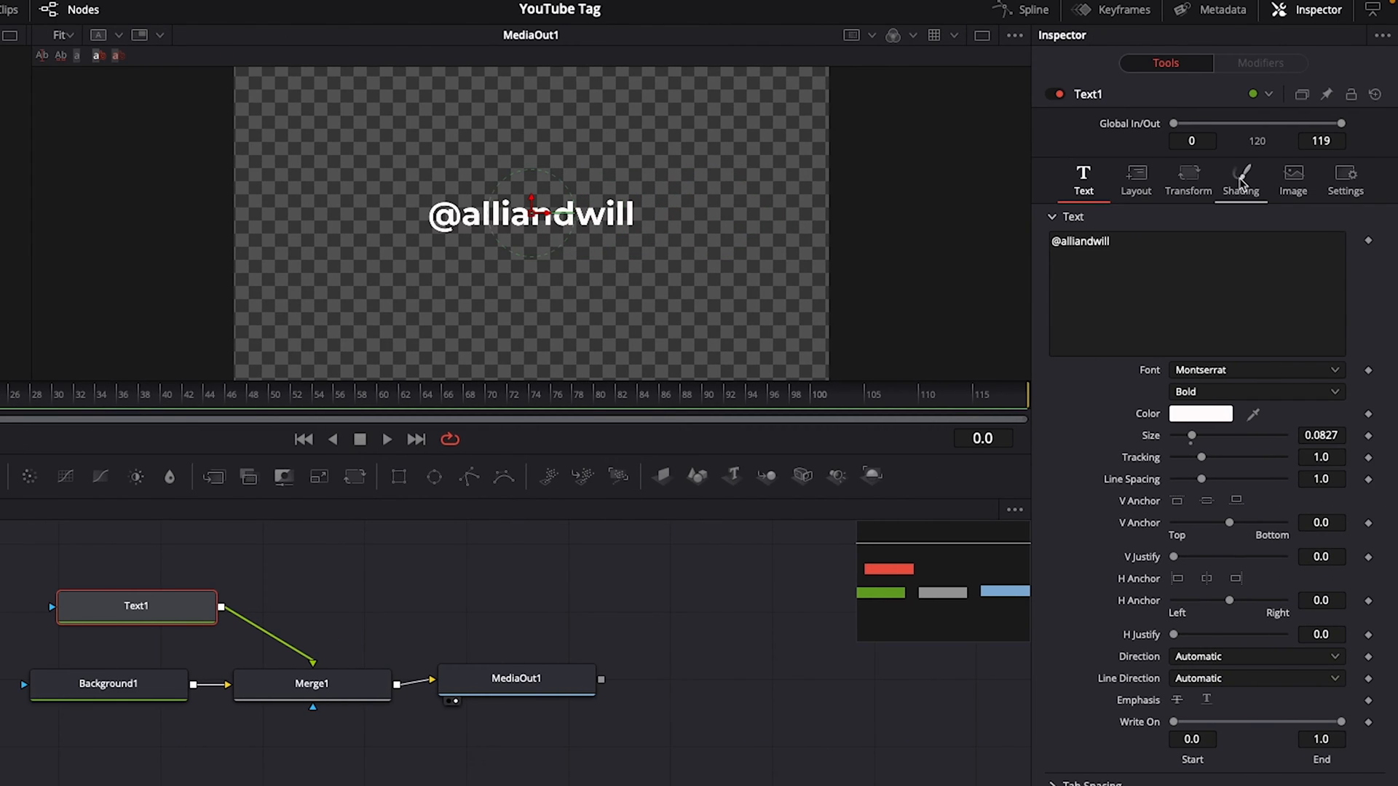
- Enable shading element 2 as a Line-level border-fill red box, Extend Vertical 0.1
{"action": "left_click", "coordinate": [1241, 175]}
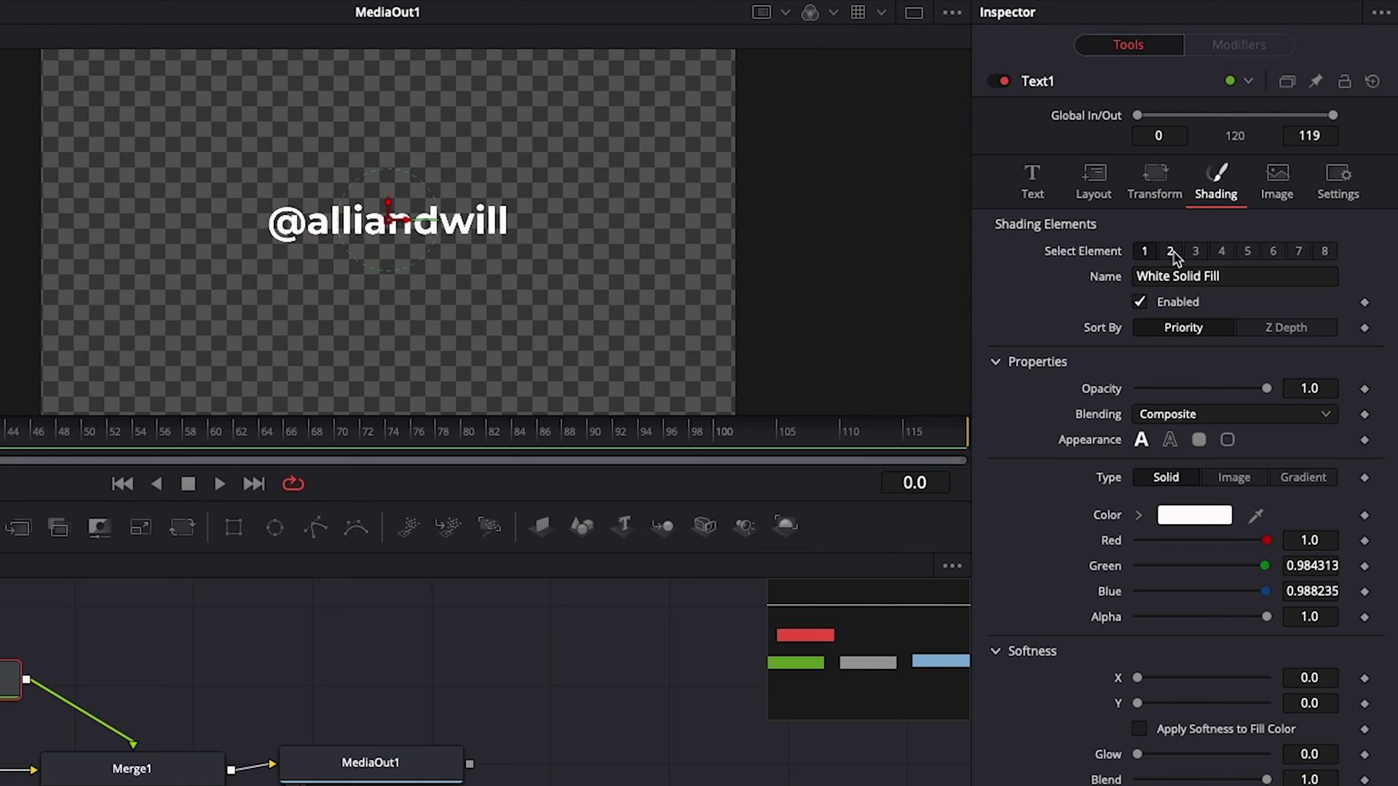
{"action": "left_click", "coordinate": [1170, 251]}
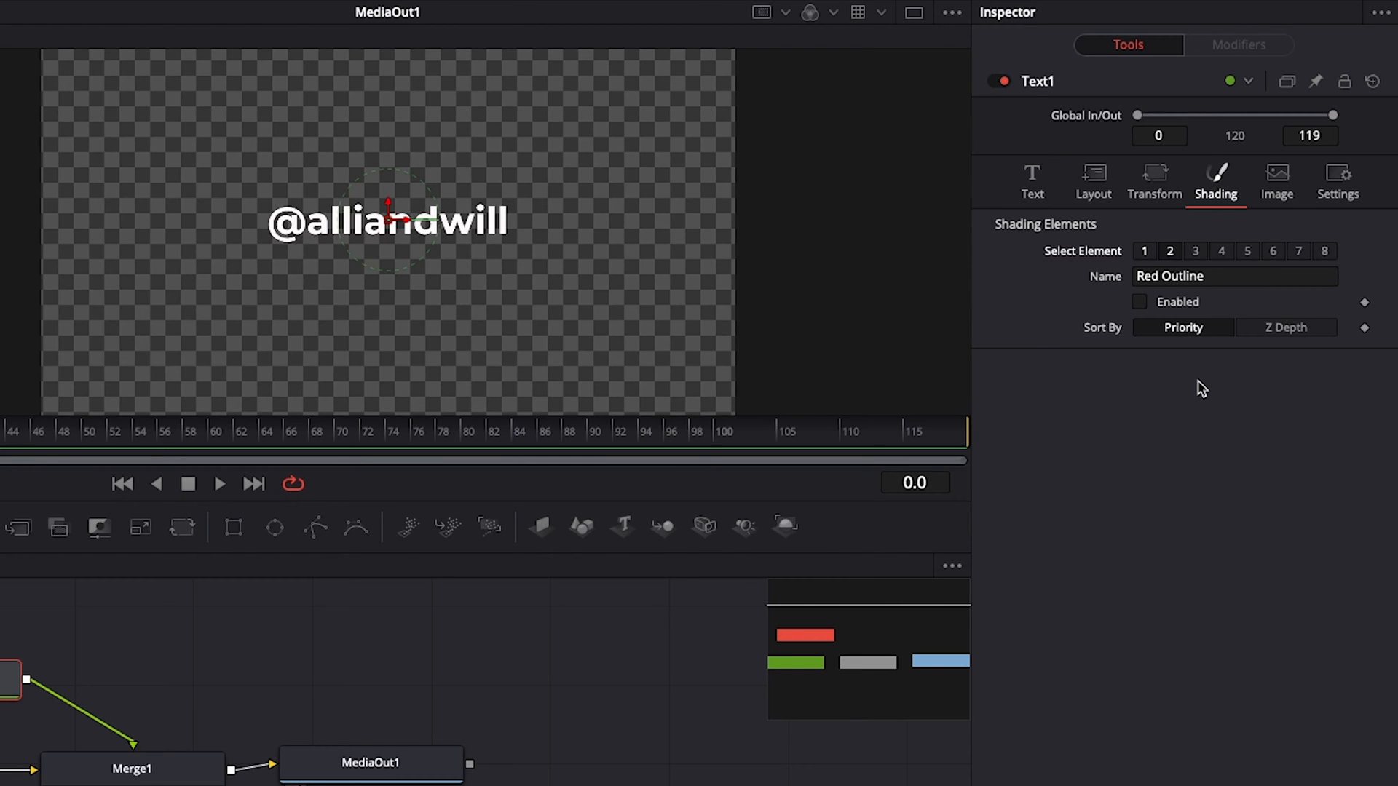
{"action": "mouse_move", "coordinate": [1155, 320]}
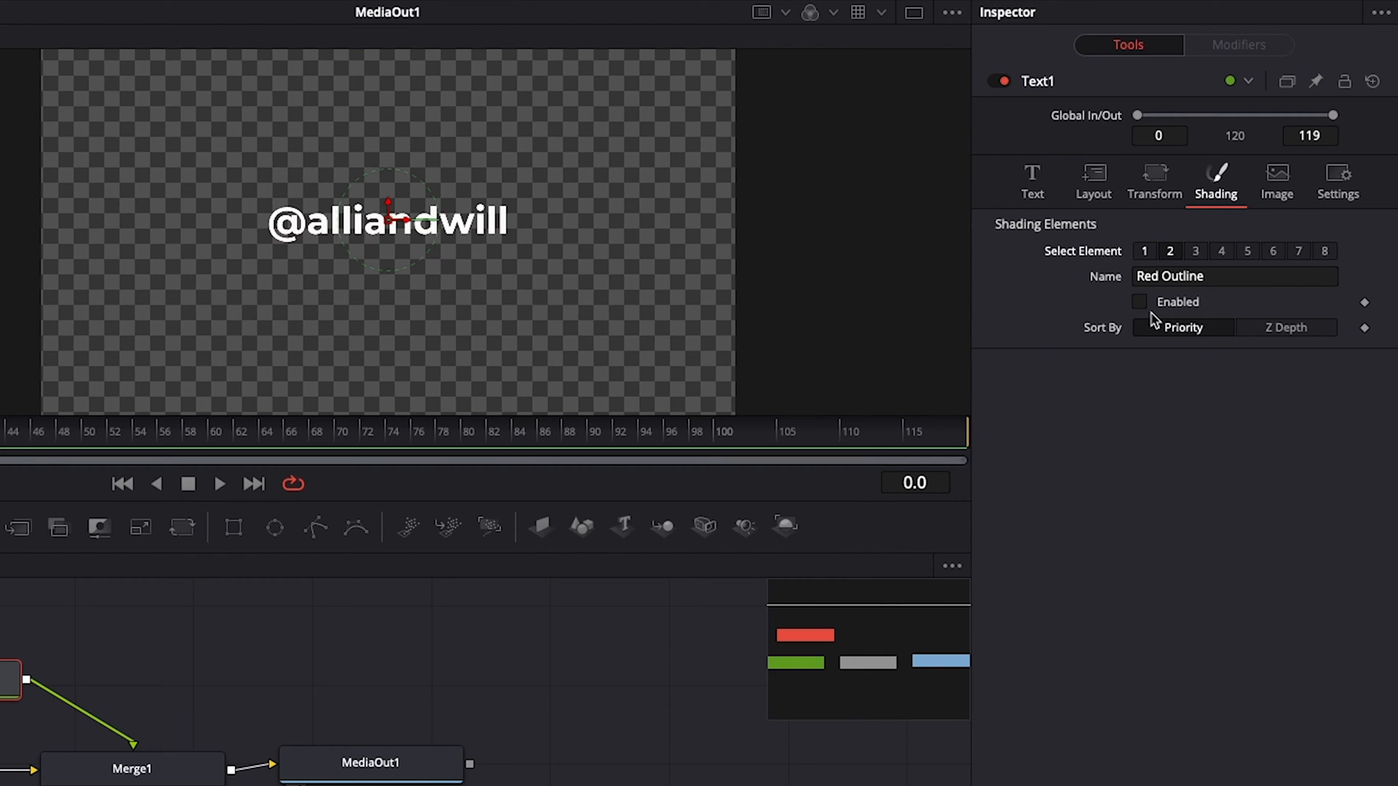
{"action": "left_click", "coordinate": [1139, 301]}
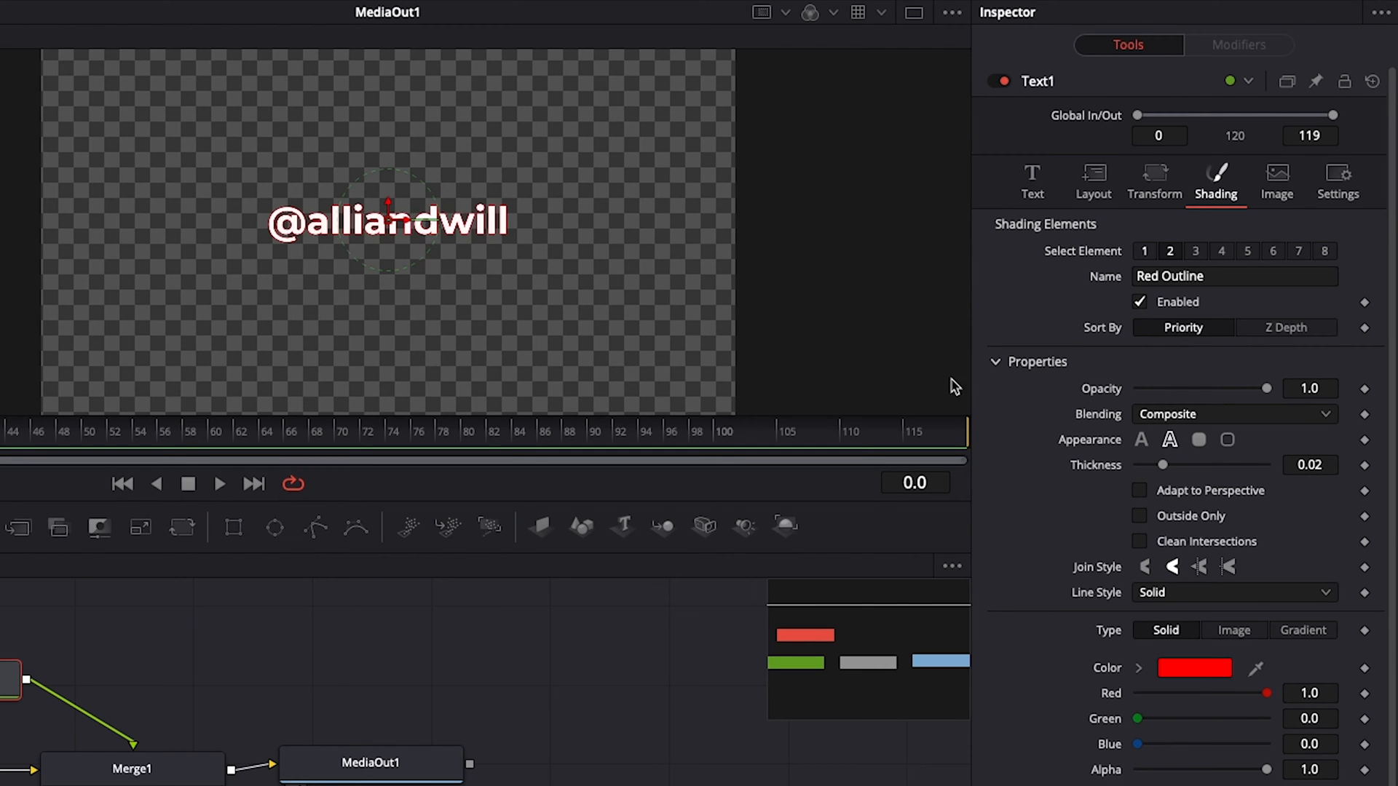
{"action": "mouse_move", "coordinate": [1198, 441]}
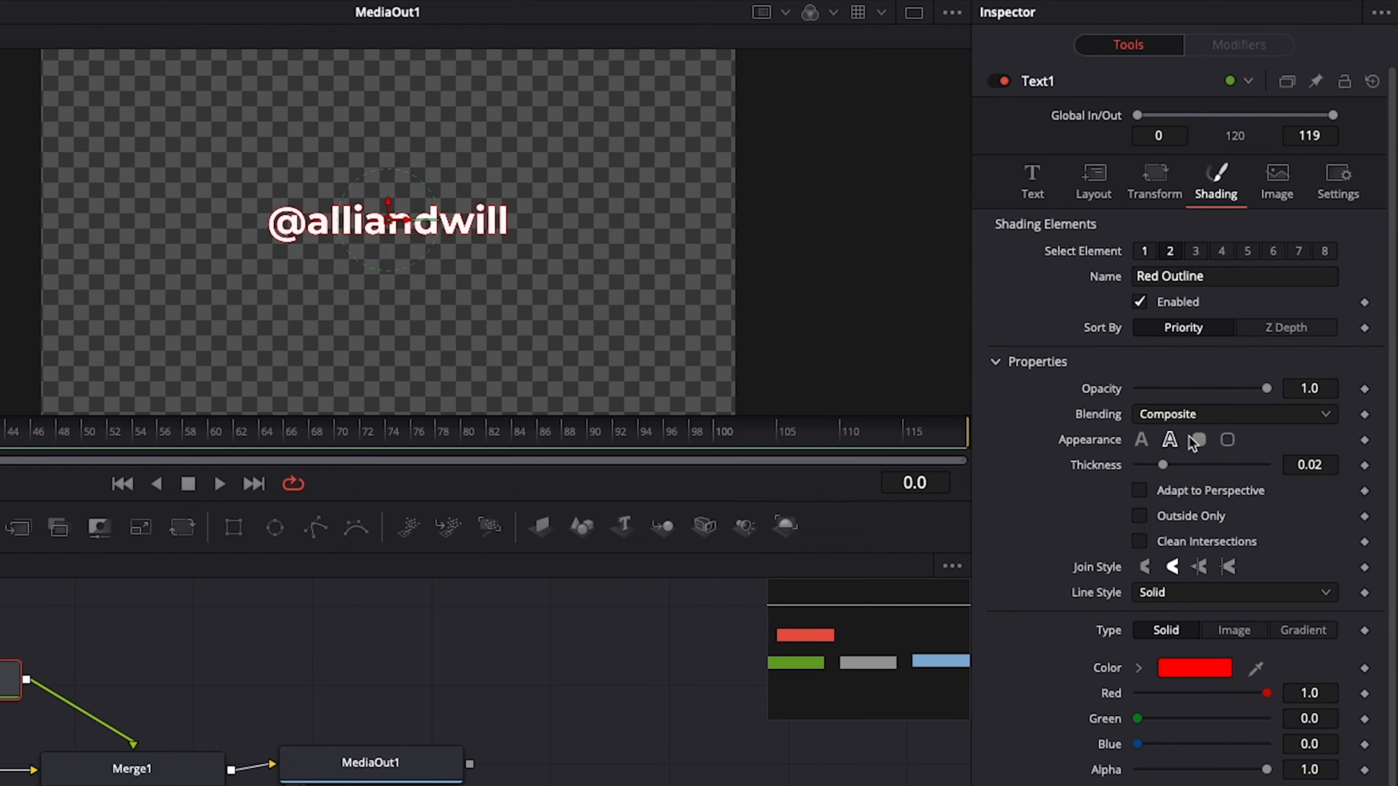
{"action": "mouse_move", "coordinate": [1198, 446]}
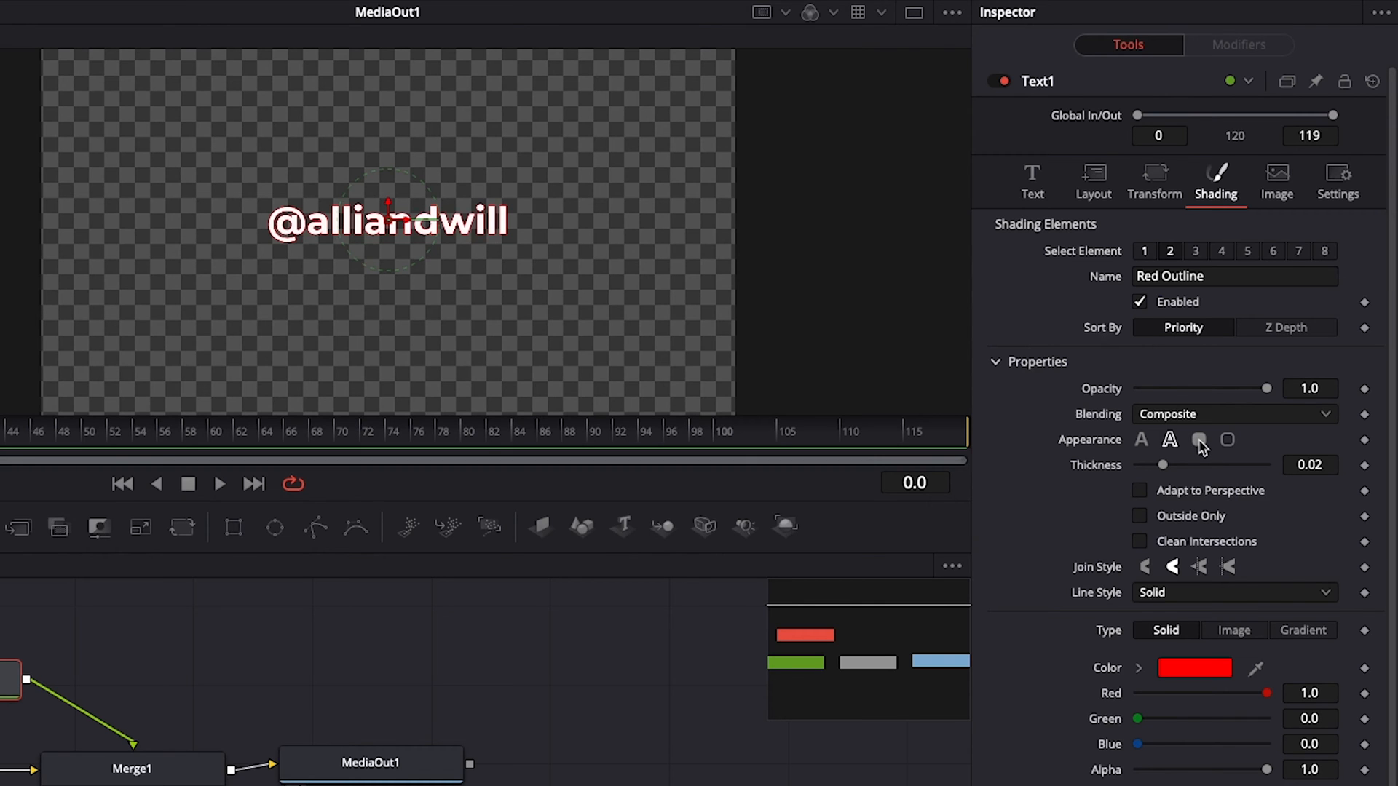
{"action": "left_click", "coordinate": [1199, 440]}
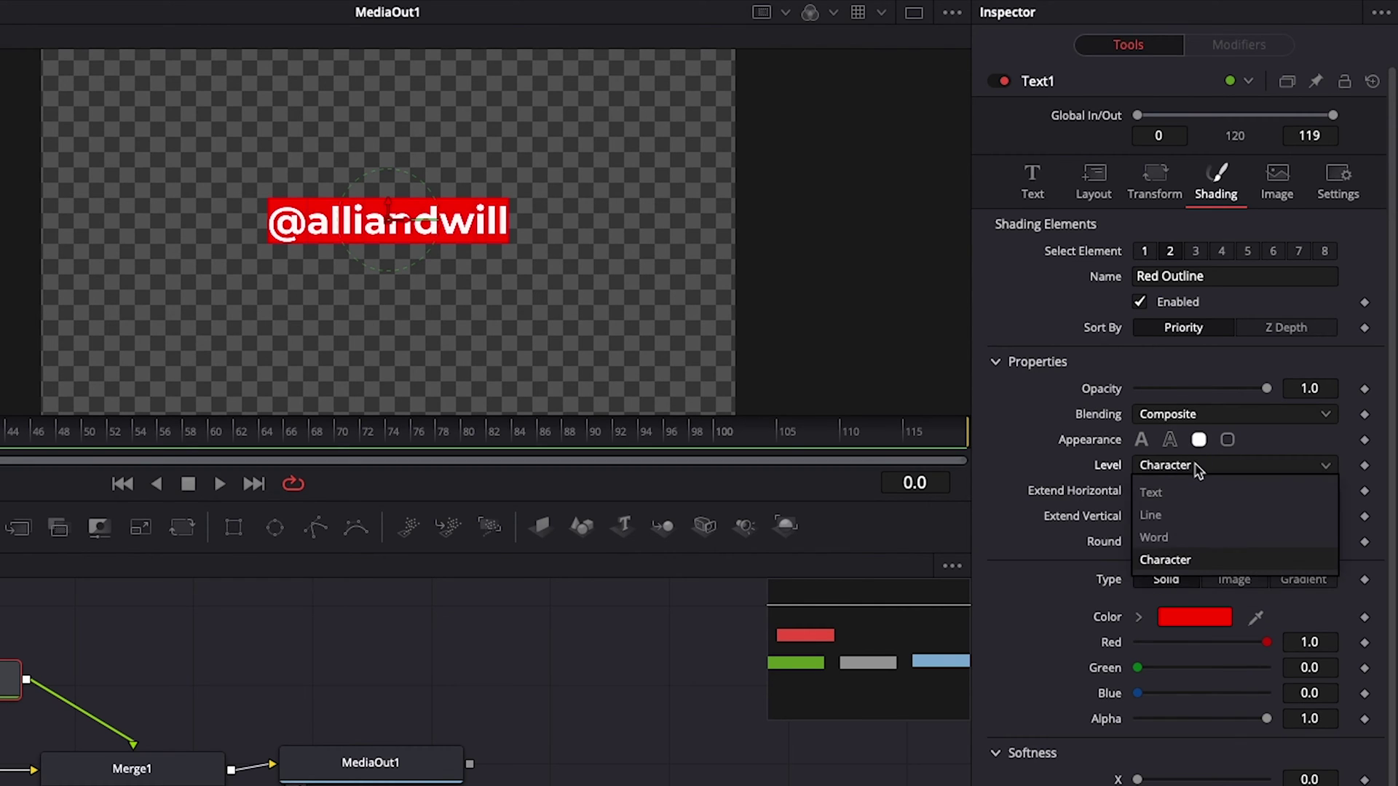
{"action": "left_click", "coordinate": [1150, 515]}
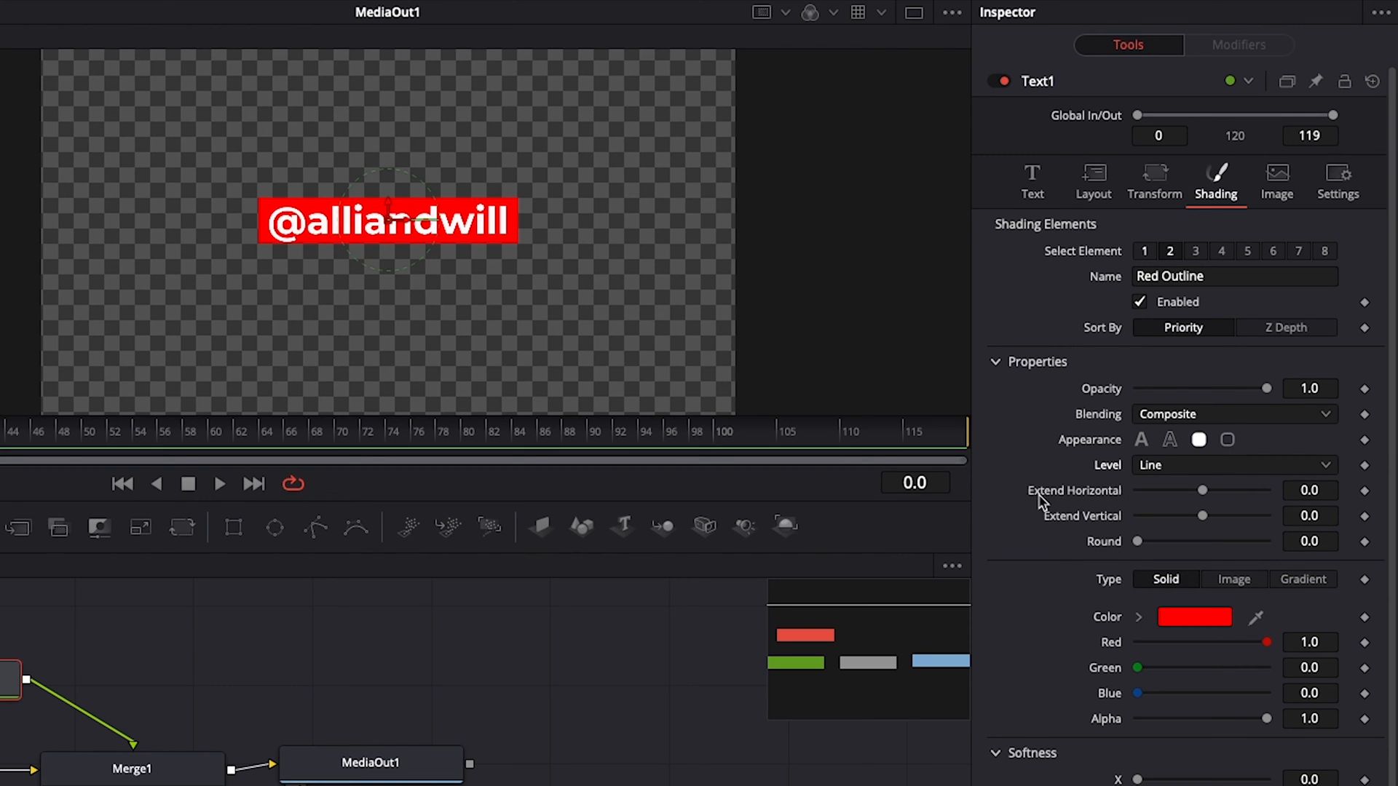
{"action": "left_click_drag", "start_coordinate": [1202, 490], "coordinate": [1235, 490]}
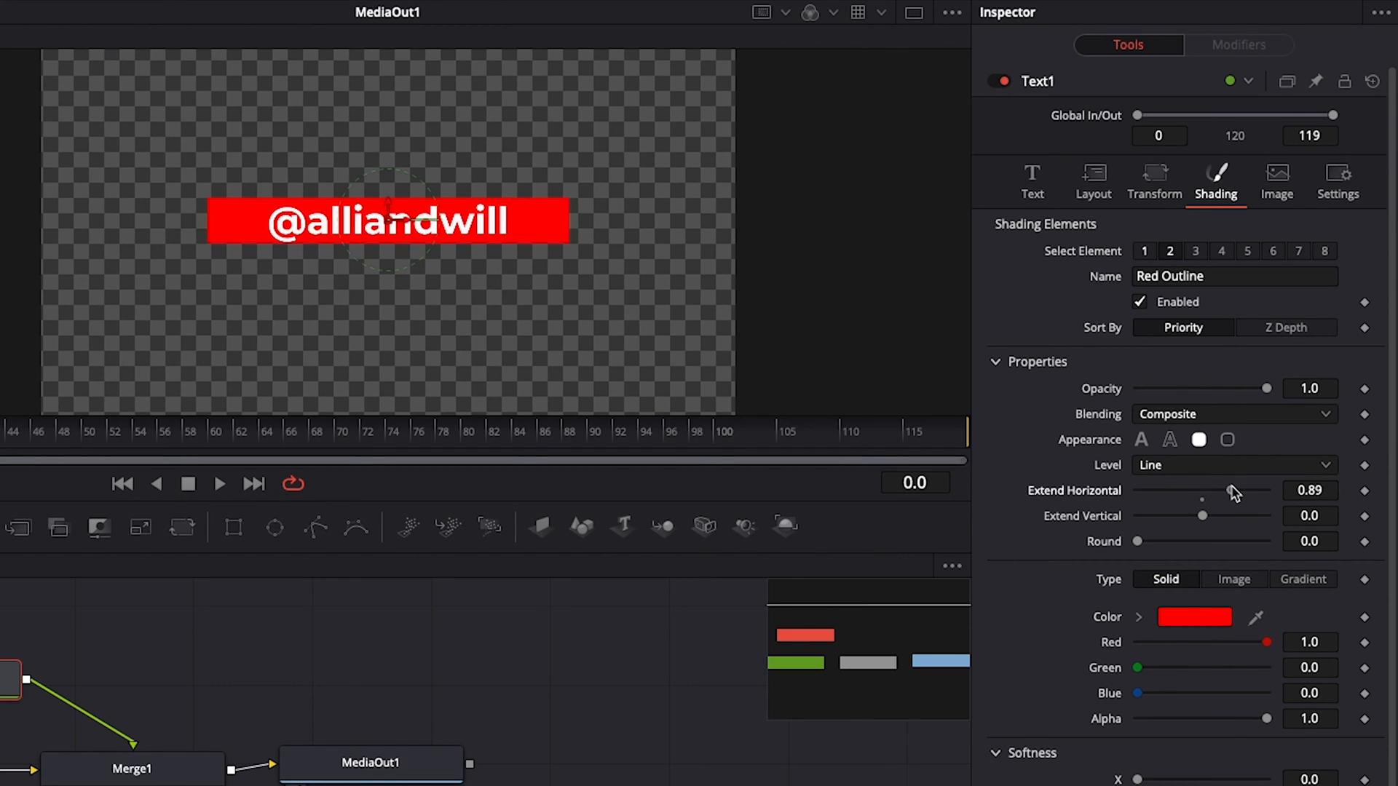
{"action": "left_click_drag", "start_coordinate": [1235, 495], "coordinate": [1210, 495]}
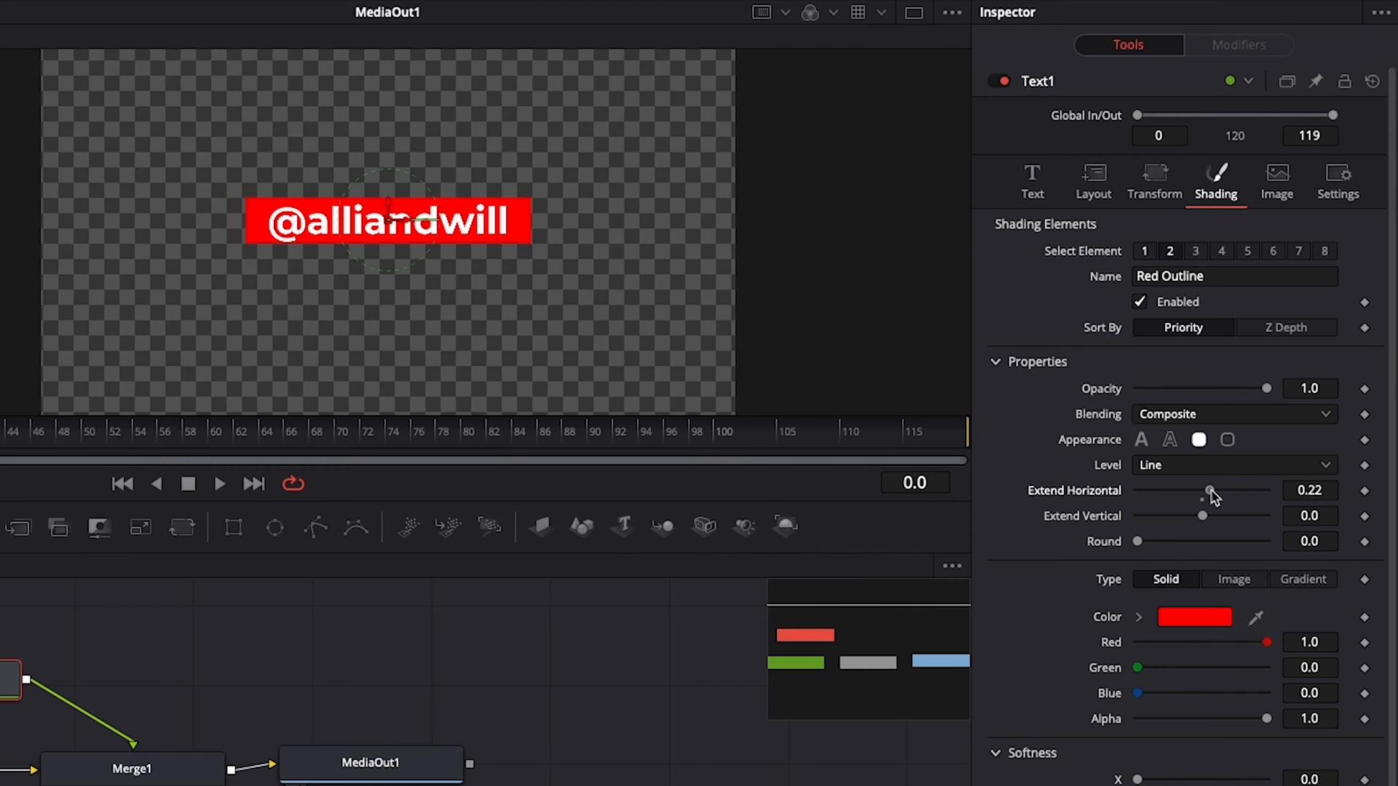
{"action": "left_click_drag", "start_coordinate": [1212, 489], "coordinate": [1203, 490]}
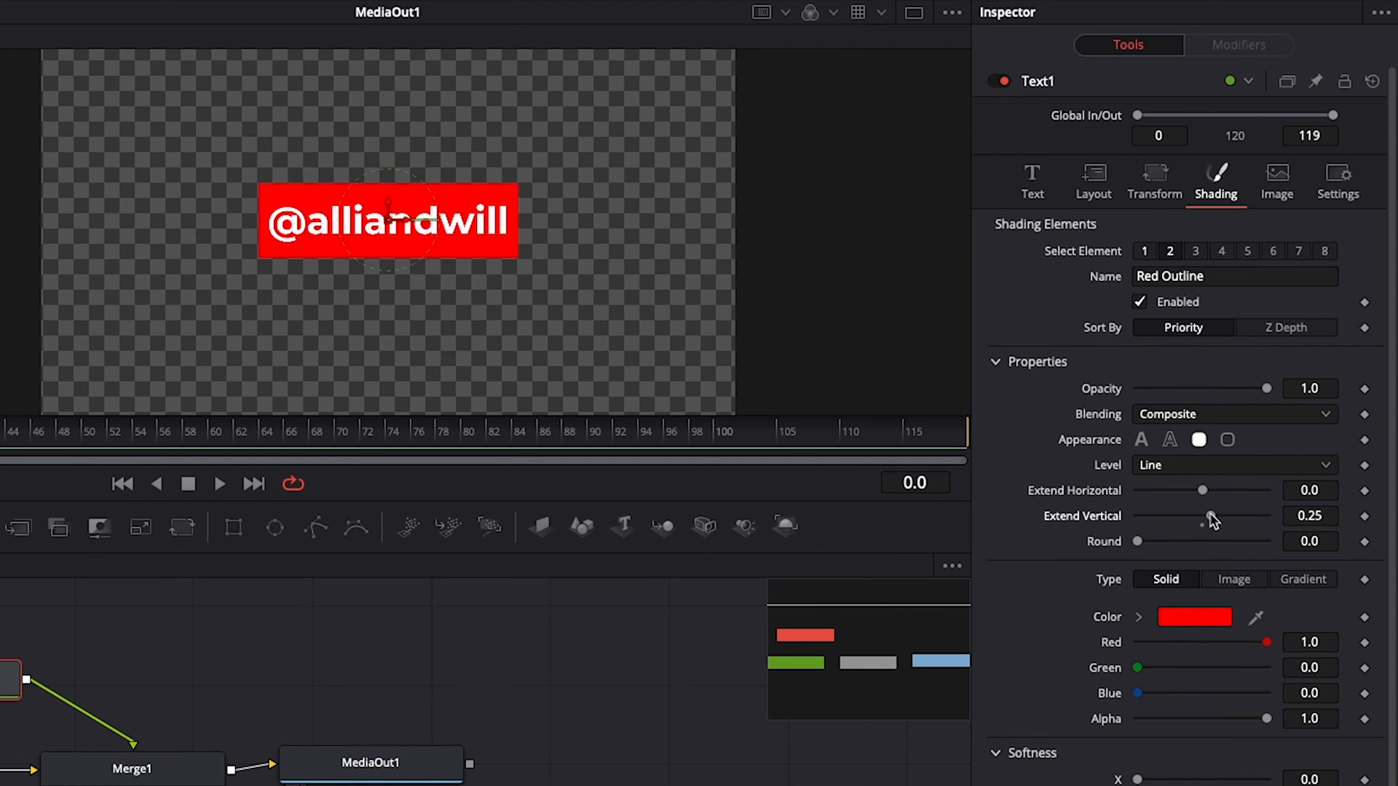
{"action": "left_click_drag", "start_coordinate": [1202, 516], "coordinate": [1207, 515]}
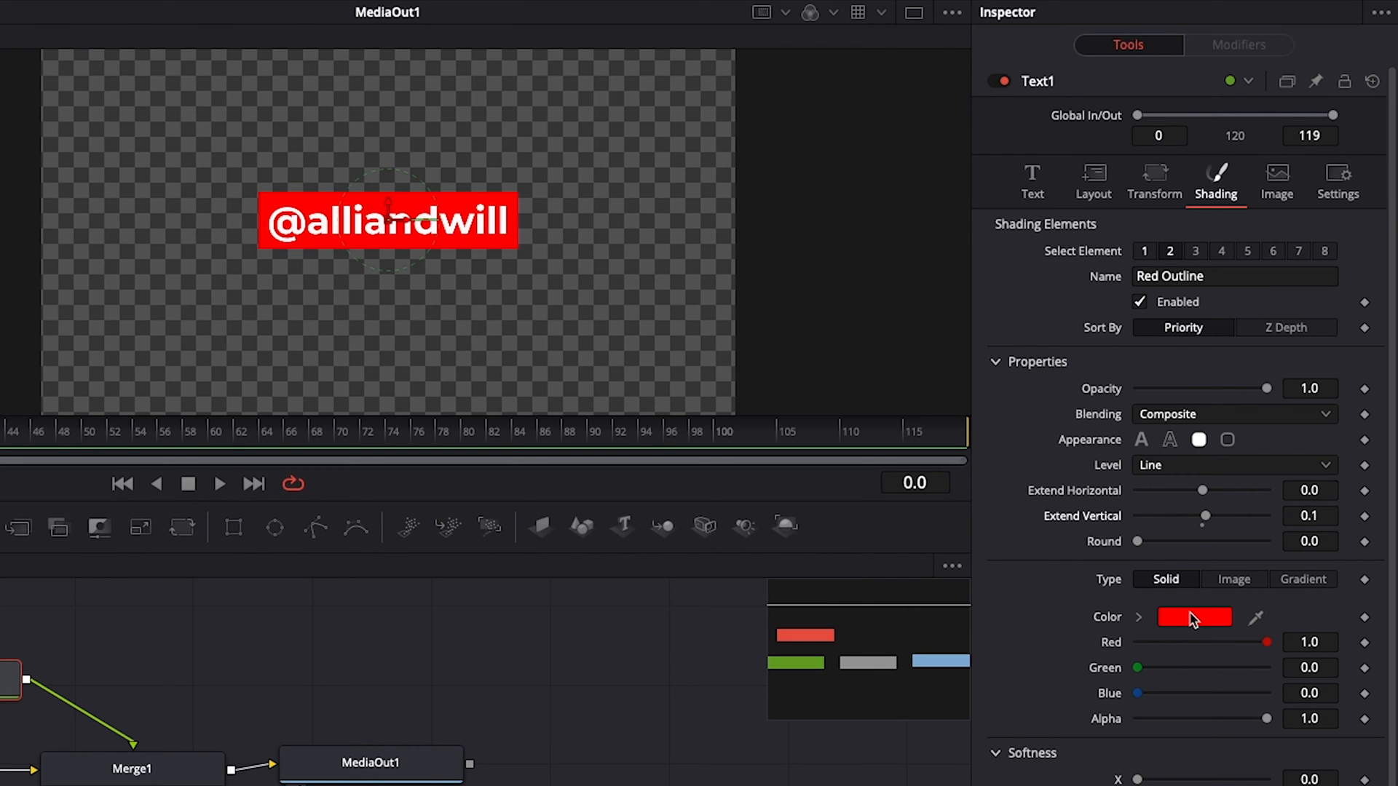
{"action": "left_click", "coordinate": [1033, 182]}
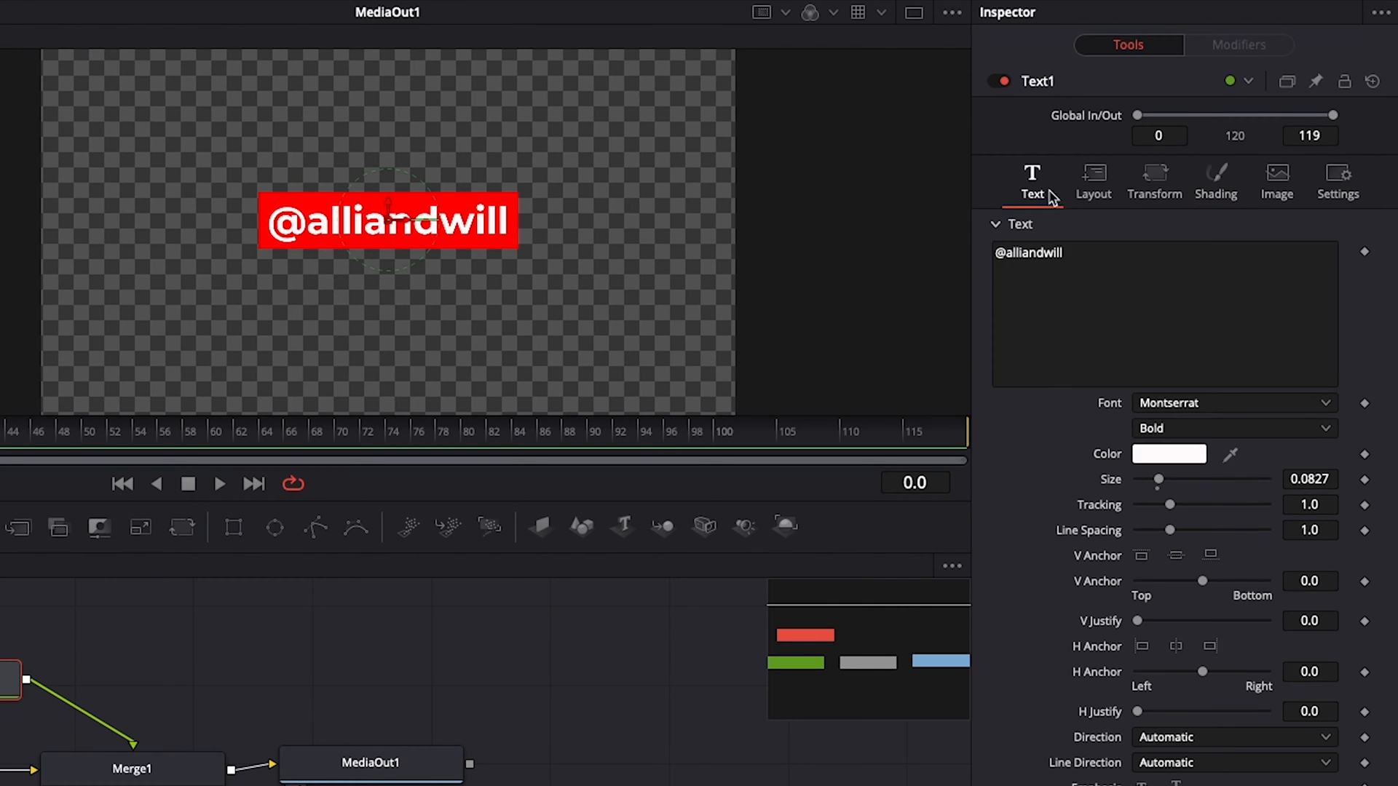
{"action": "left_click", "coordinate": [1169, 454]}
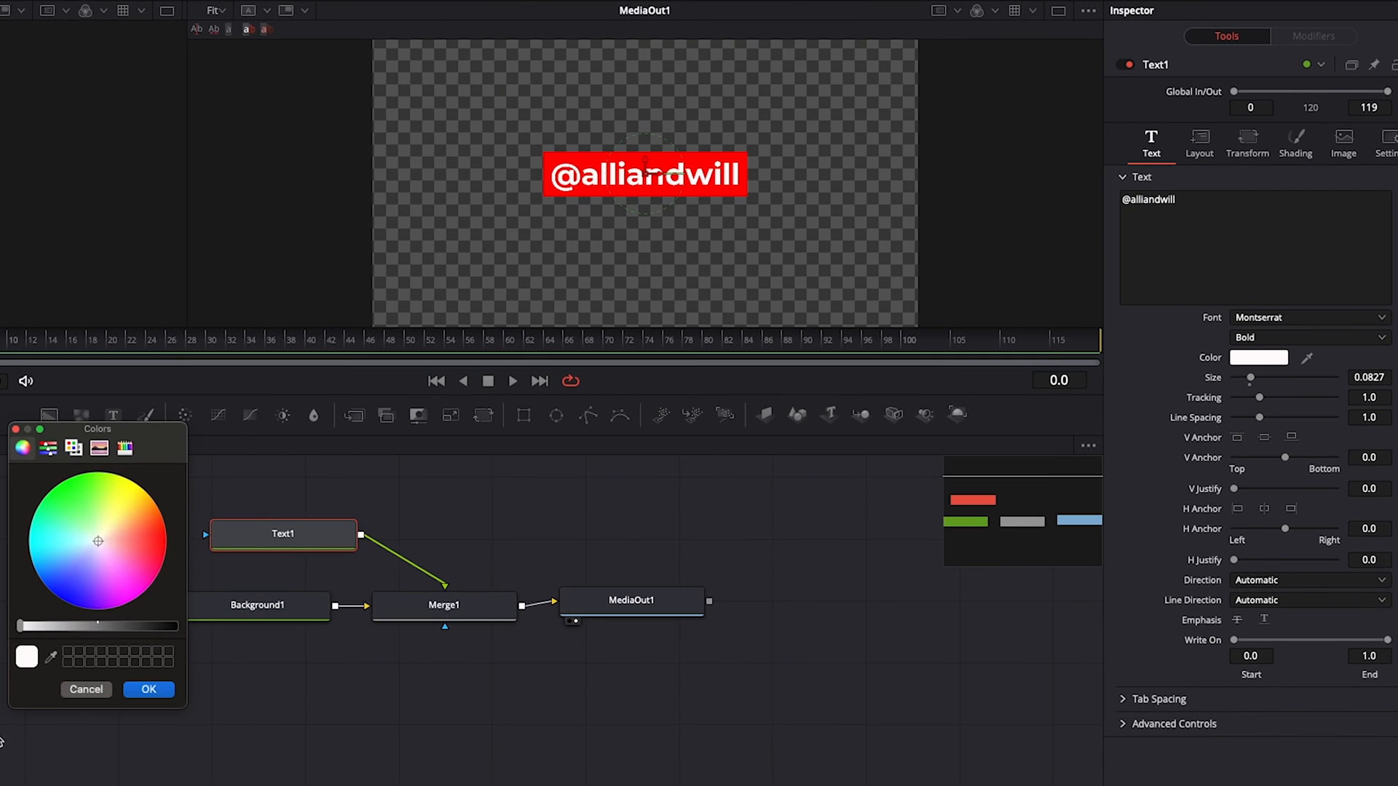
{"action": "left_click", "coordinate": [147, 689]}
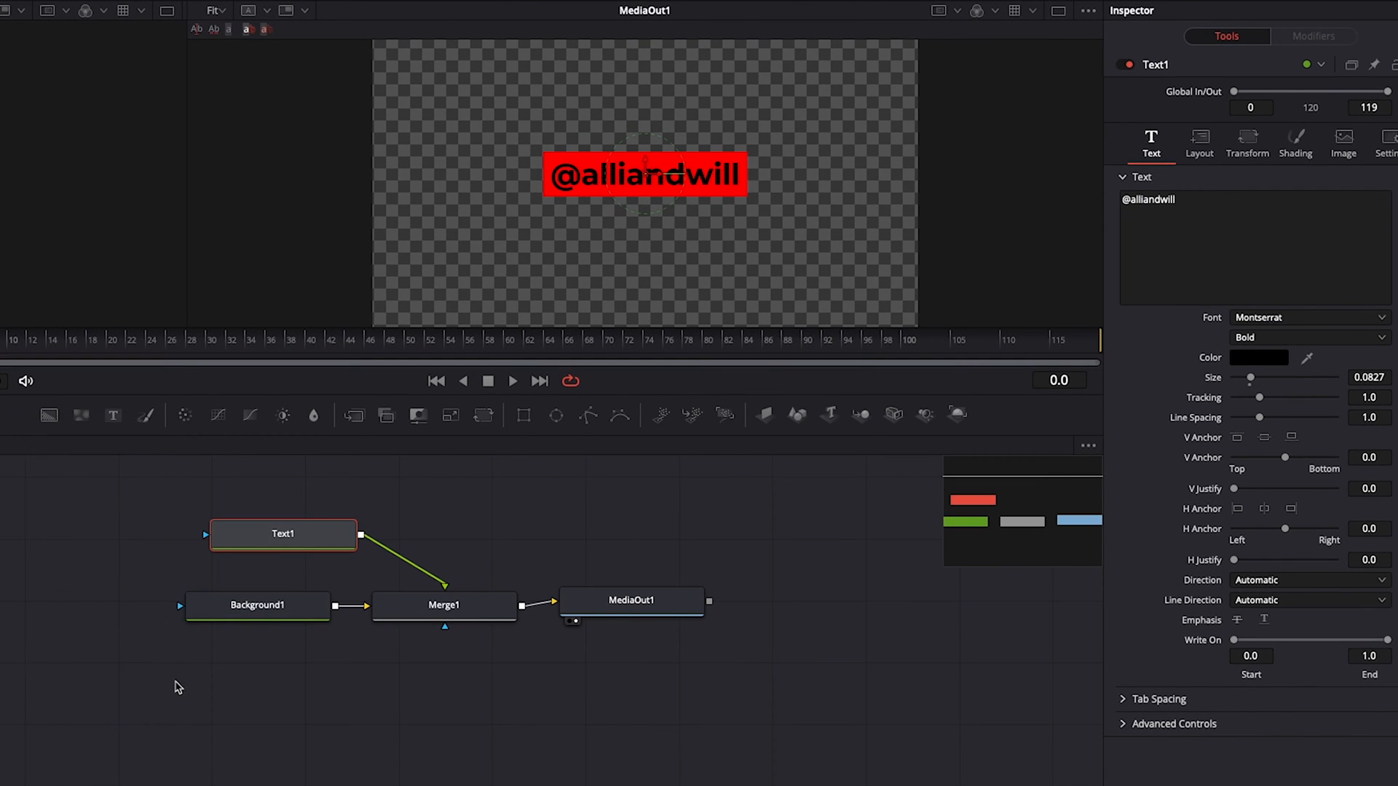
- Change the shading box colour from red to off-white
{"action": "left_click", "coordinate": [1295, 138]}
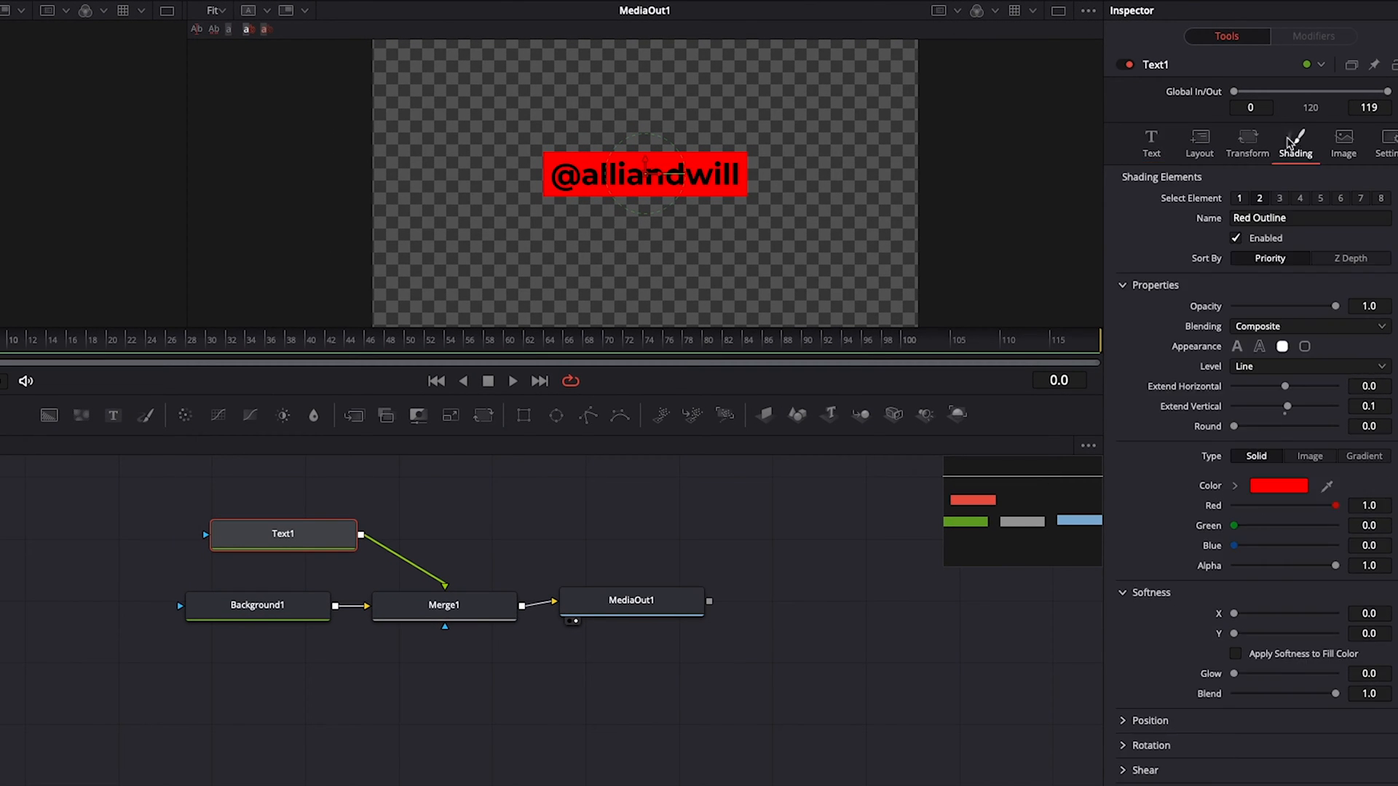
{"action": "left_click", "coordinate": [1279, 486]}
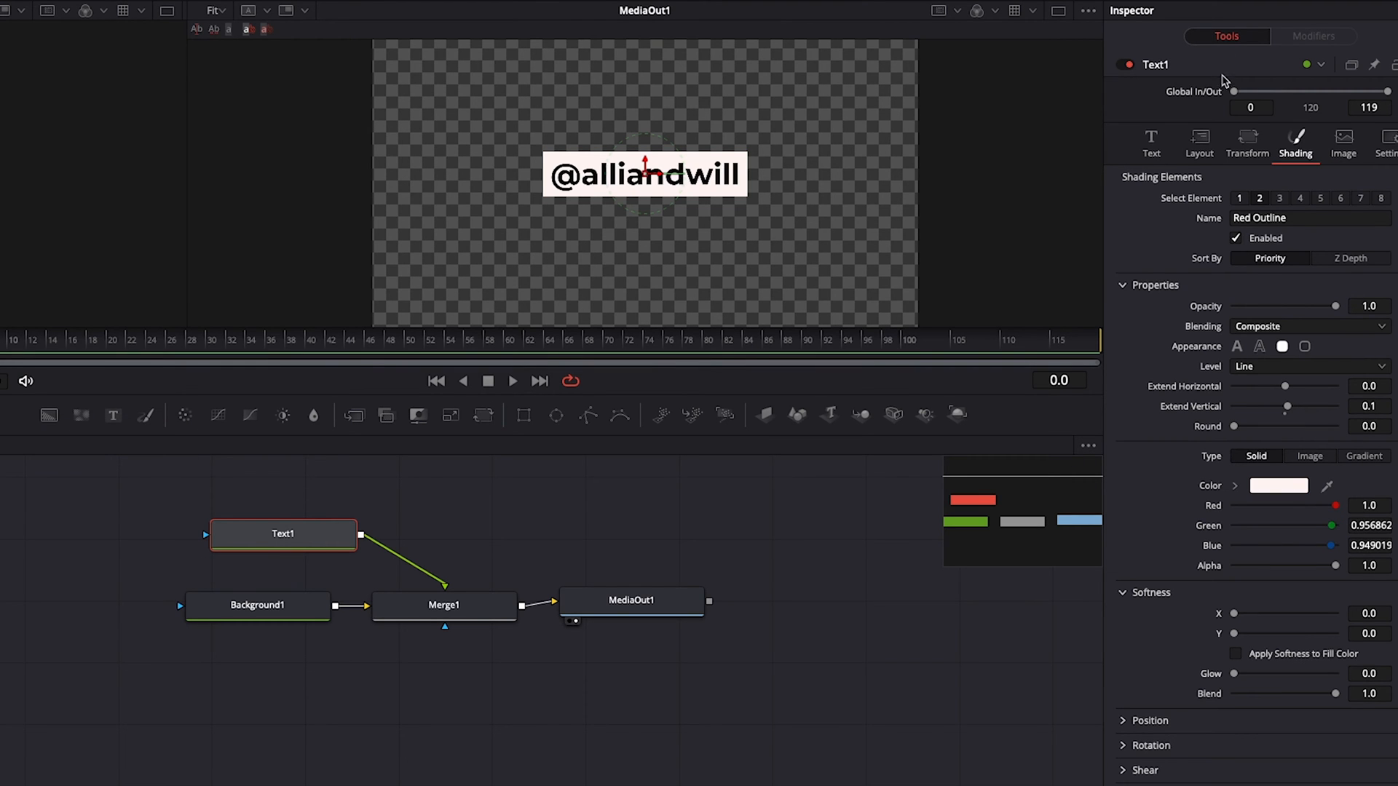
{"action": "left_click", "coordinate": [1151, 143]}
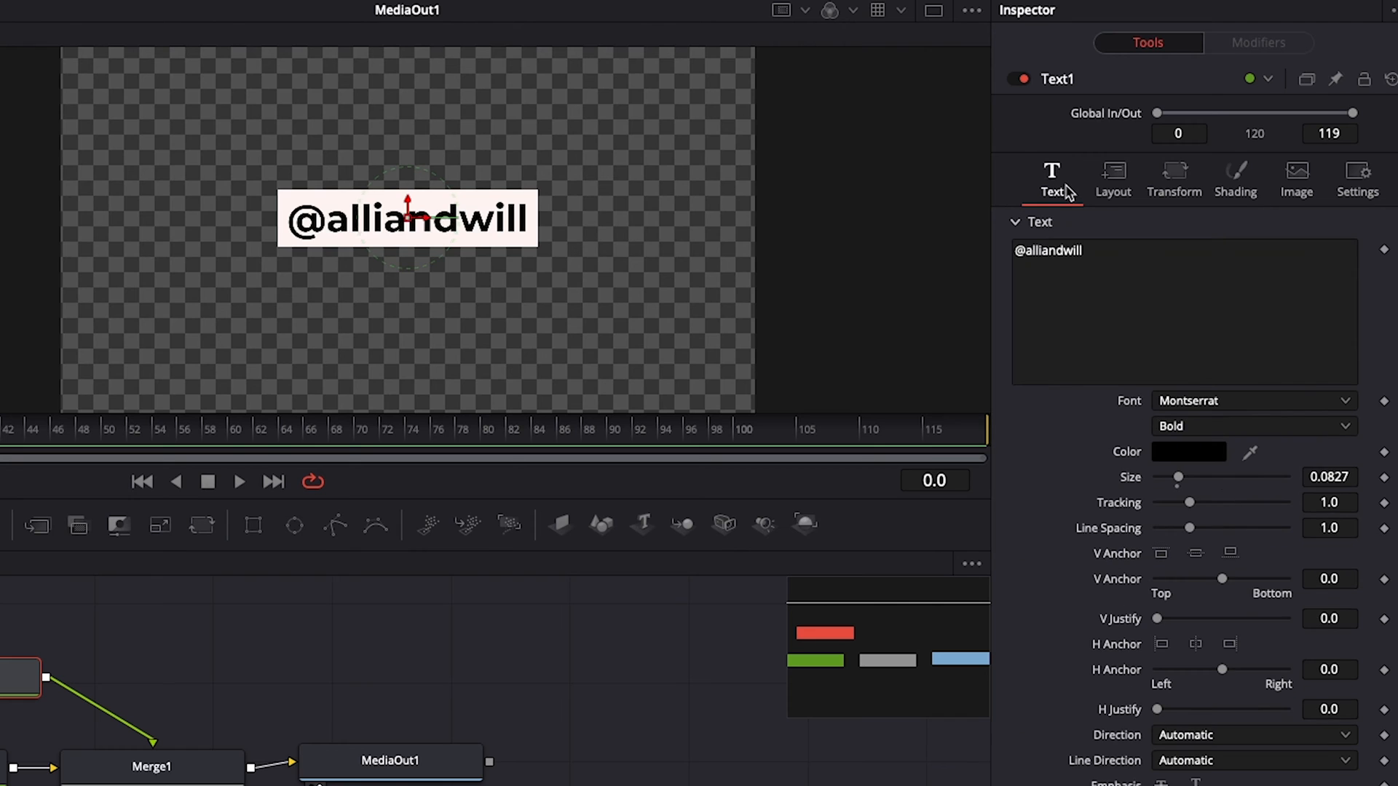
{"action": "mouse_move", "coordinate": [1068, 192]}
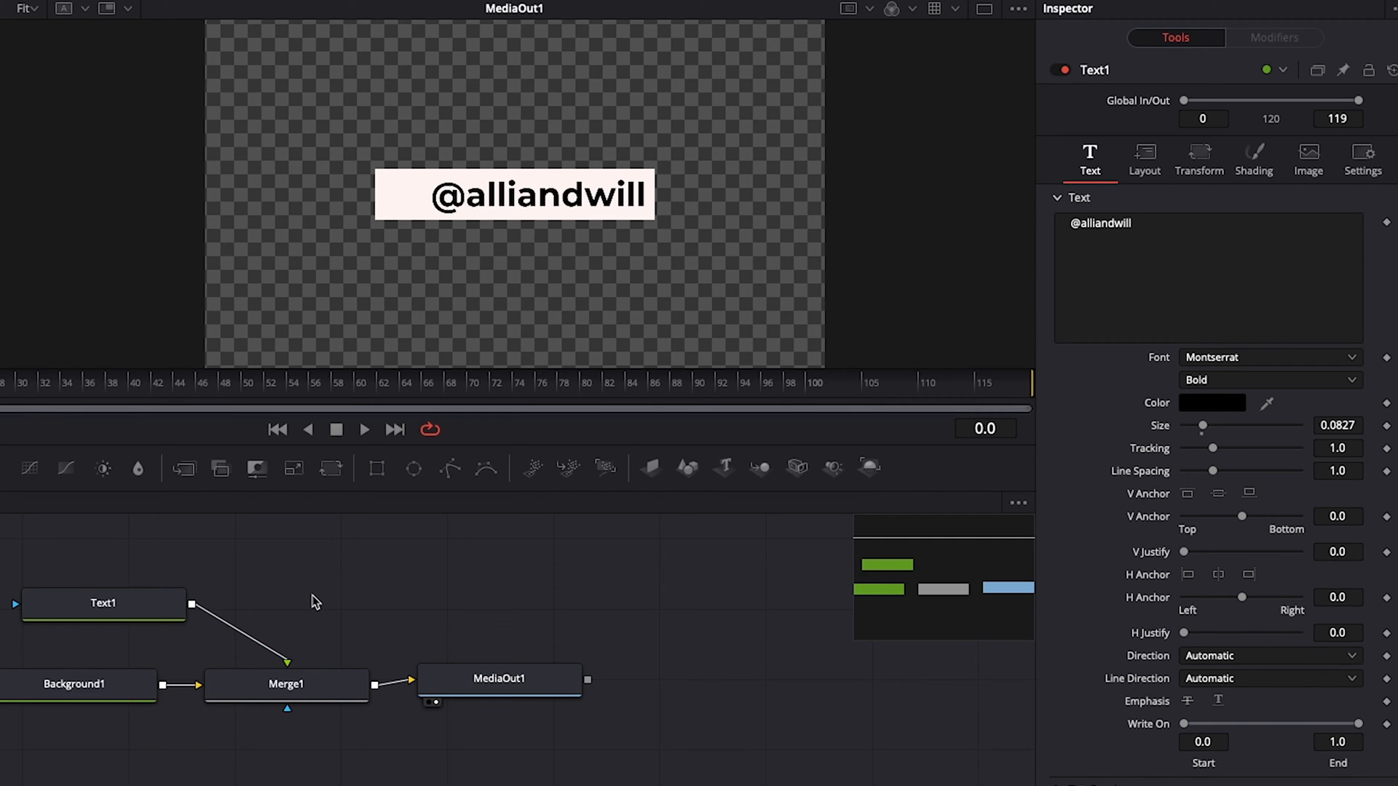
- Load YouTube Logo.png with a Loader and merge it over the tag as Merge2
{"action": "key", "text": "shift+space"}
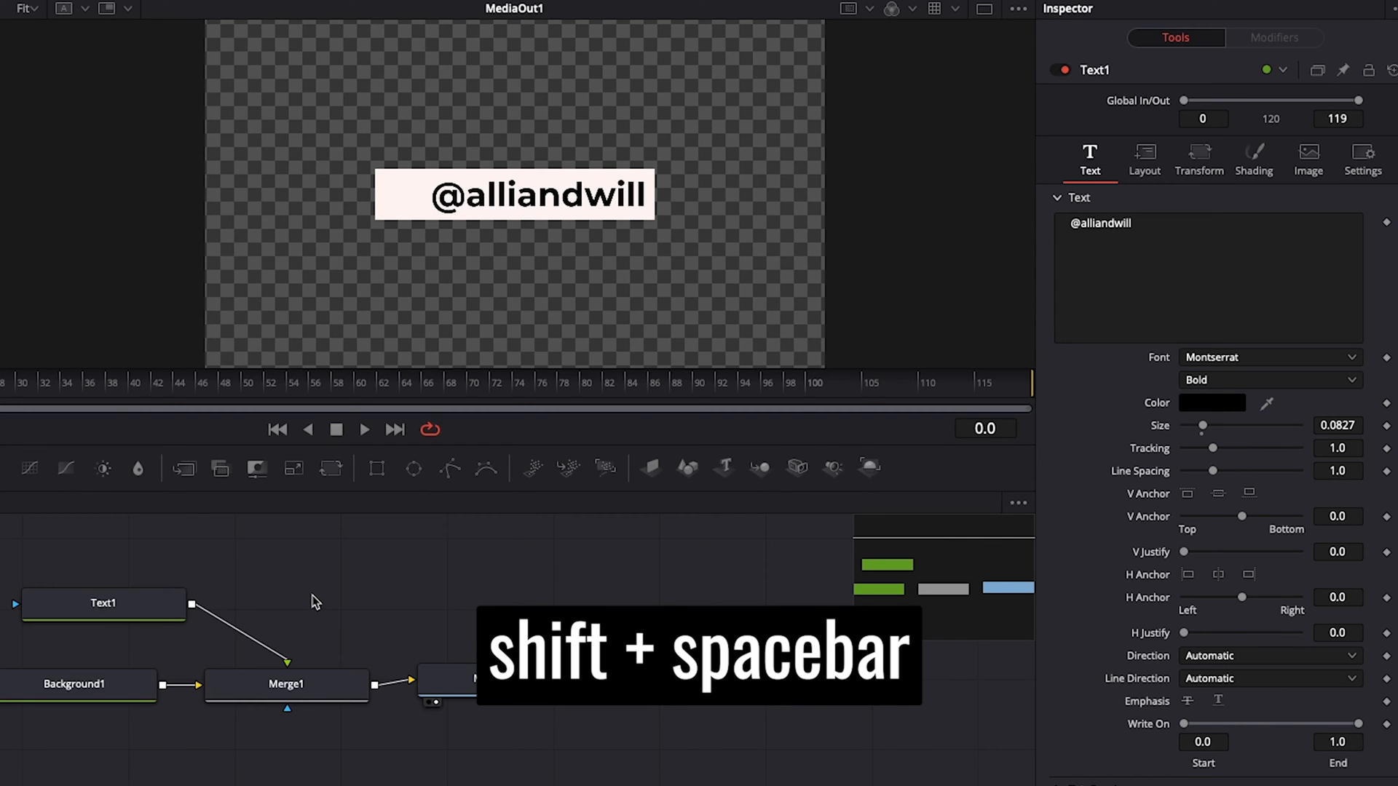
{"action": "key", "text": "shift+space"}
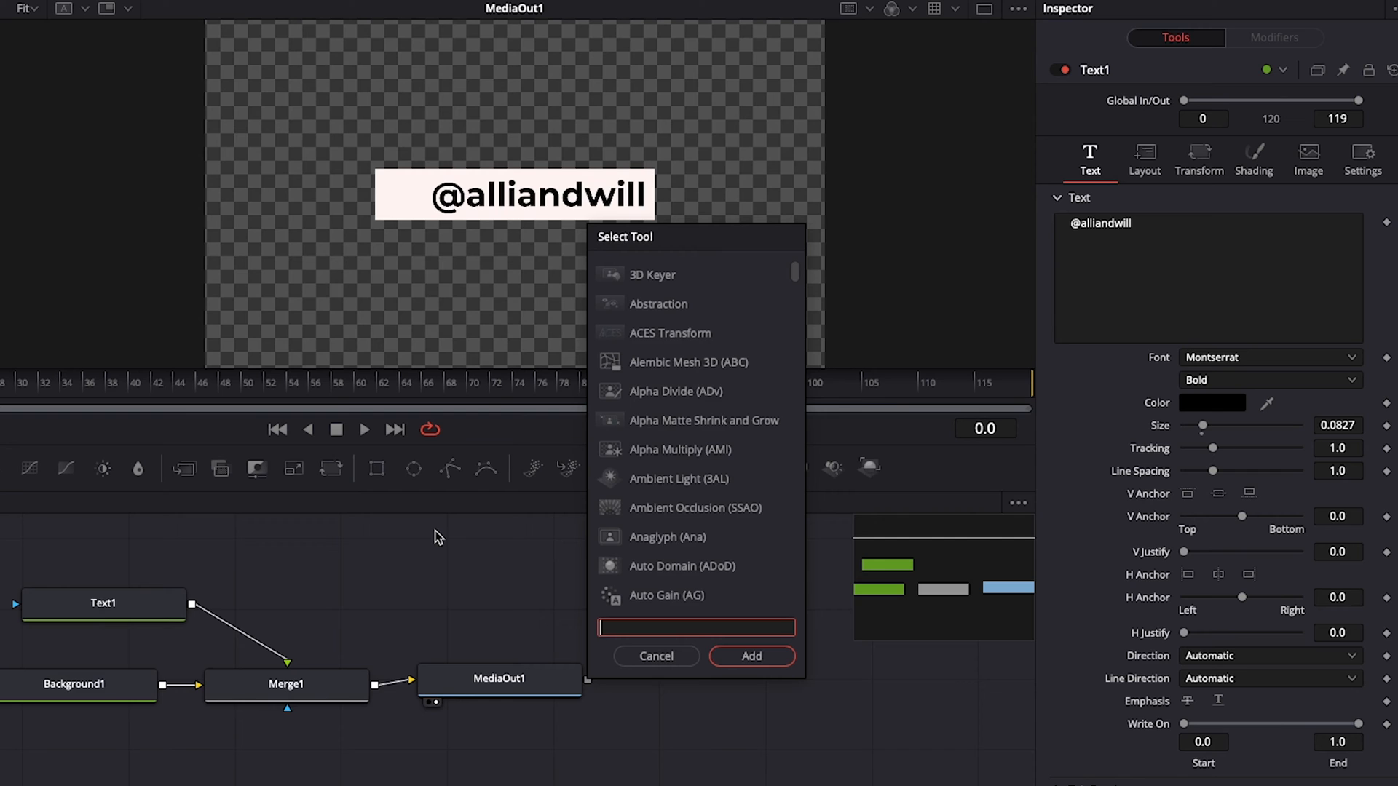
{"action": "type", "text": "load"}
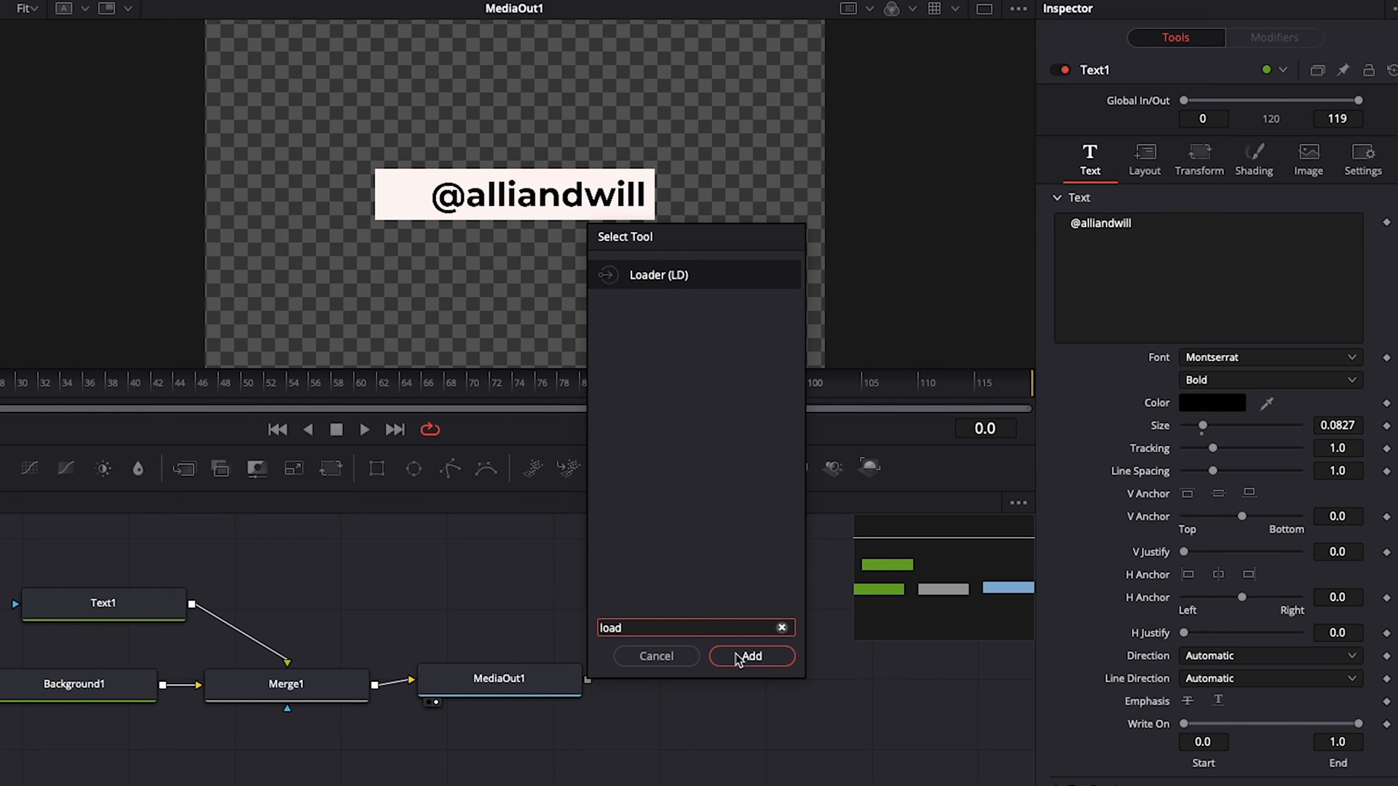
{"action": "left_click", "coordinate": [751, 656]}
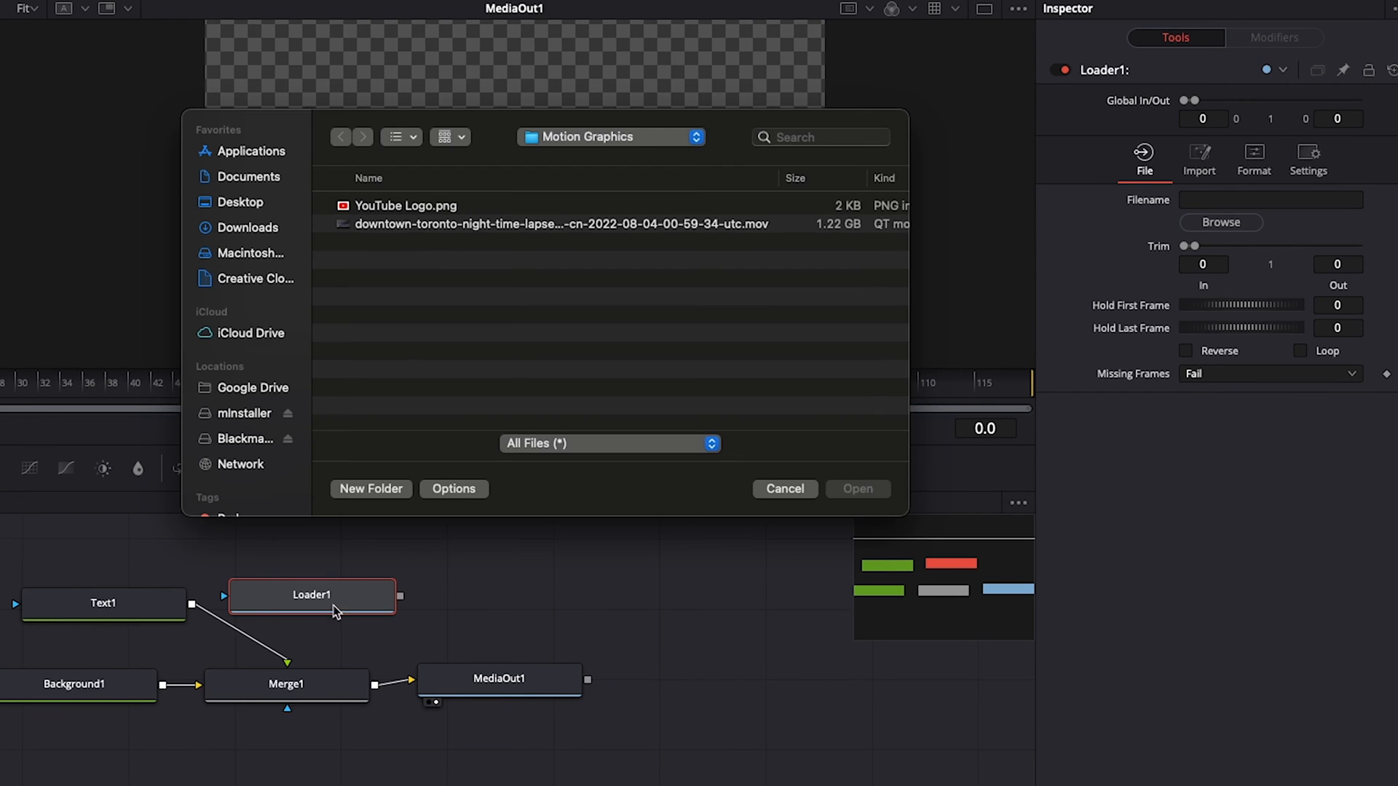
{"action": "mouse_move", "coordinate": [431, 210]}
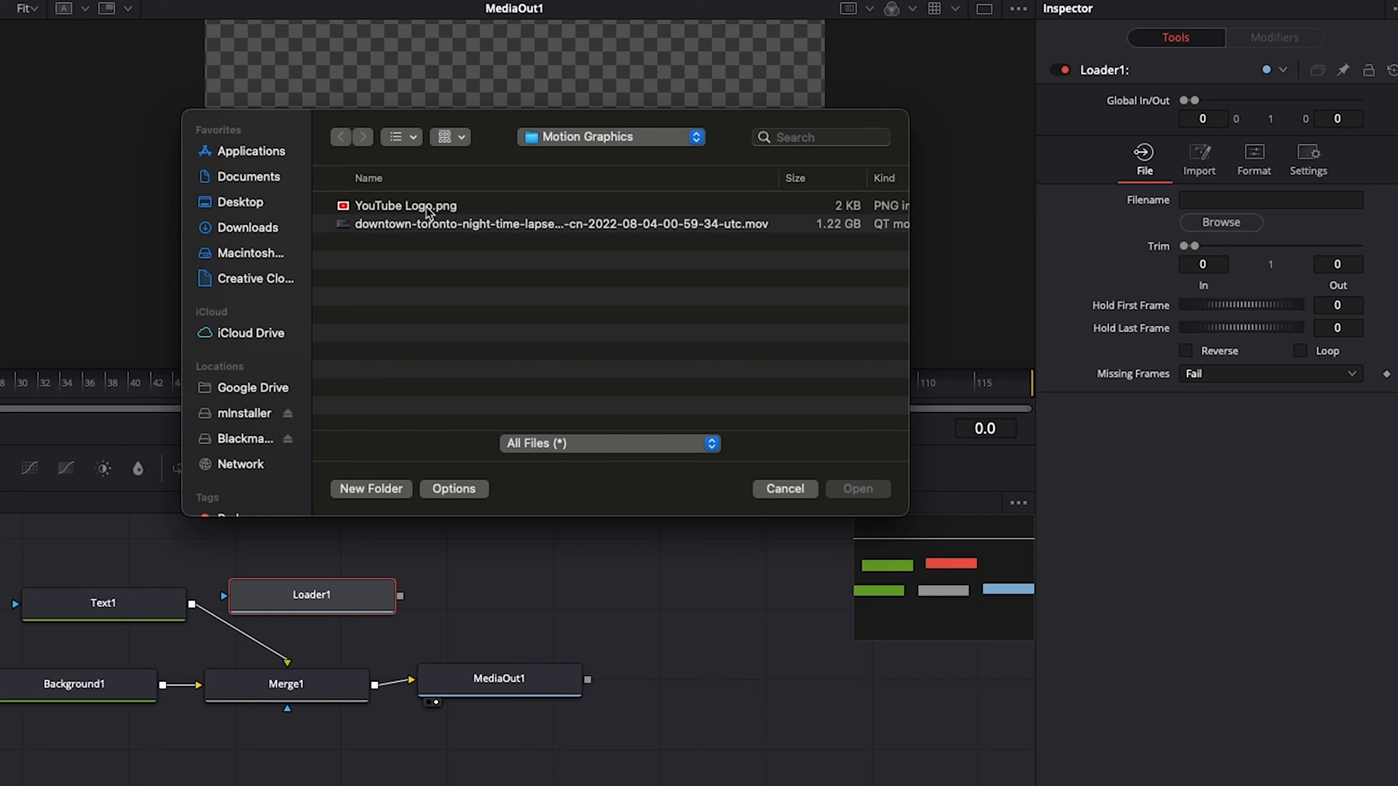
{"action": "left_click", "coordinate": [404, 206]}
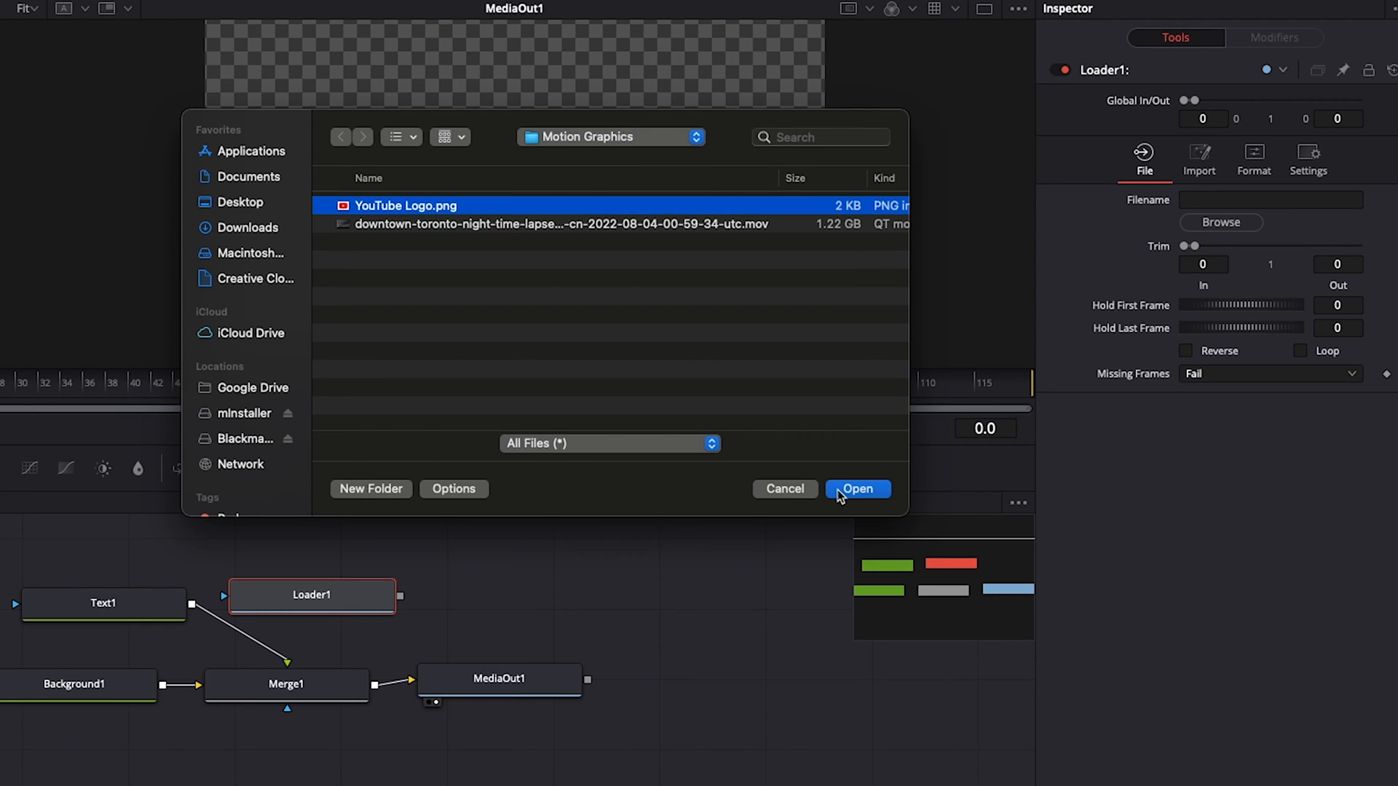
{"action": "left_click", "coordinate": [857, 489]}
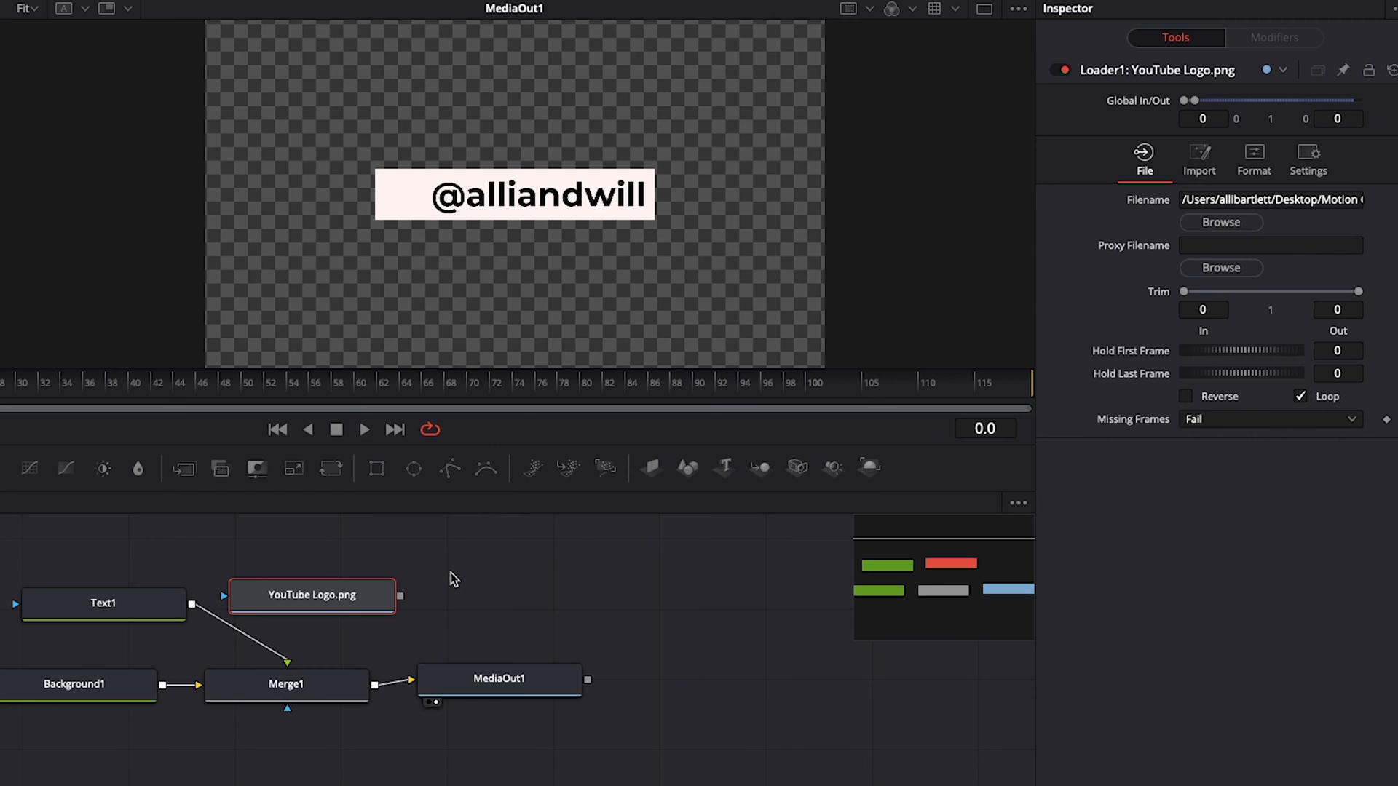
{"action": "mouse_move", "coordinate": [404, 622]}
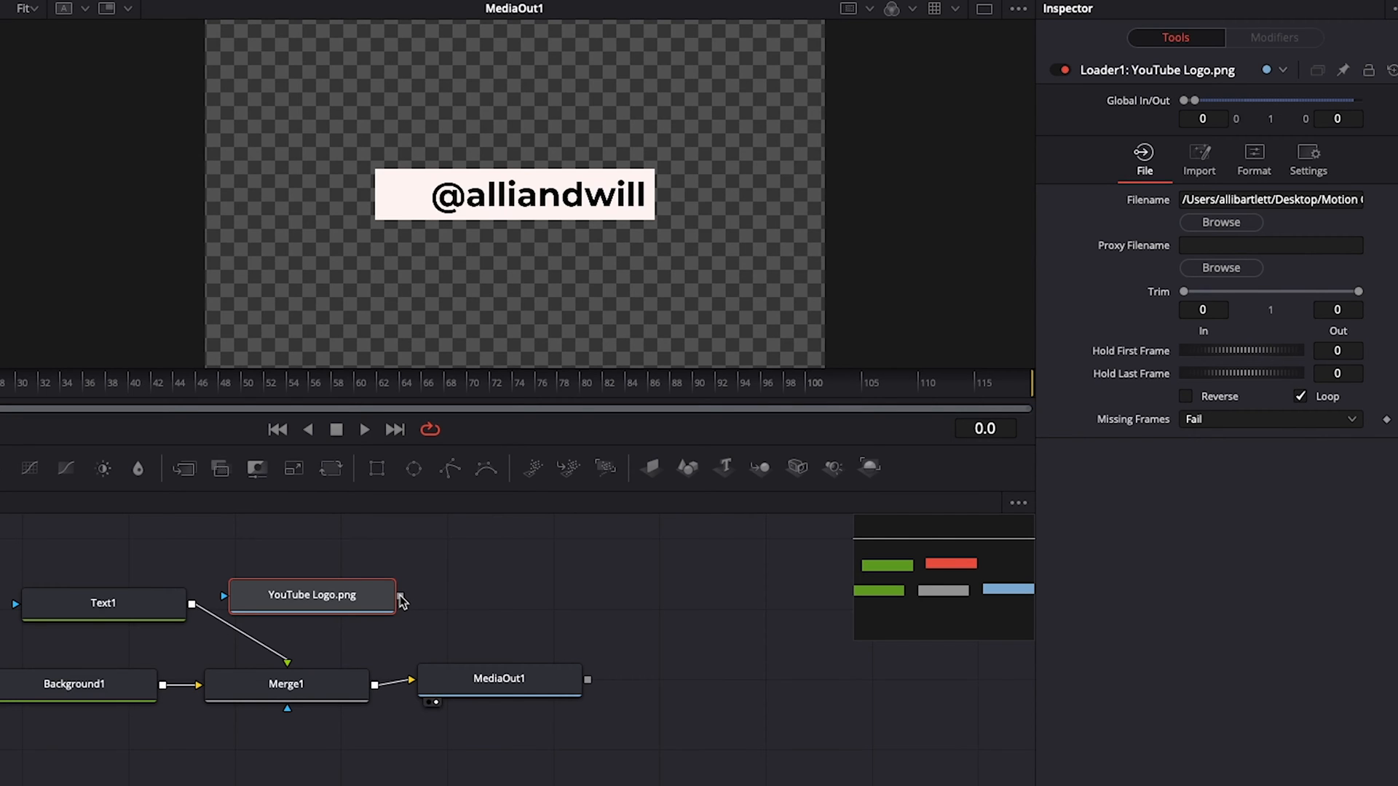
{"action": "left_click_drag", "start_coordinate": [398, 597], "coordinate": [372, 684]}
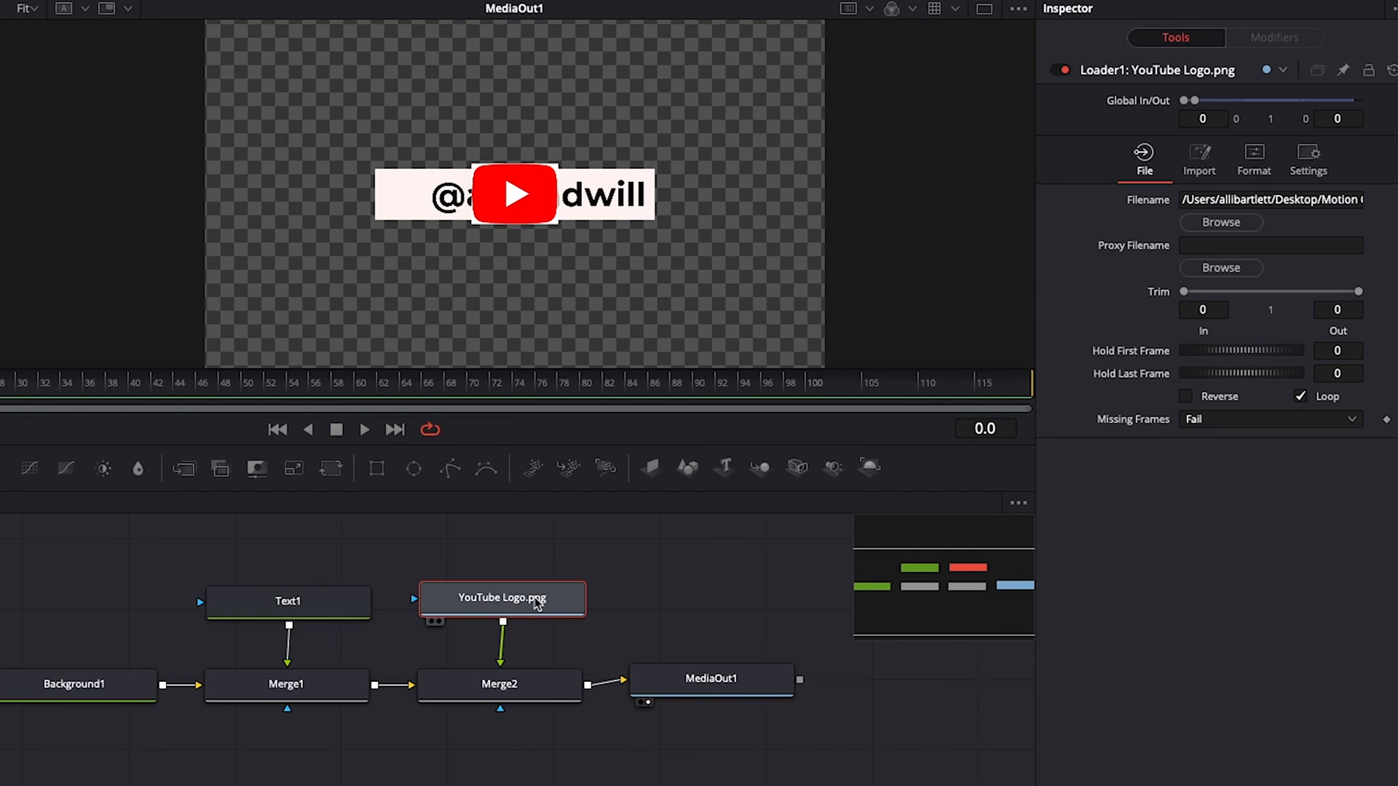
- Shrink the logo to size 0.67 with a Transform node and widen Text1's off-white box
{"action": "key", "text": "shift+space"}
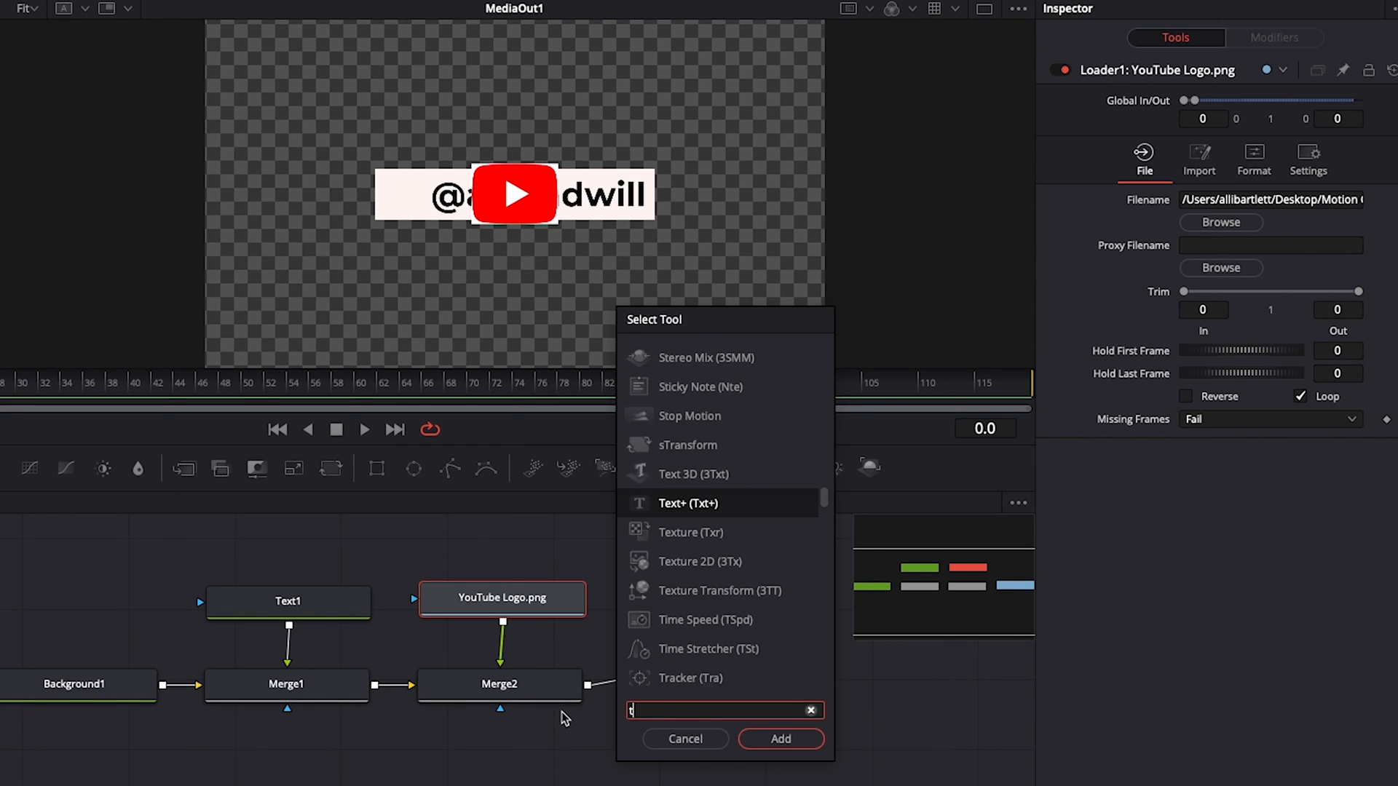
{"action": "type", "text": "ran"}
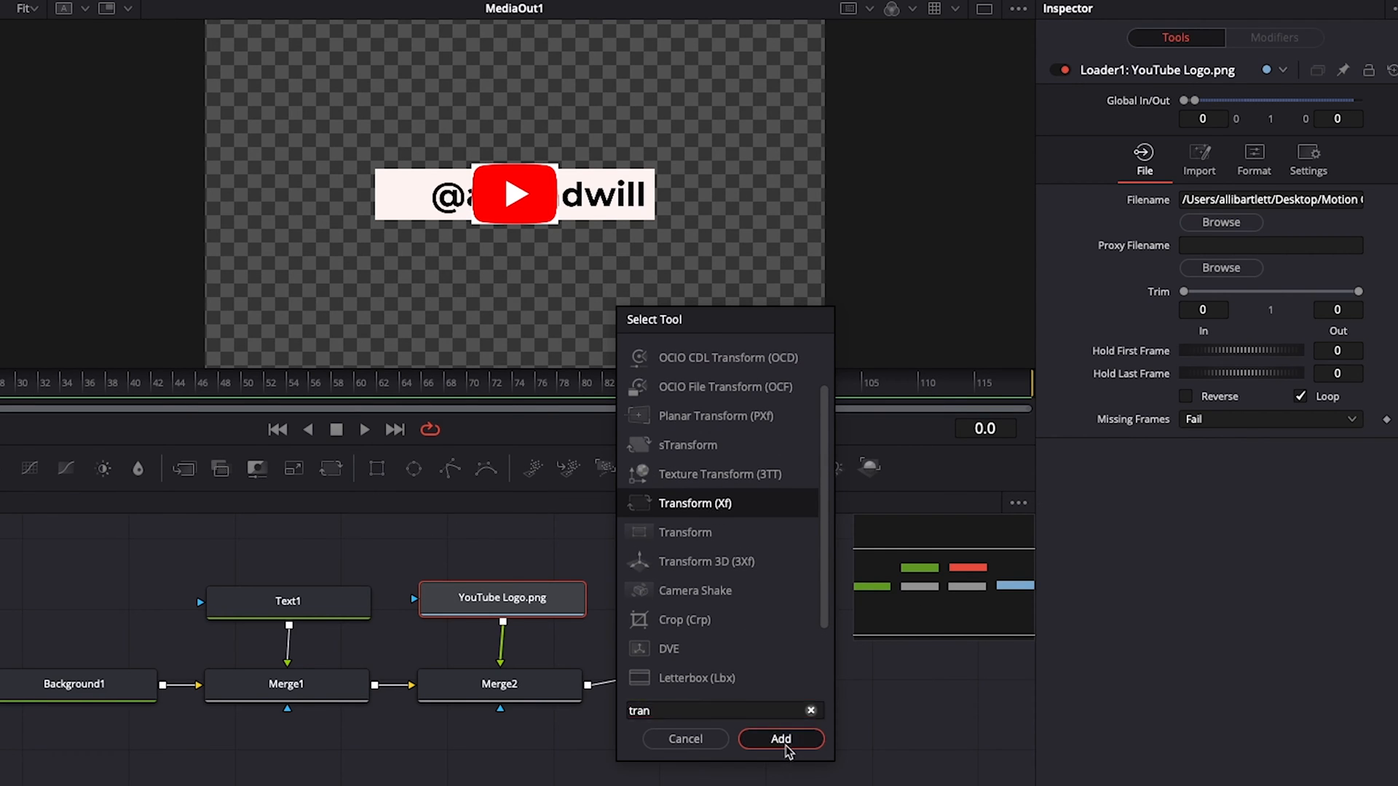
{"action": "left_click", "coordinate": [780, 739]}
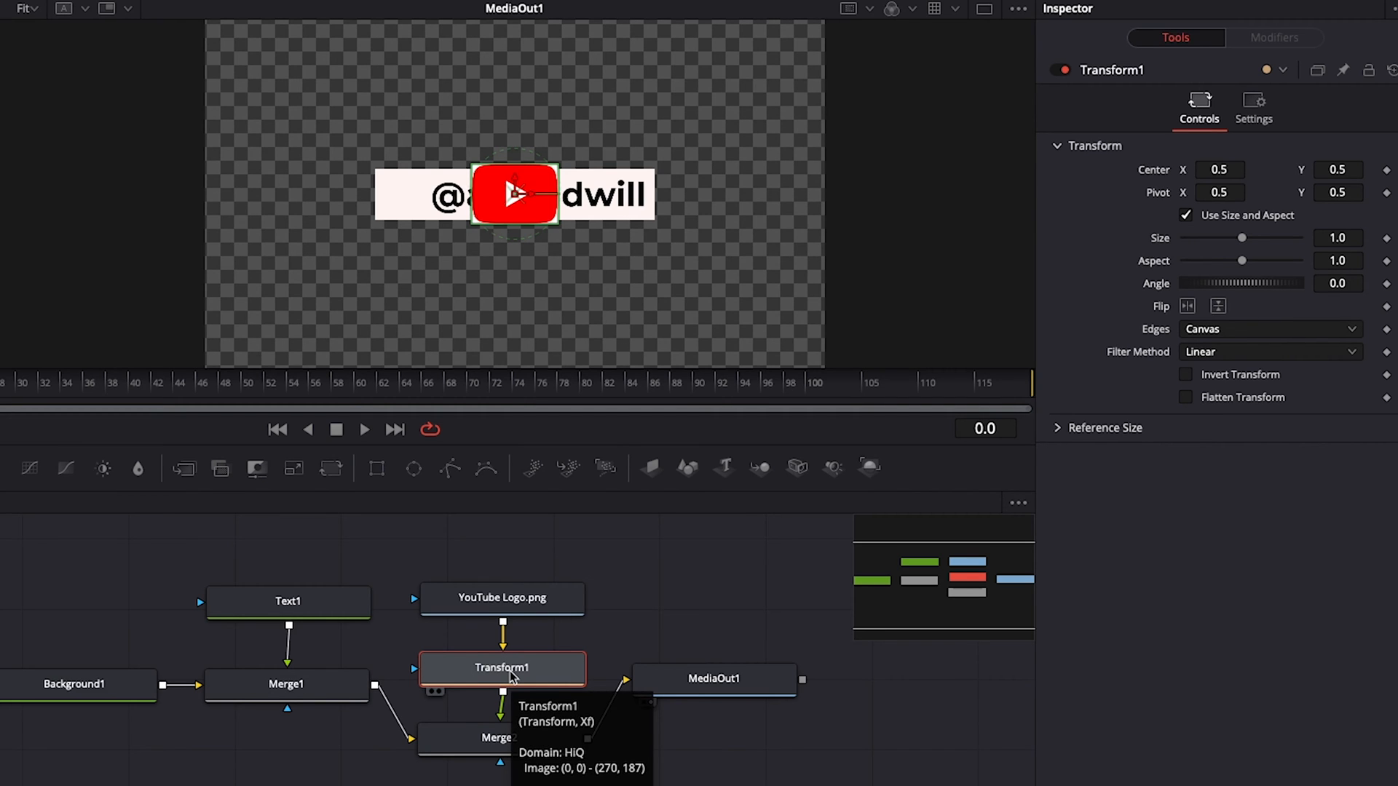
{"action": "mouse_move", "coordinate": [1051, 120]}
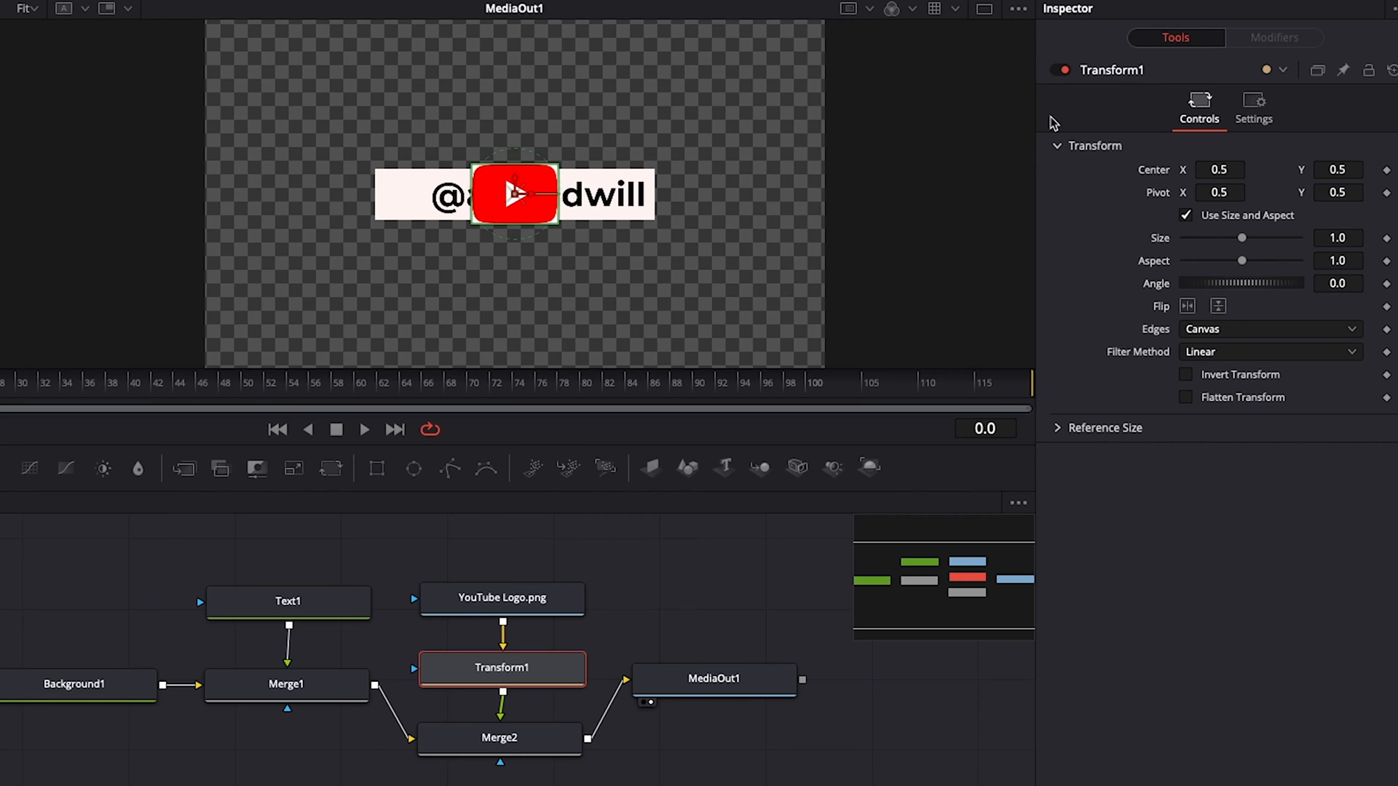
{"action": "mouse_move", "coordinate": [1242, 238]}
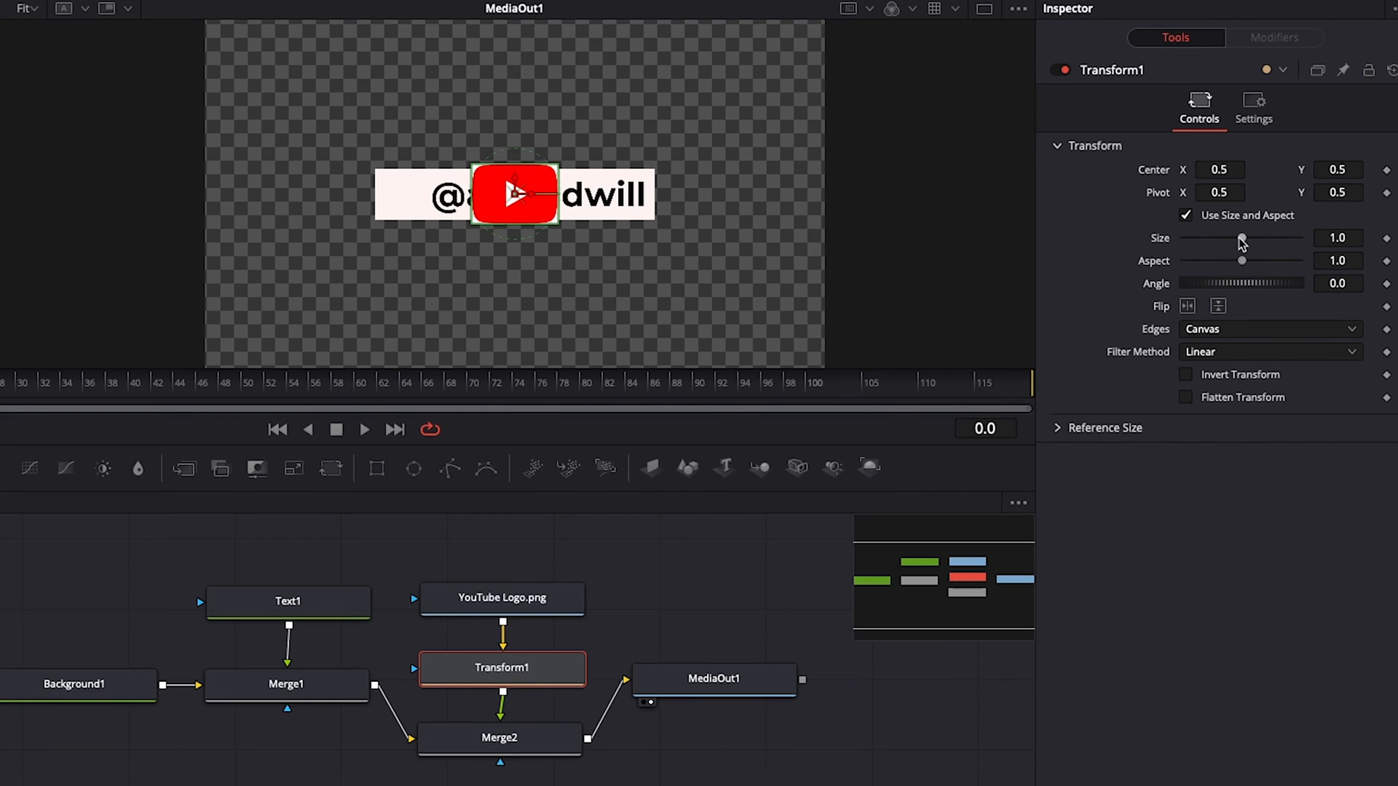
{"action": "left_click_drag", "start_coordinate": [1241, 238], "coordinate": [1222, 238]}
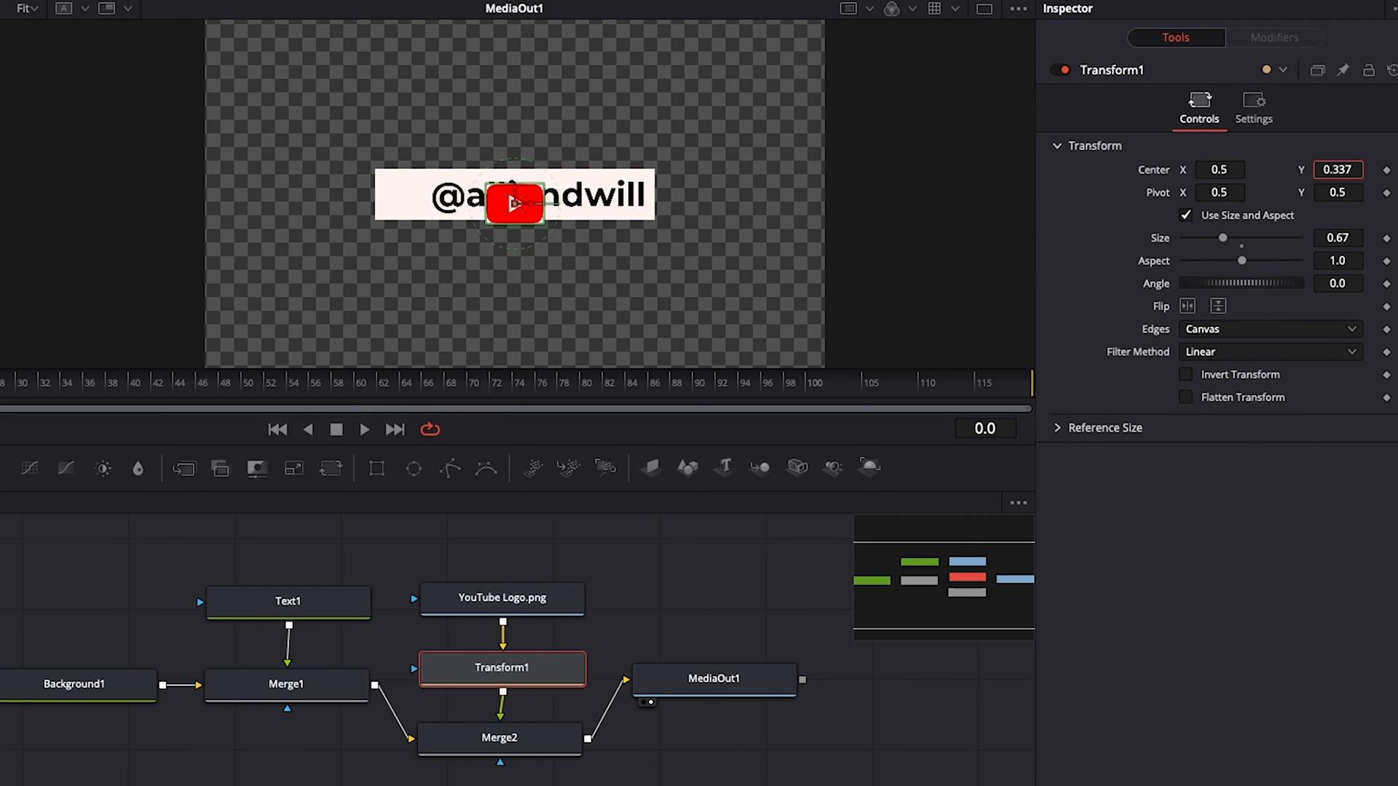
{"action": "left_click", "coordinate": [288, 602]}
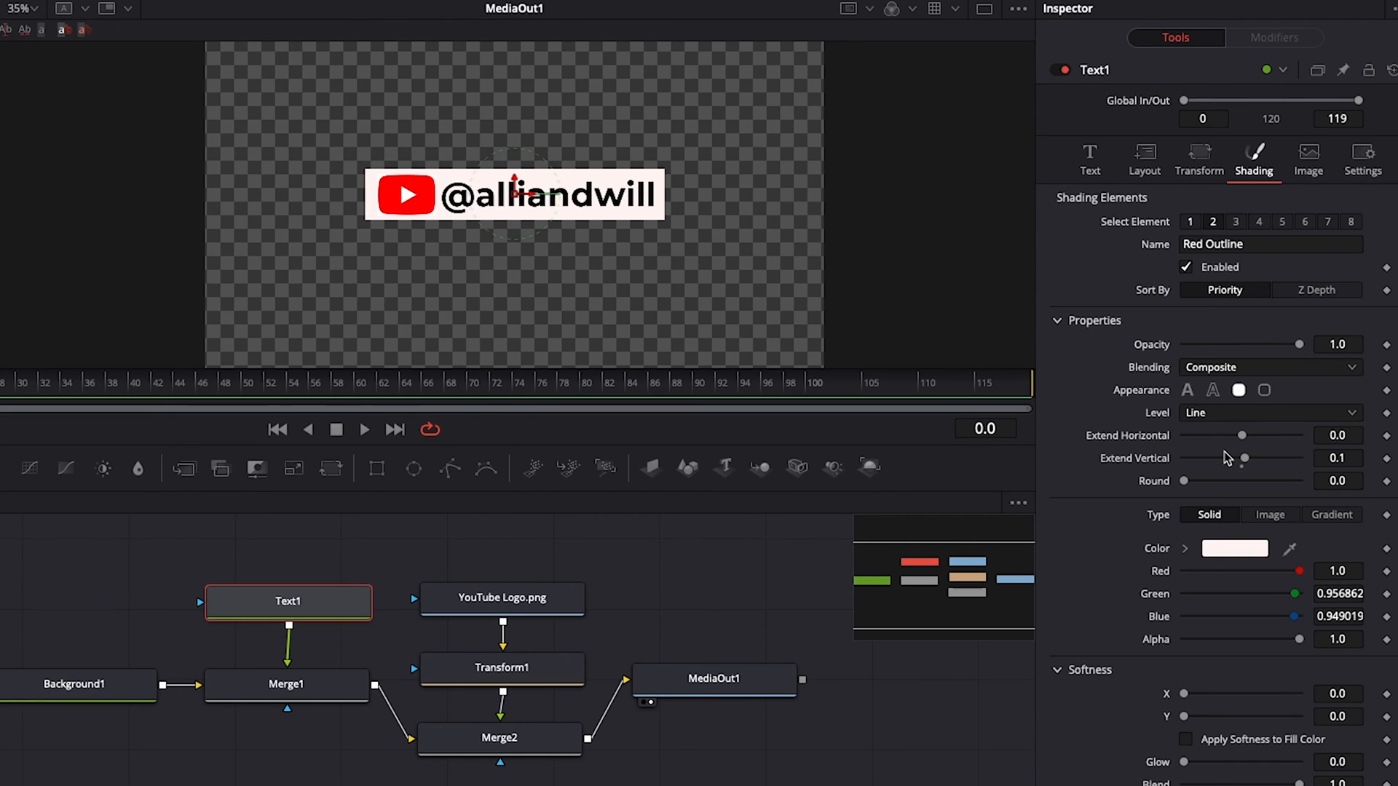
{"action": "left_click_drag", "start_coordinate": [1242, 457], "coordinate": [1245, 457]}
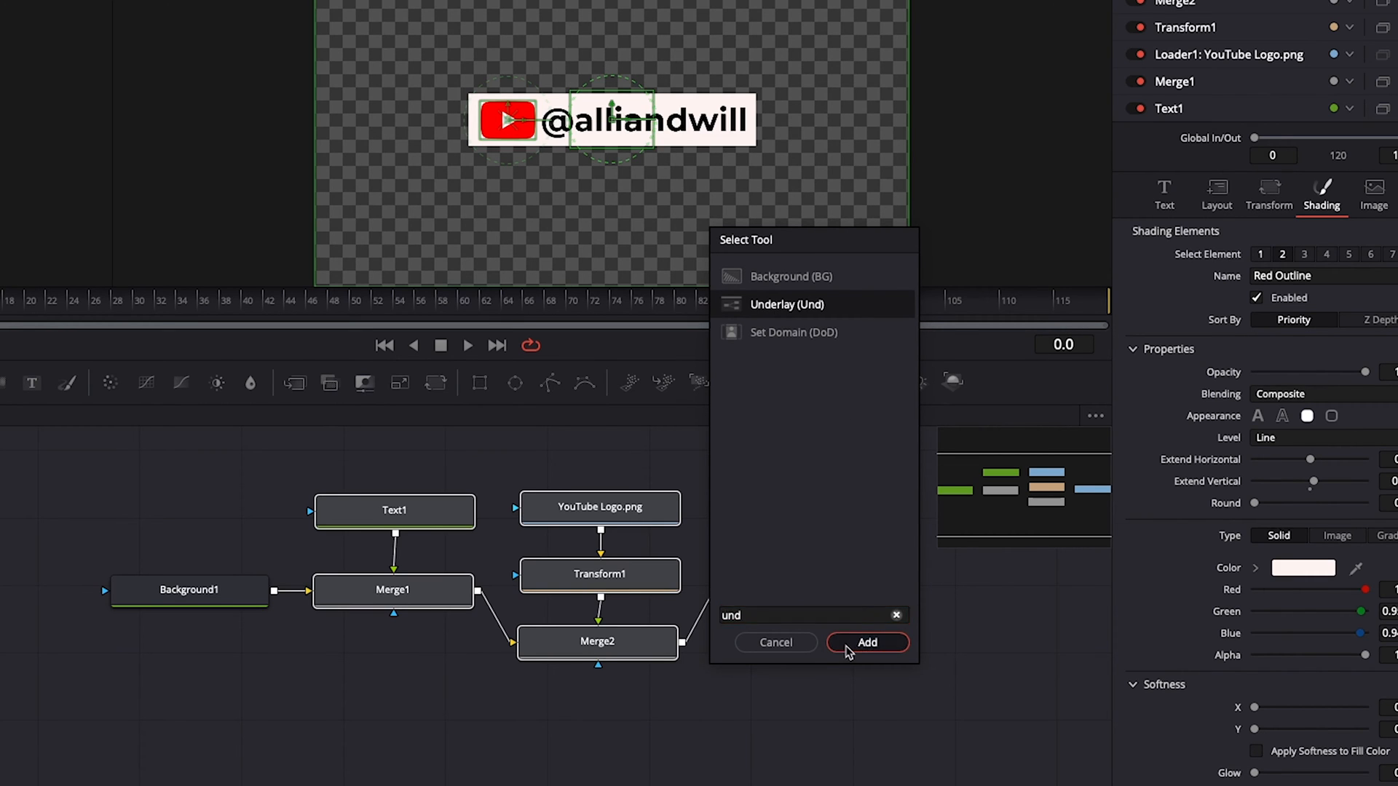
- Wrap the tag nodes in an Underlay, keep Background1 outside, and rename it SocialMediaTag
{"action": "left_click", "coordinate": [868, 643]}
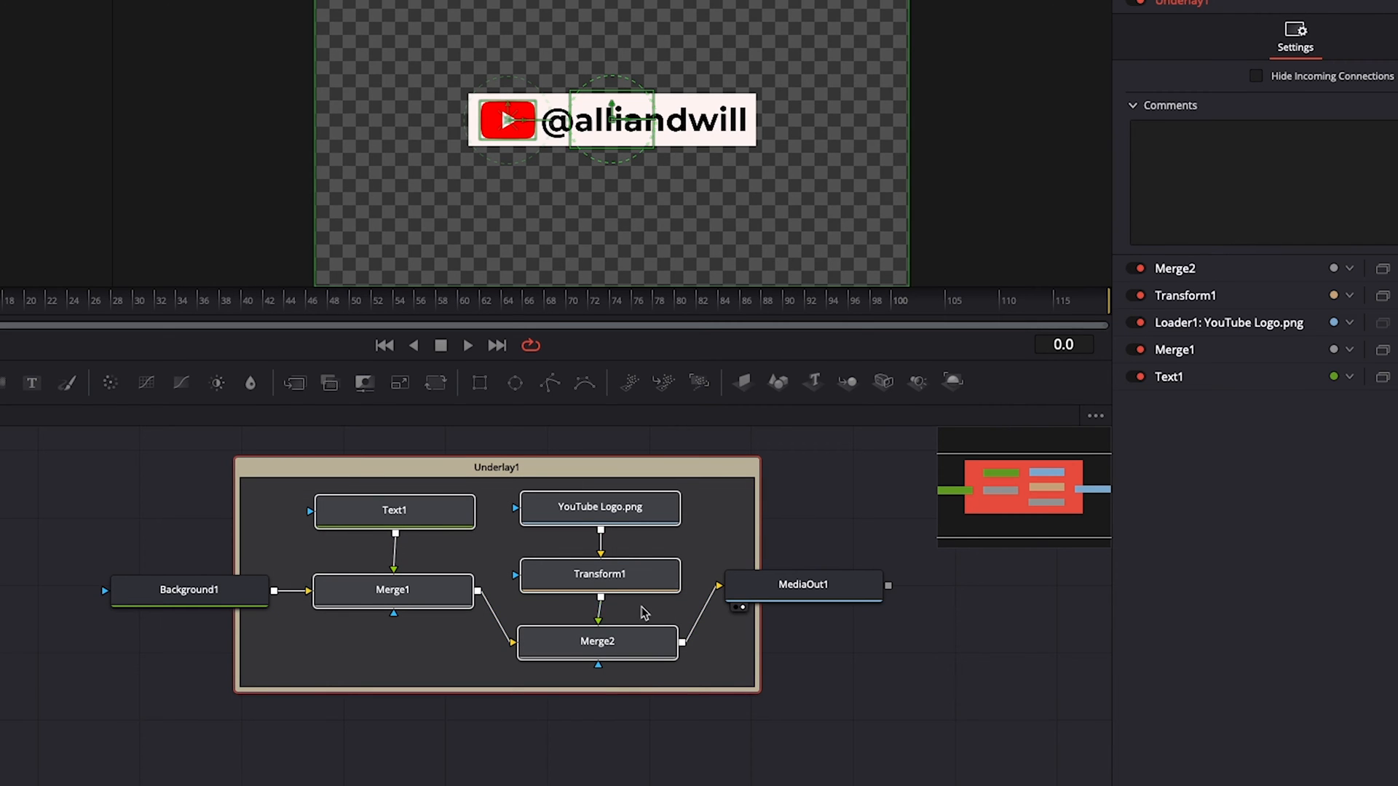
{"action": "left_click", "coordinate": [598, 641]}
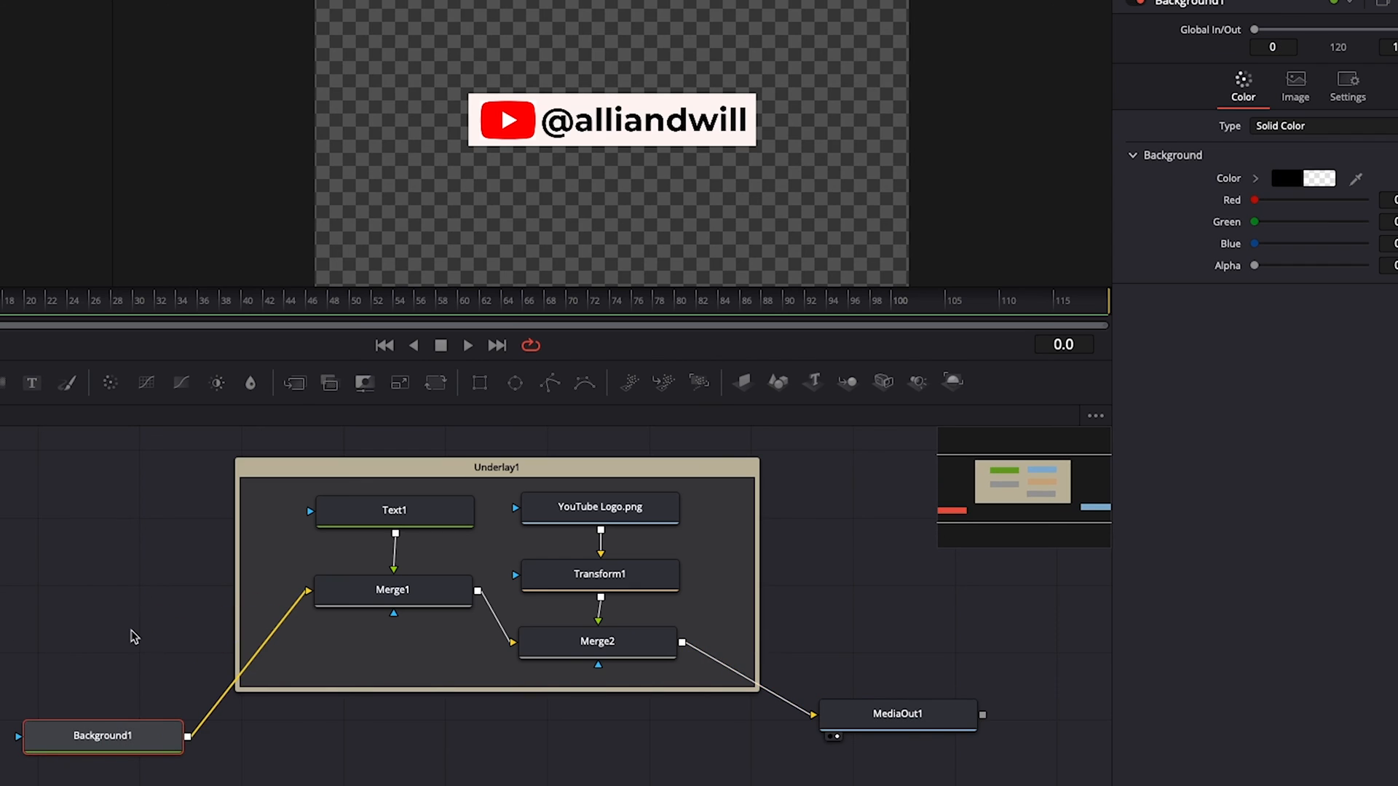
{"action": "mouse_move", "coordinate": [436, 752]}
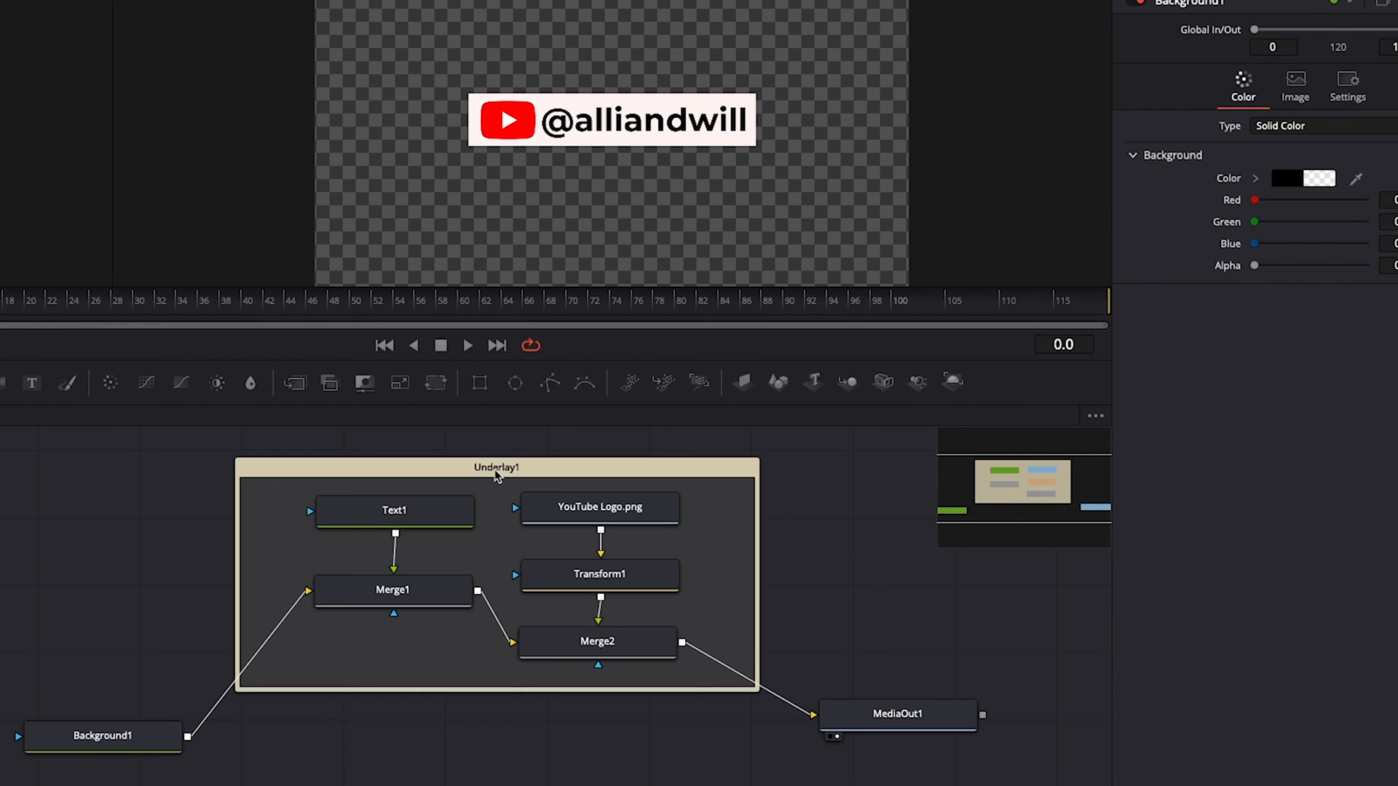
{"action": "right_click", "coordinate": [496, 468]}
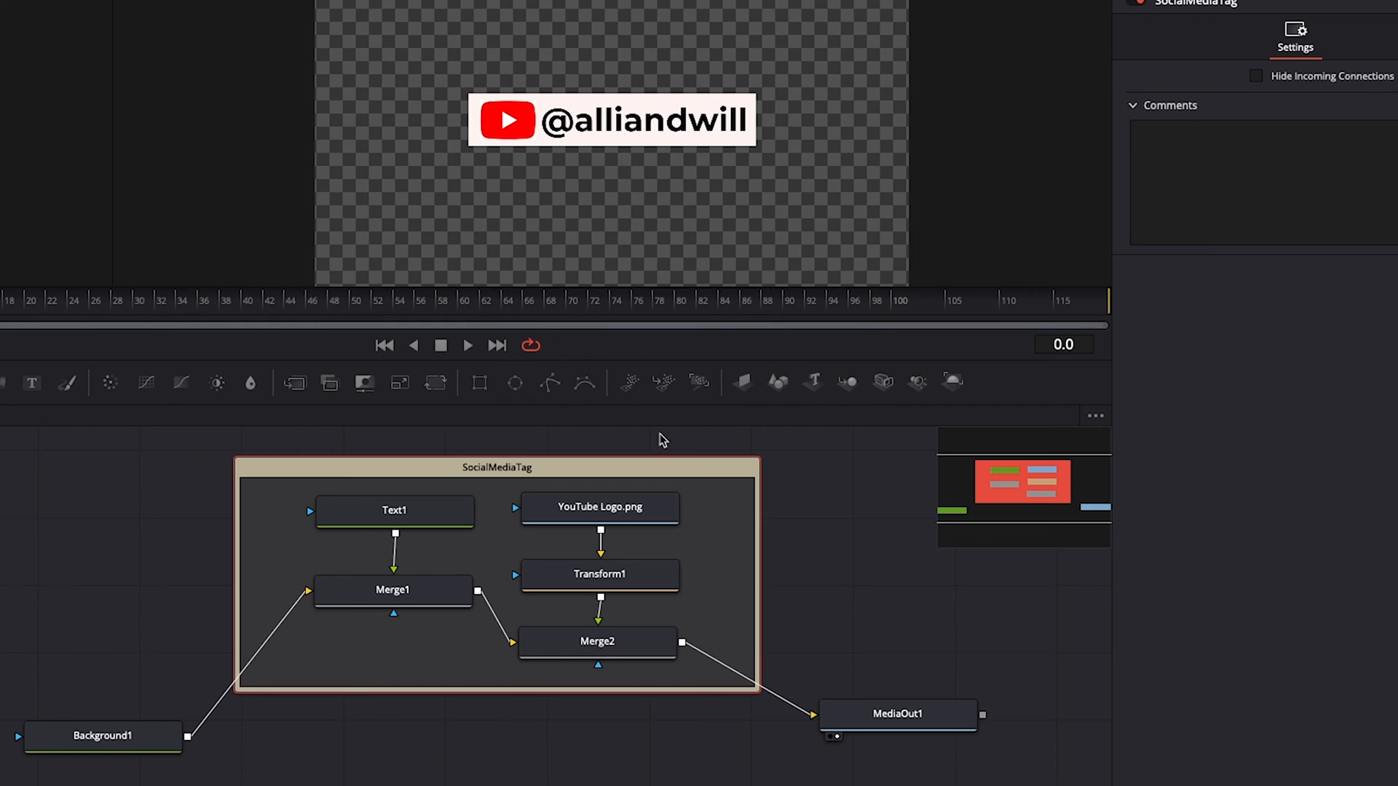
{"action": "mouse_move", "coordinate": [681, 650]}
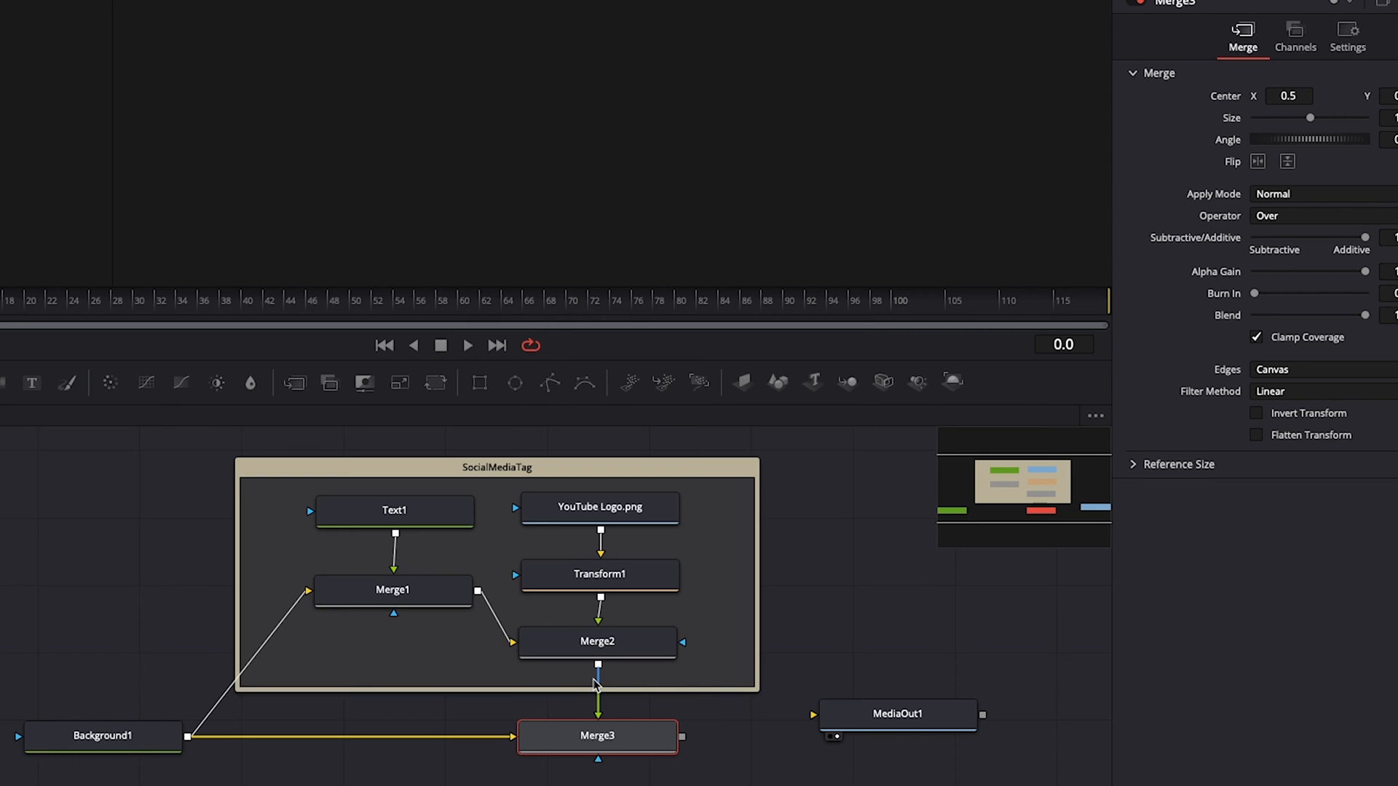
- Feed Merge3 into MediaOut1 and reduce the social media tag's overall size
{"action": "left_click_drag", "start_coordinate": [682, 736], "coordinate": [779, 722]}
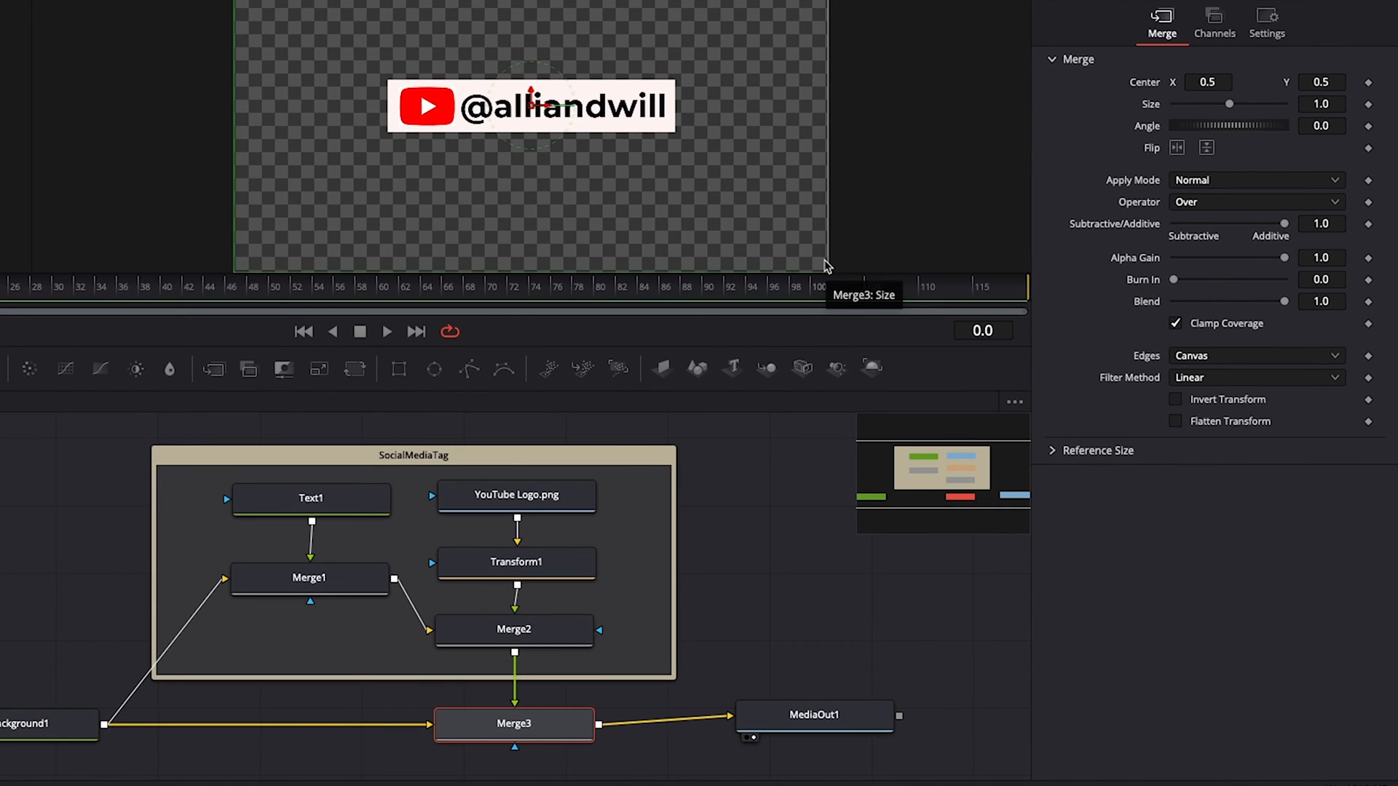
{"action": "left_click_drag", "start_coordinate": [1228, 104], "coordinate": [1203, 104]}
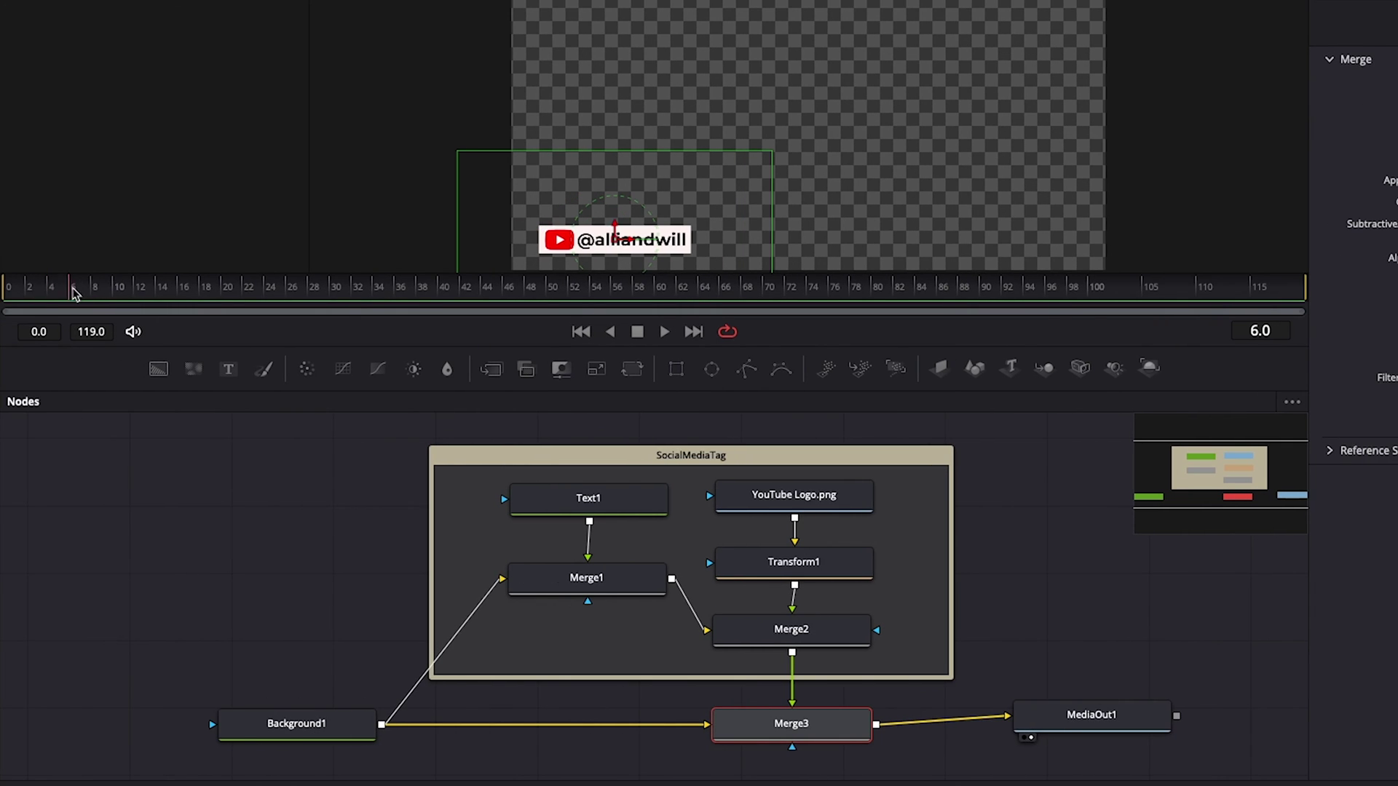
- Keyframe Merge3 Center X from -0.22 at frame 0 to 0.174 at frame 19, then preview
{"action": "left_click", "coordinate": [104, 288]}
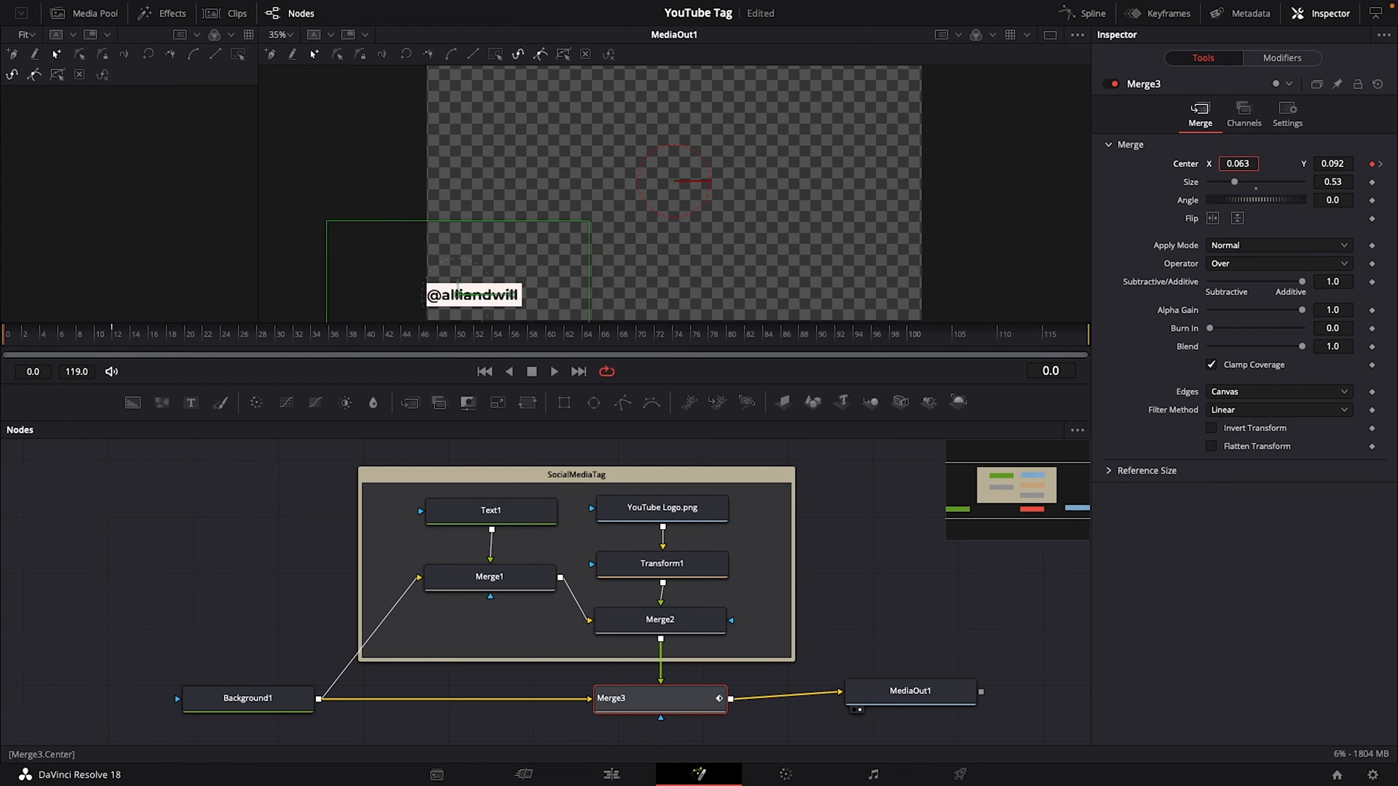
{"action": "left_click_drag", "start_coordinate": [473, 295], "coordinate": [321, 294]}
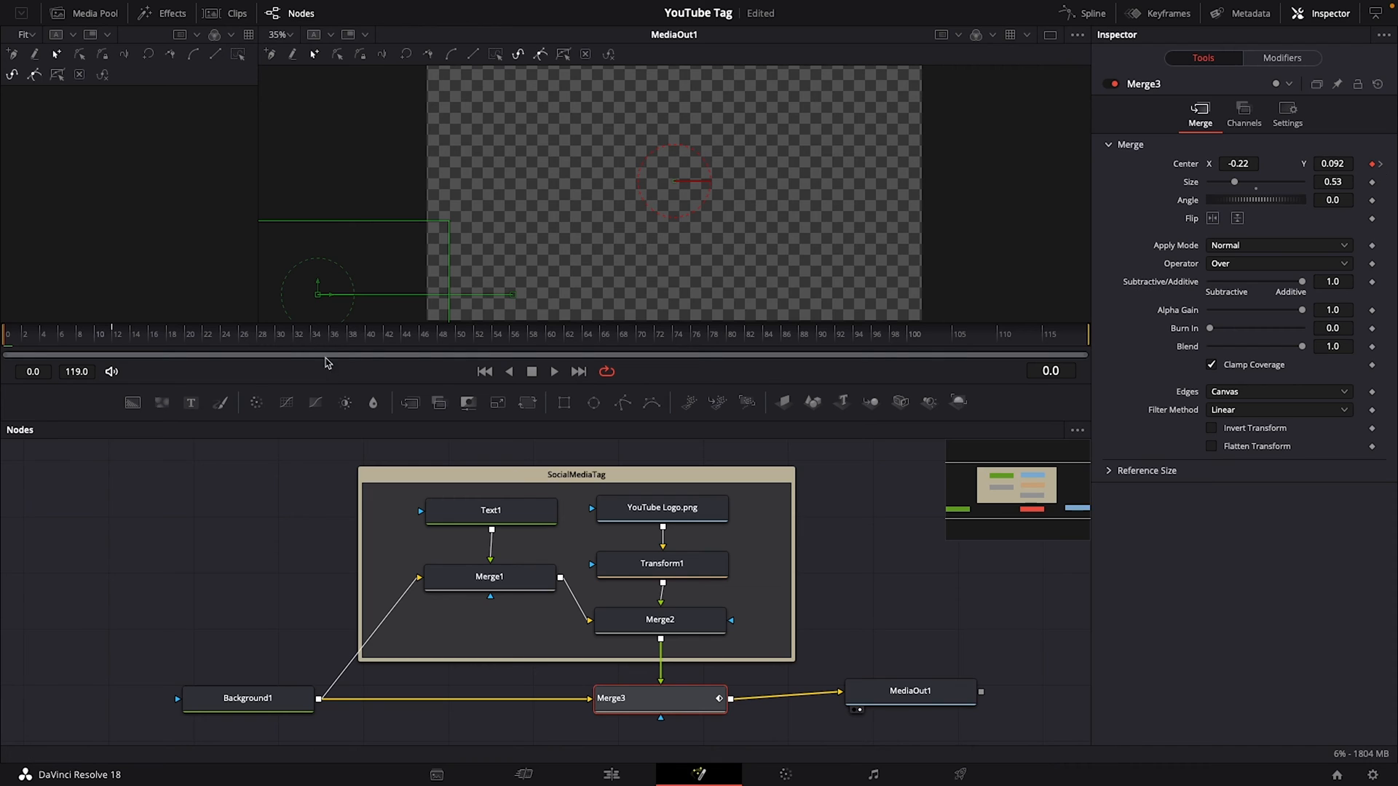
{"action": "left_click", "coordinate": [554, 371]}
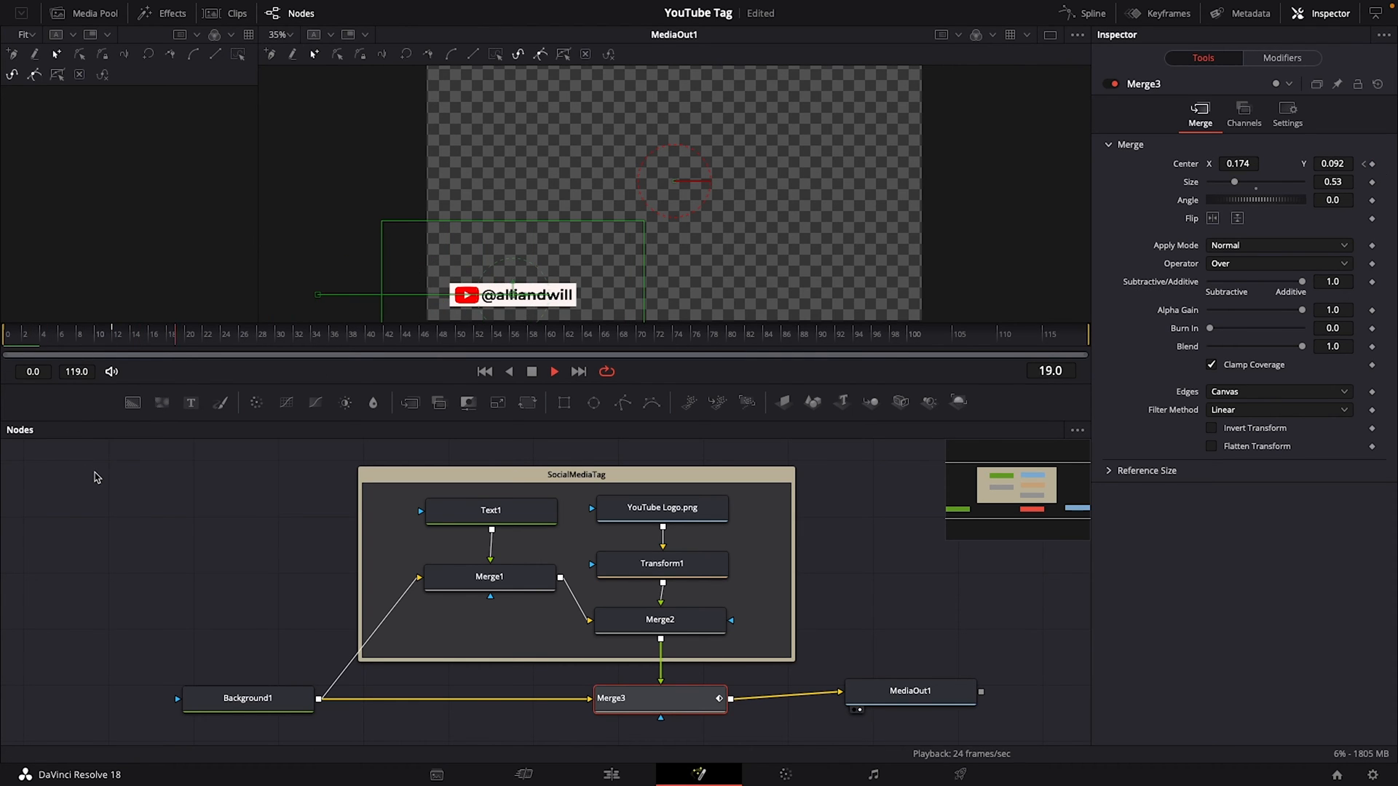
{"action": "left_click", "coordinate": [350, 336]}
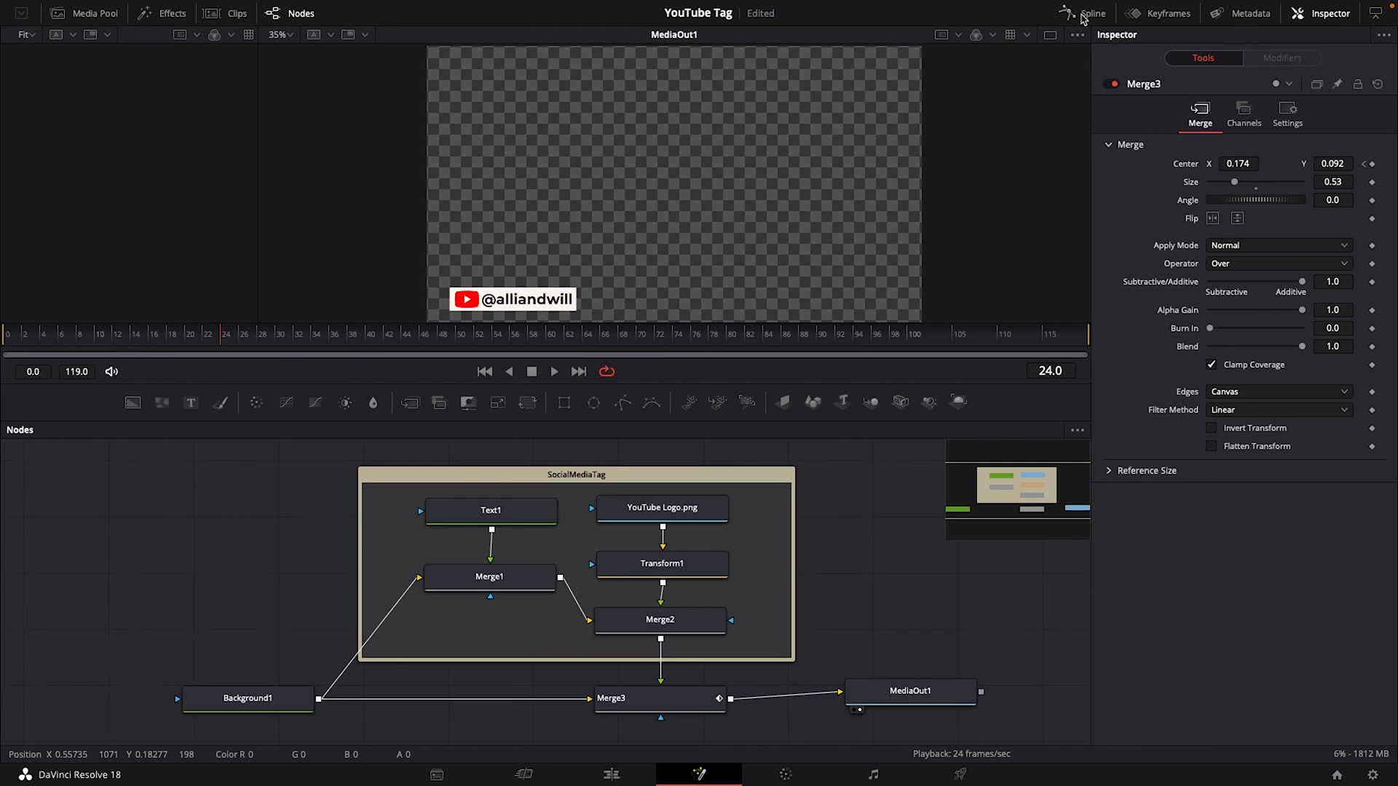
{"action": "left_click", "coordinate": [1072, 13]}
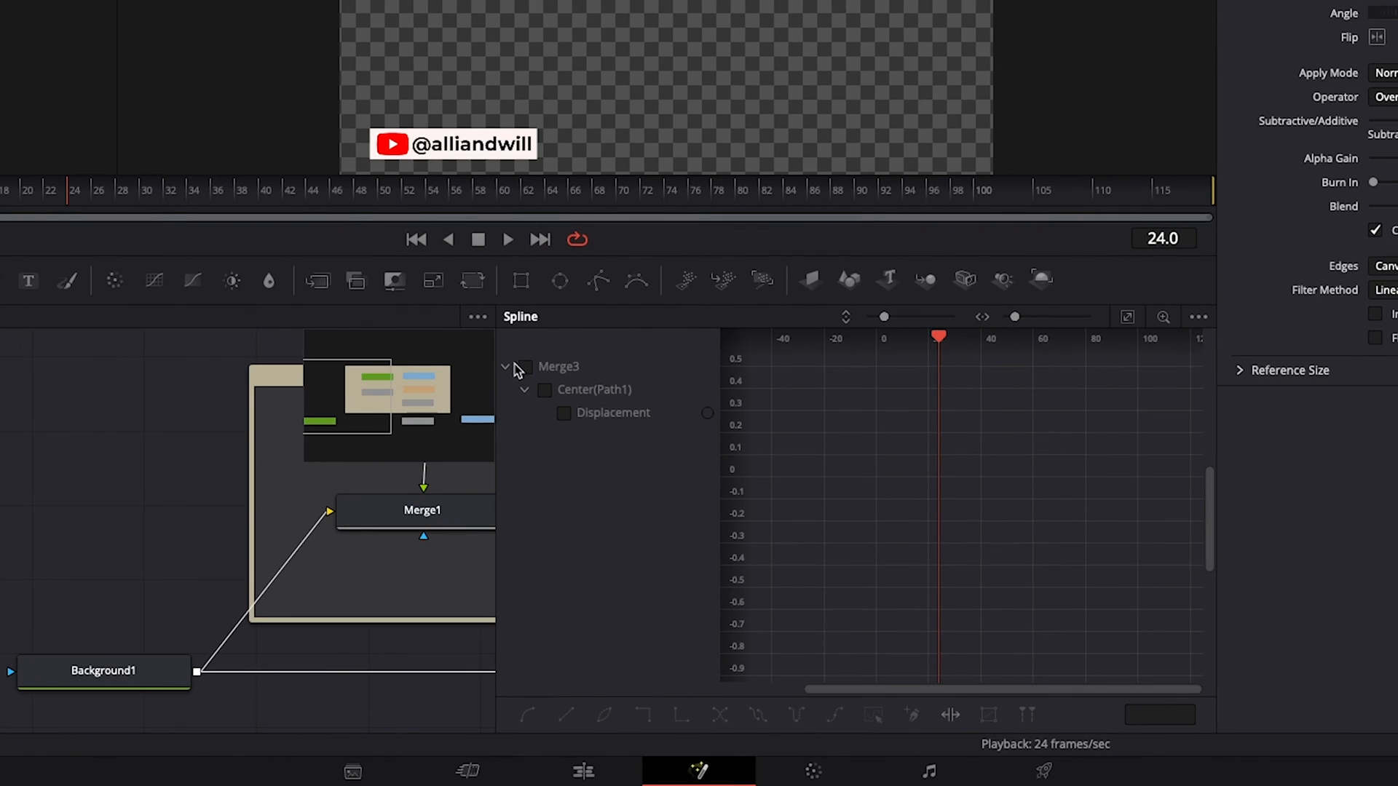
{"action": "left_click", "coordinate": [524, 366]}
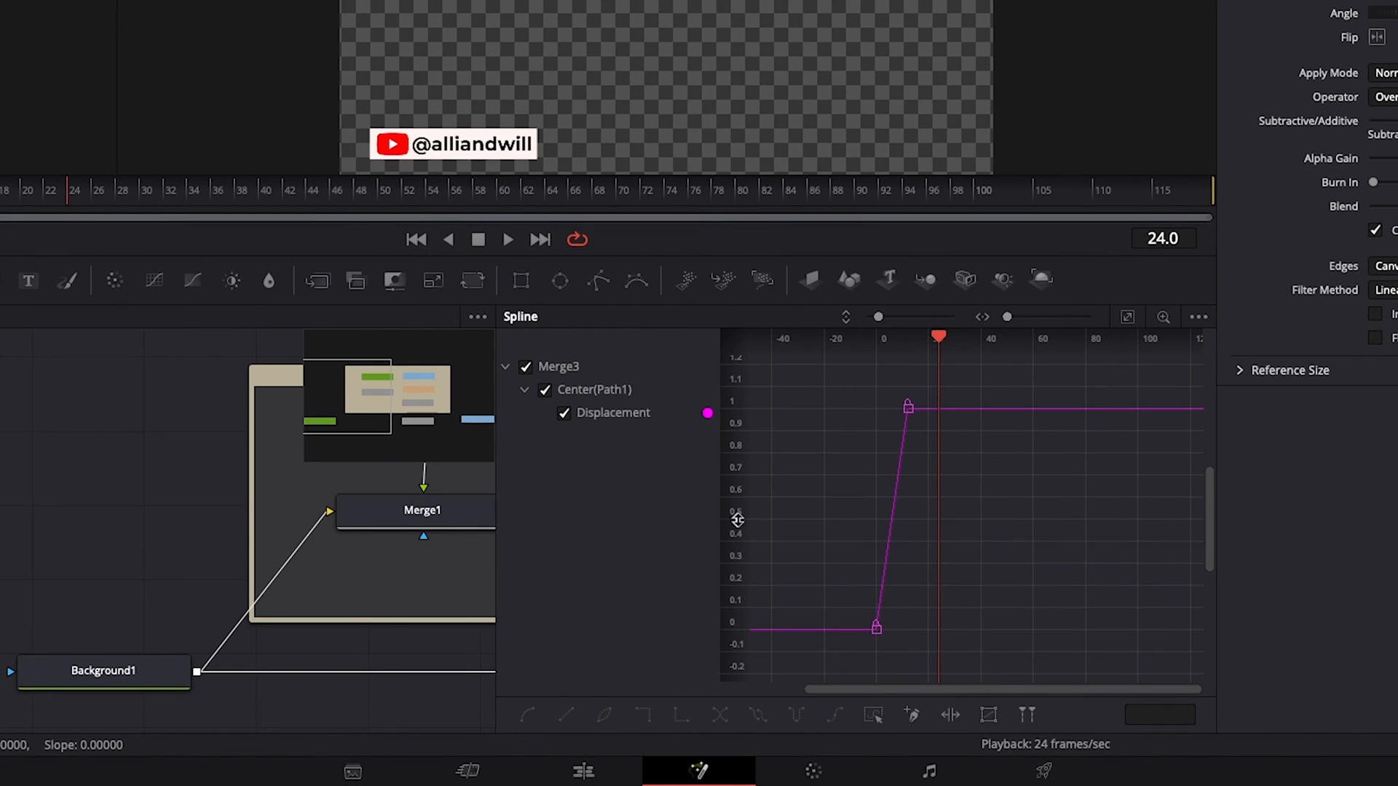
{"action": "mouse_move", "coordinate": [861, 477]}
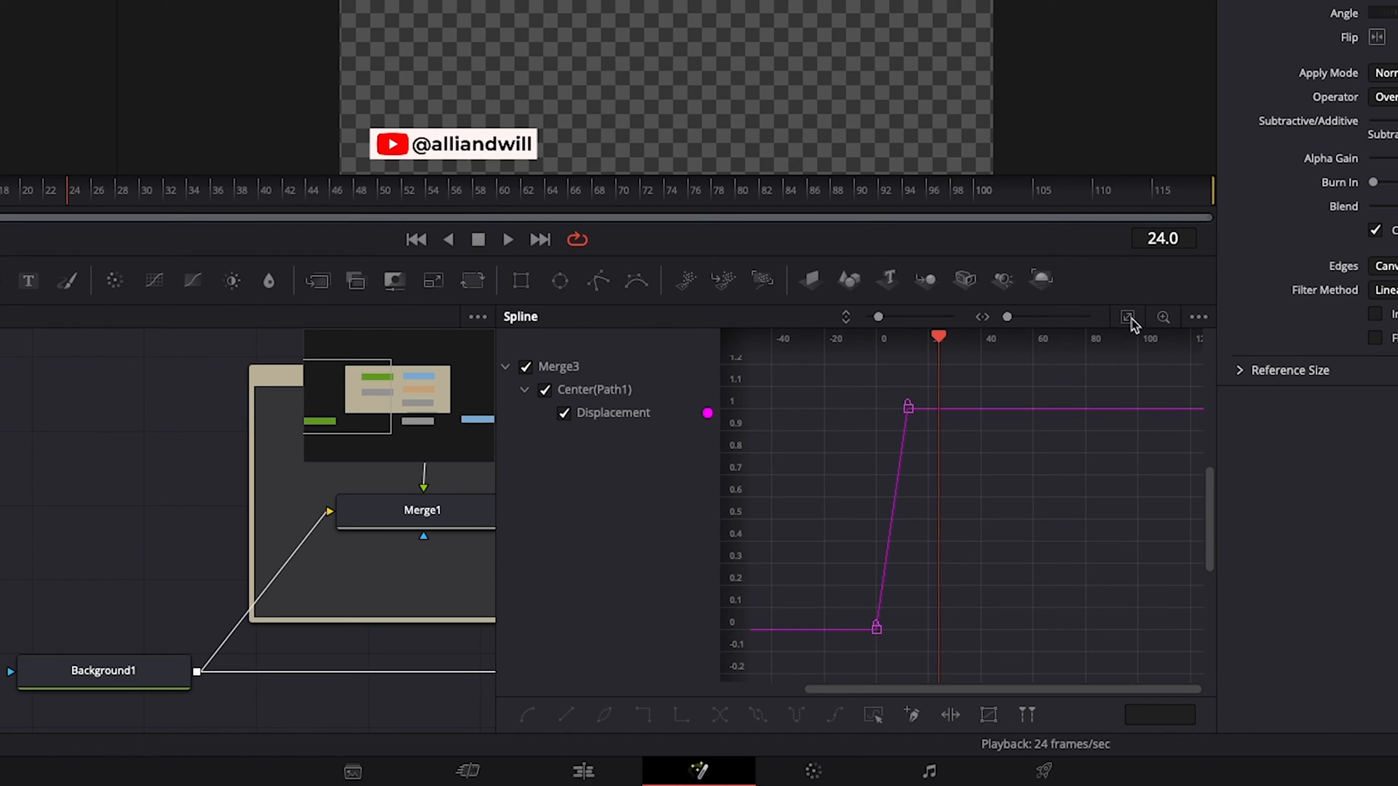
{"action": "left_click", "coordinate": [1126, 317]}
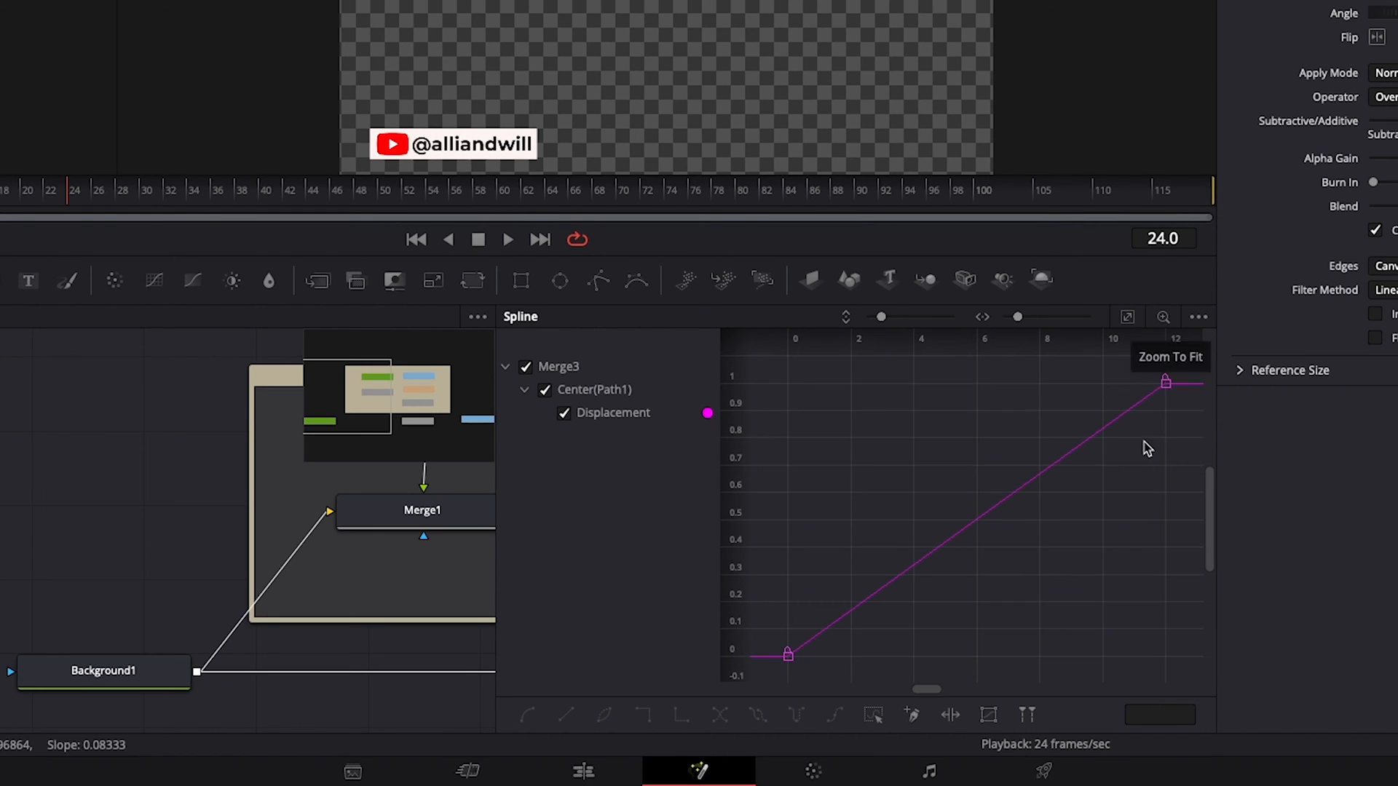
{"action": "mouse_move", "coordinate": [1076, 374]}
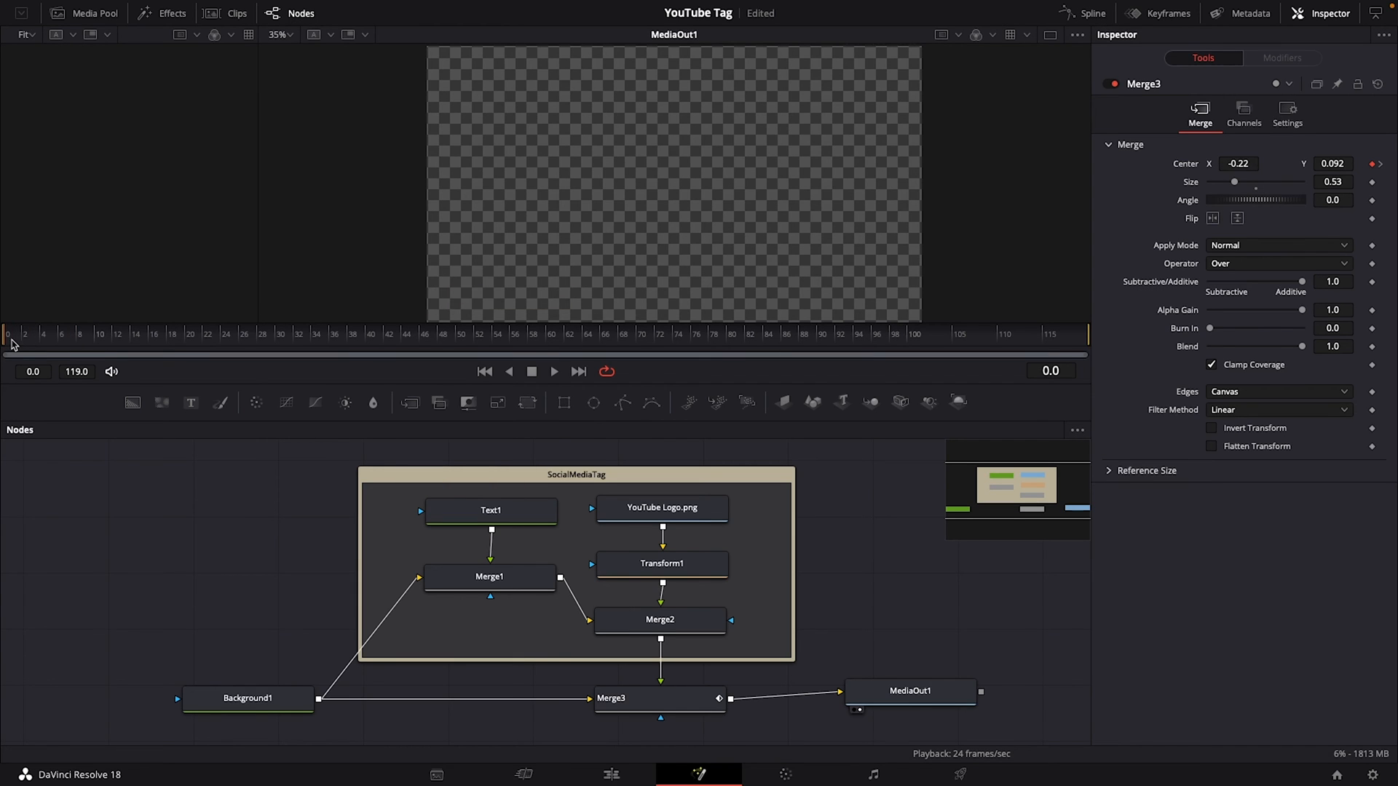
- Keyframe Merge3 Center at frame 60, then slide the tag off-screen left to X -0.207 at frame 72
{"action": "left_click", "coordinate": [154, 333]}
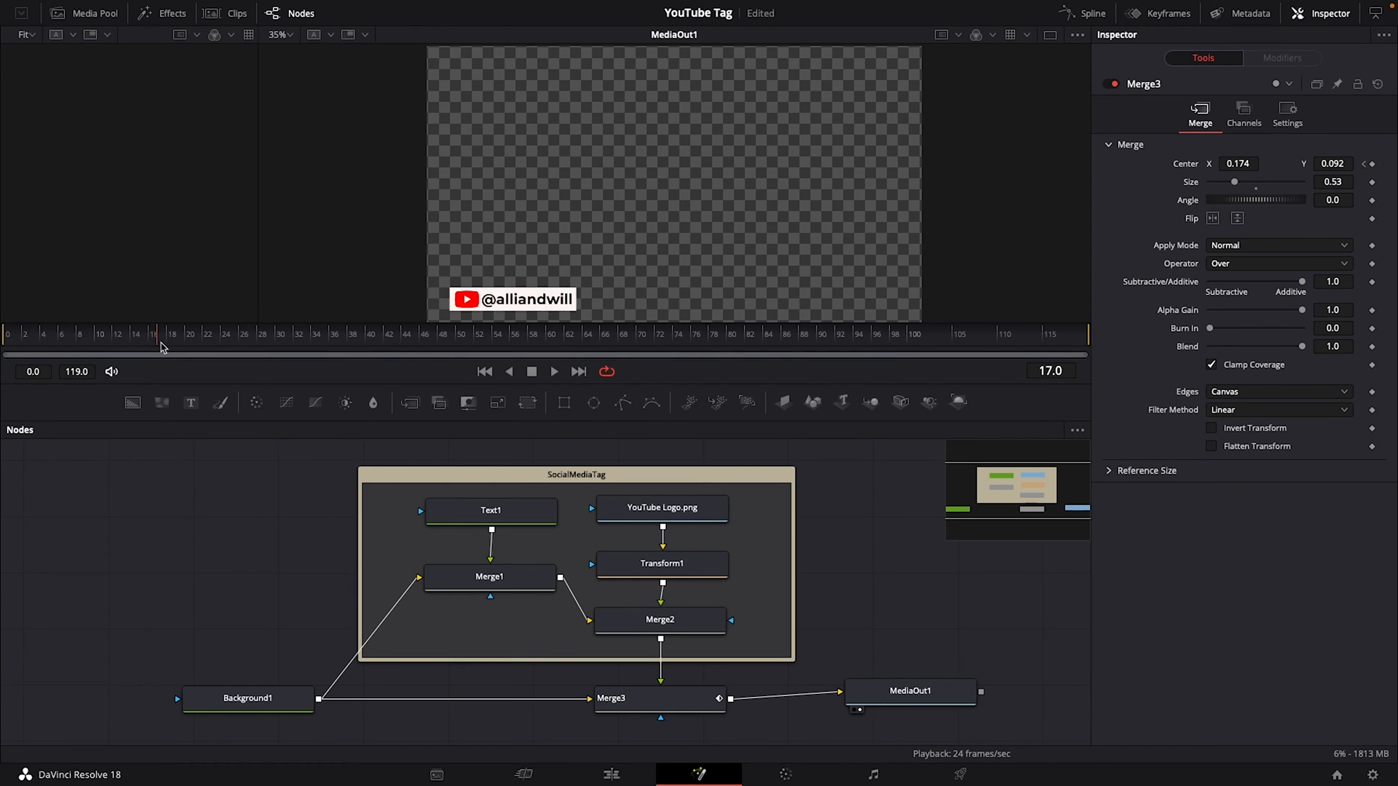
{"action": "left_click", "coordinate": [352, 344]}
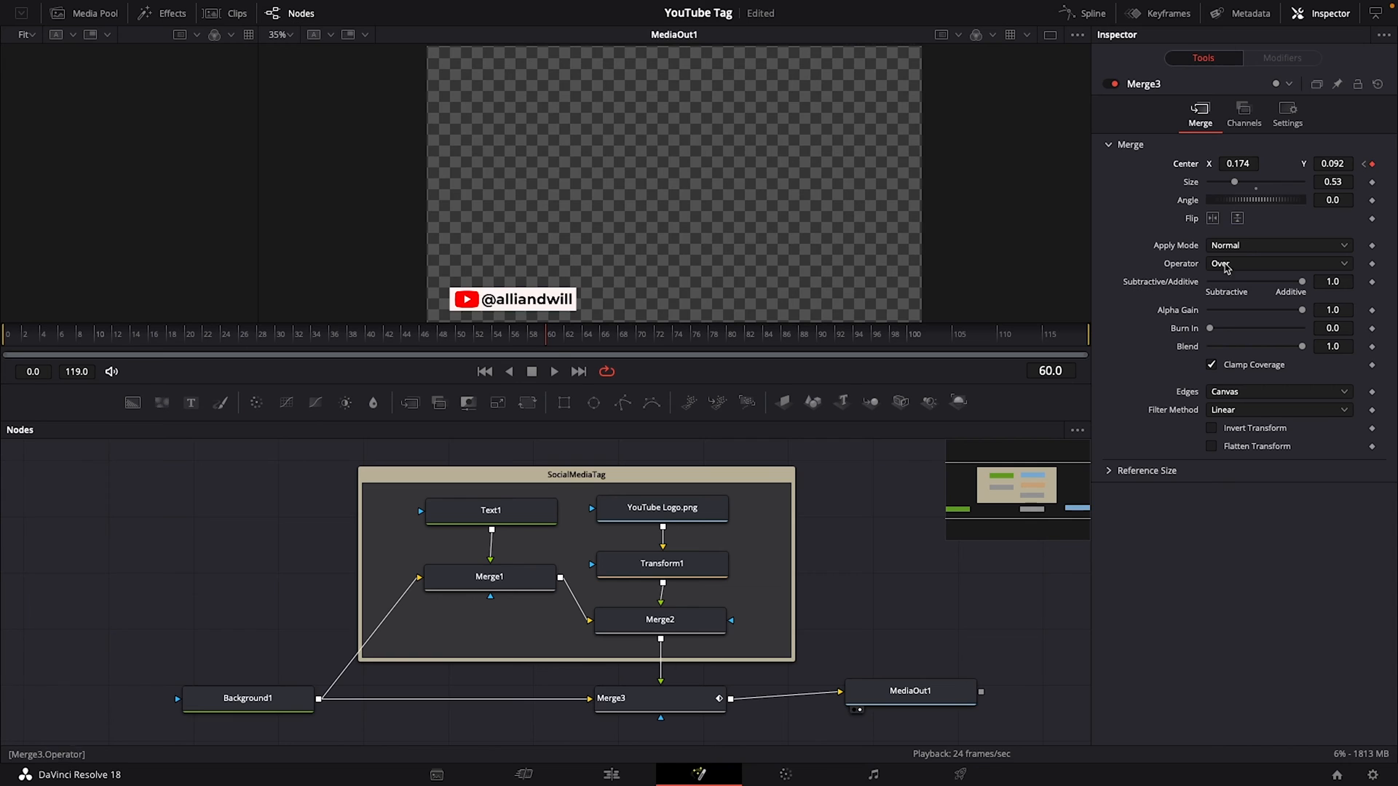
{"action": "left_click", "coordinate": [642, 334]}
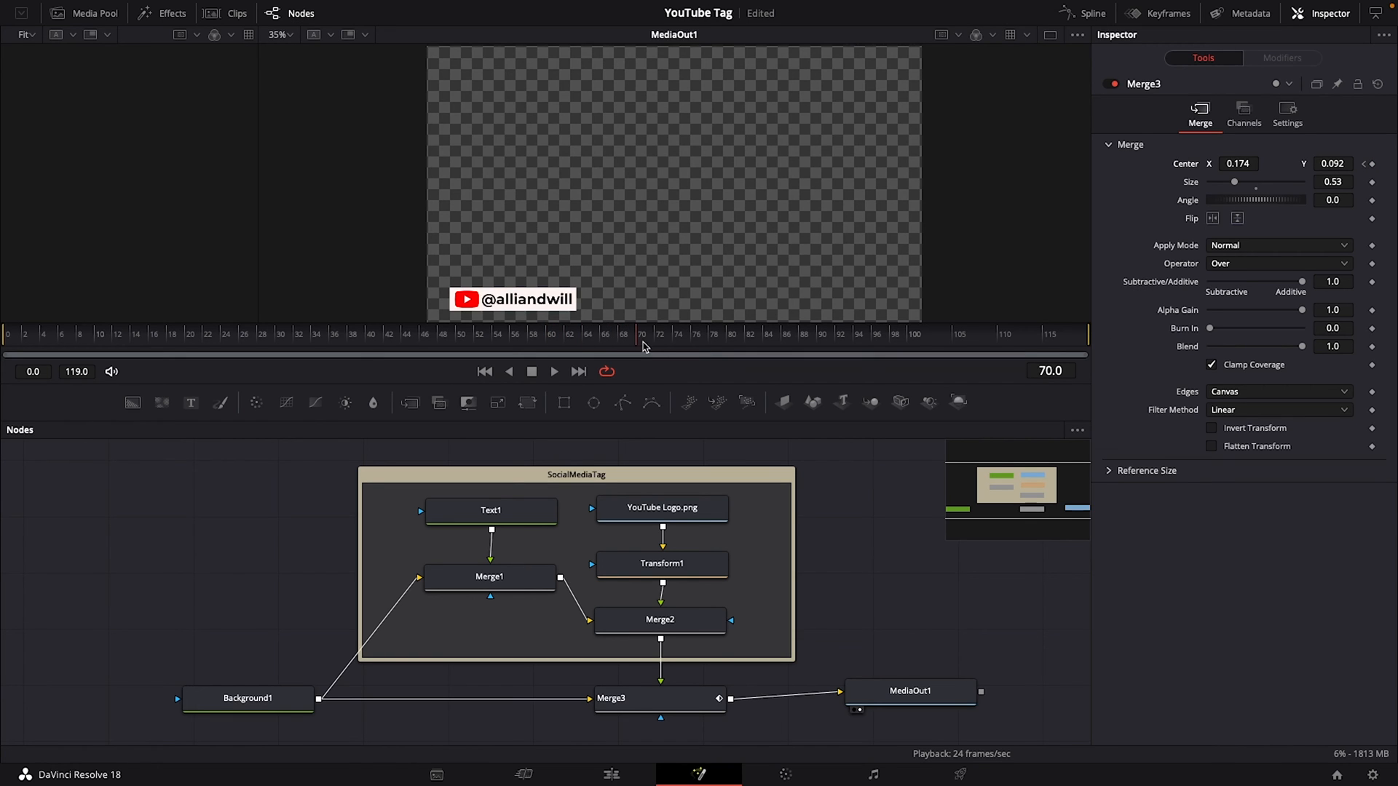
{"action": "left_click", "coordinate": [676, 338]}
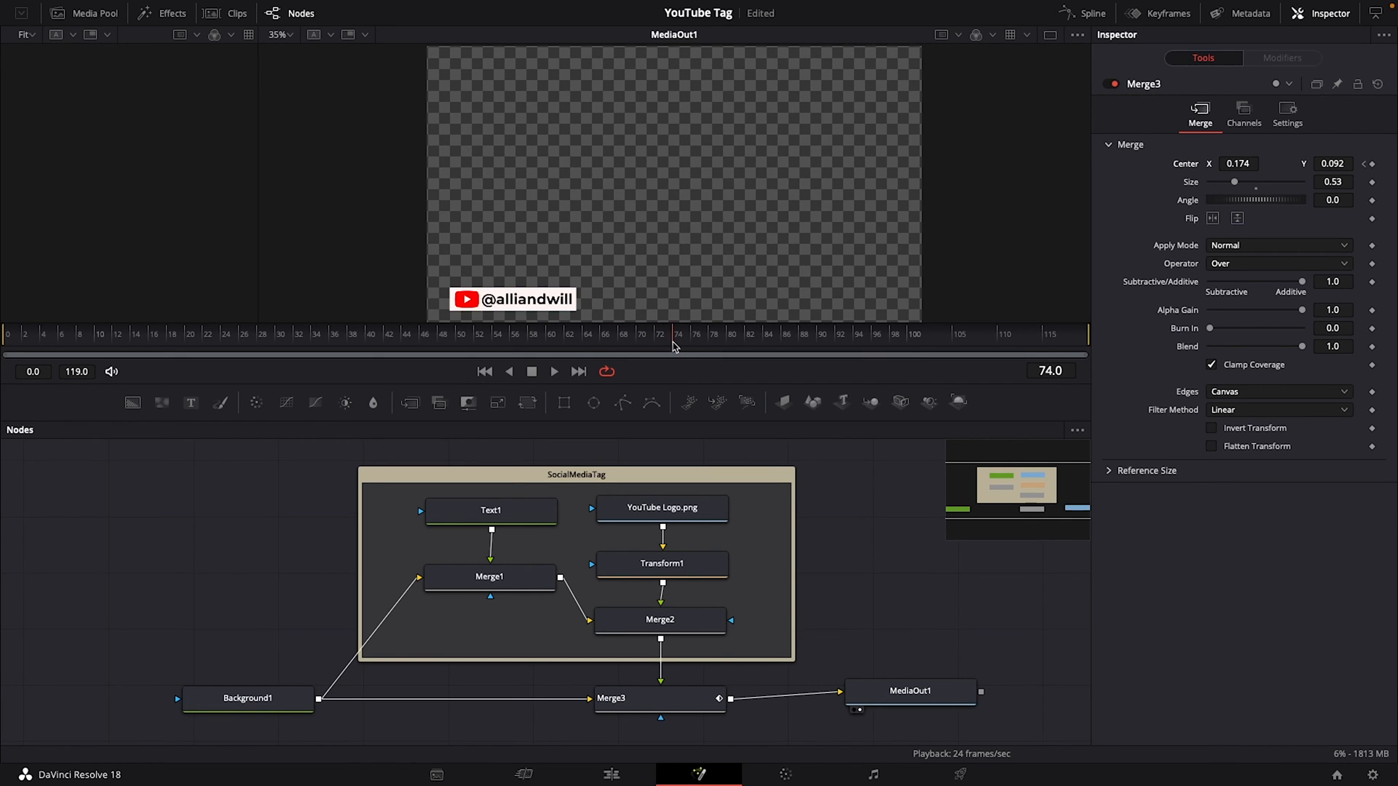
{"action": "left_click", "coordinate": [659, 335]}
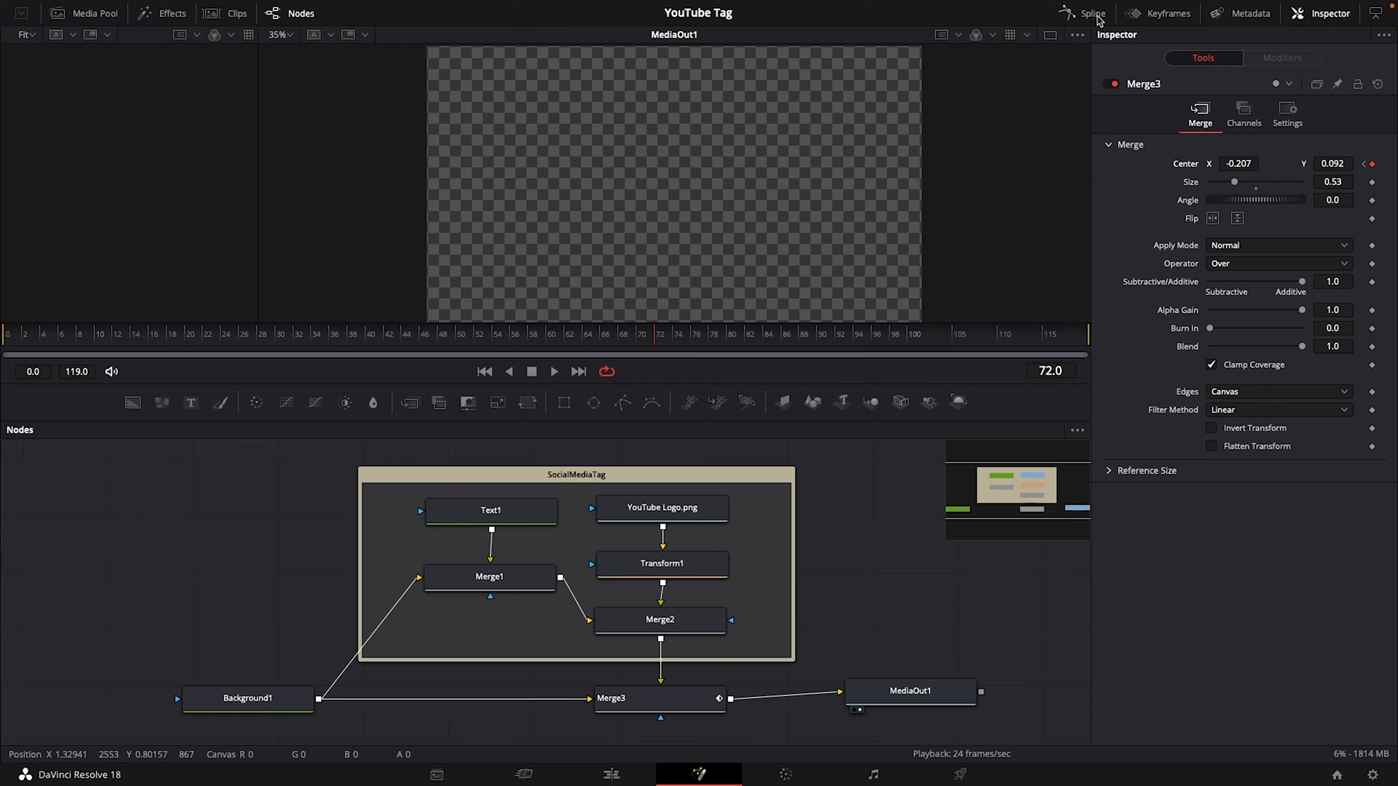
{"action": "left_click", "coordinate": [1091, 13]}
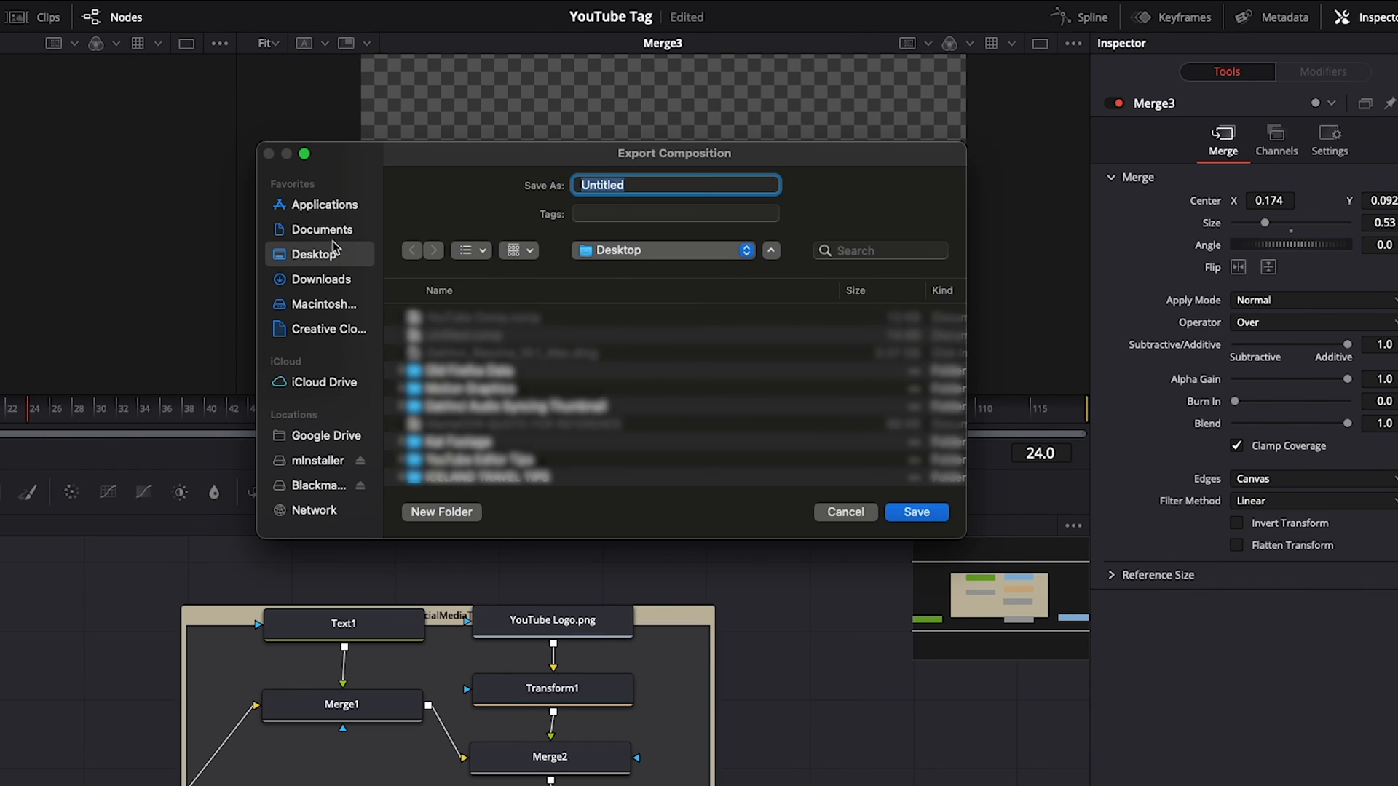
- Save the exported composition to the Desktop as 'YouTube Social Media'
{"action": "type", "text": "YouTube Social Med"}
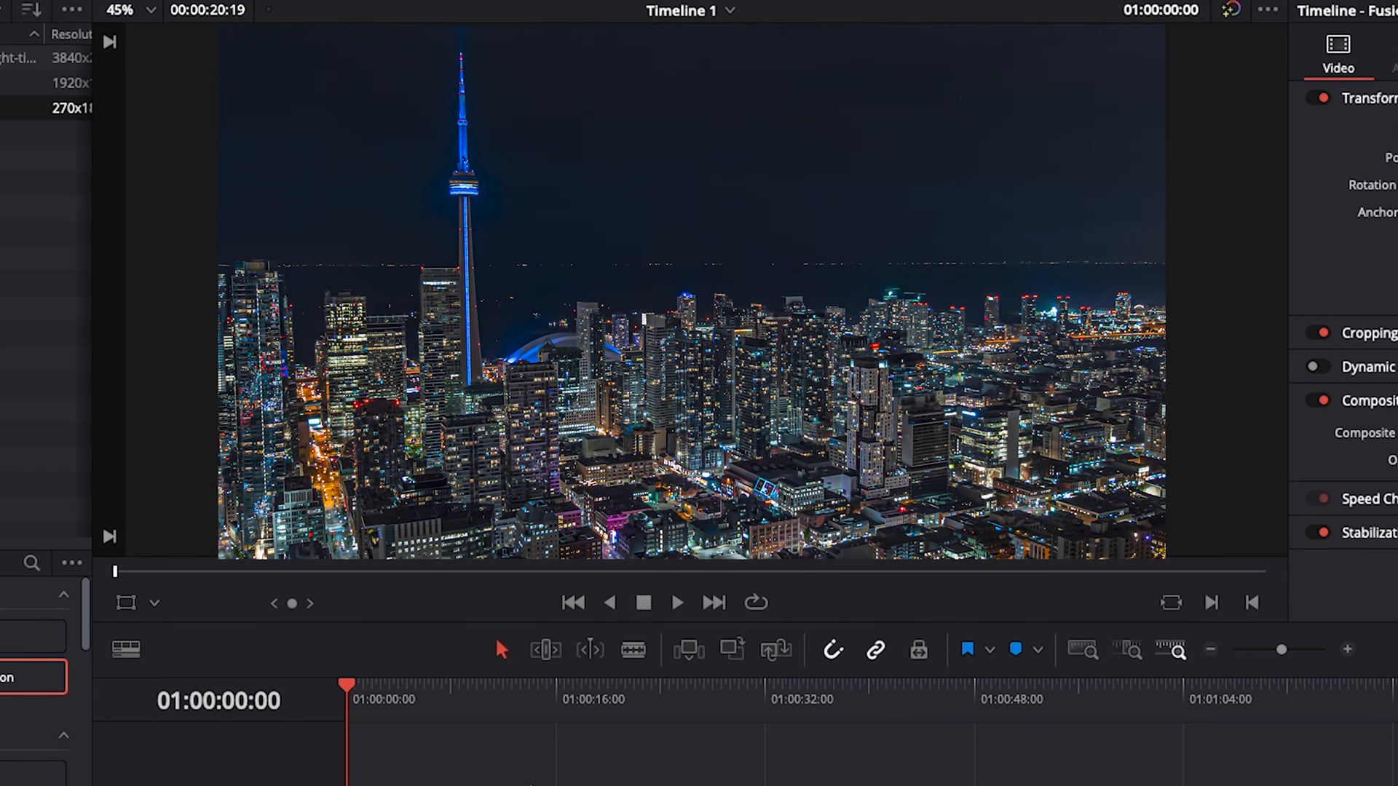
{"action": "left_click", "coordinate": [680, 604]}
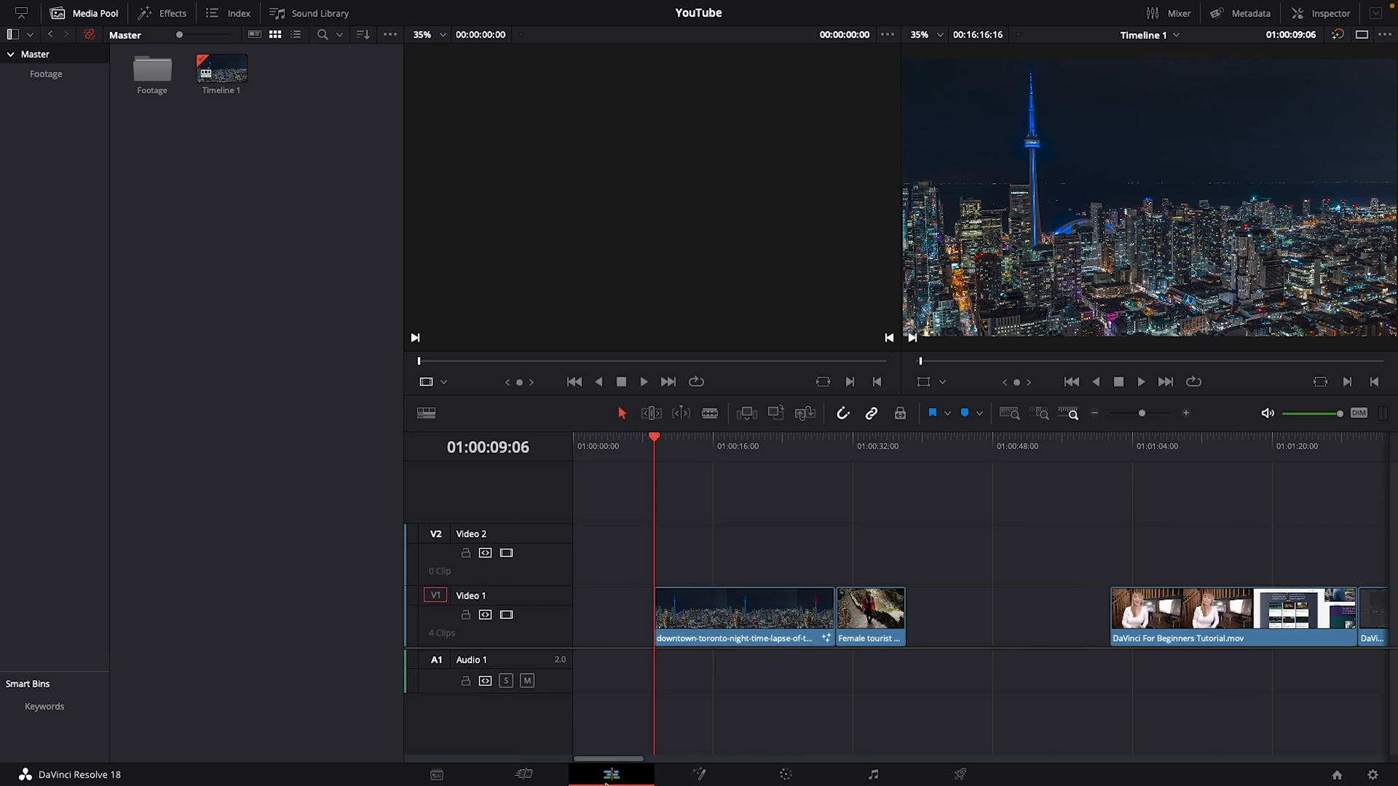
- Search Effects for mtuber, preview the titles, and place Call To Action 06 on V2
{"action": "left_click", "coordinate": [172, 13]}
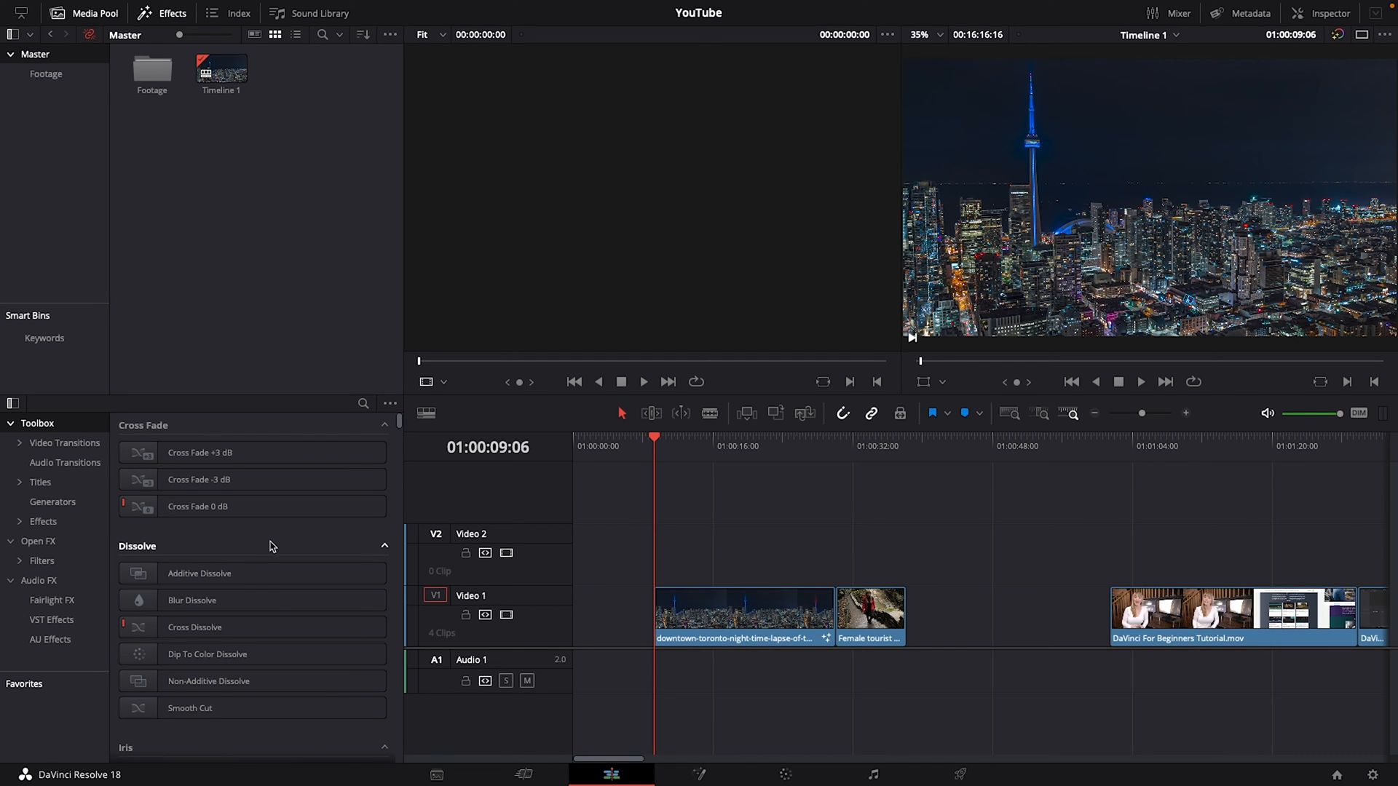
{"action": "left_click", "coordinate": [362, 403]}
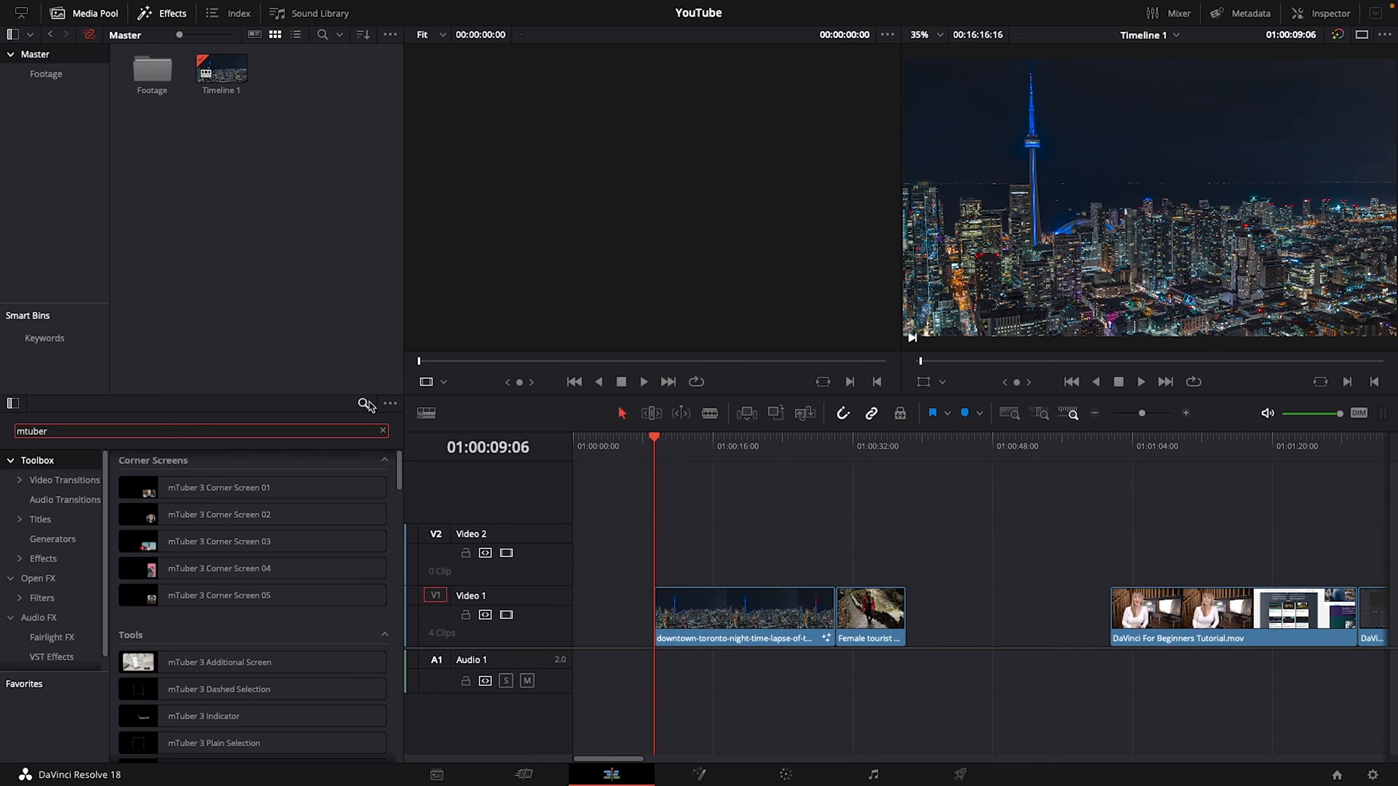
{"action": "left_click", "coordinate": [224, 543]}
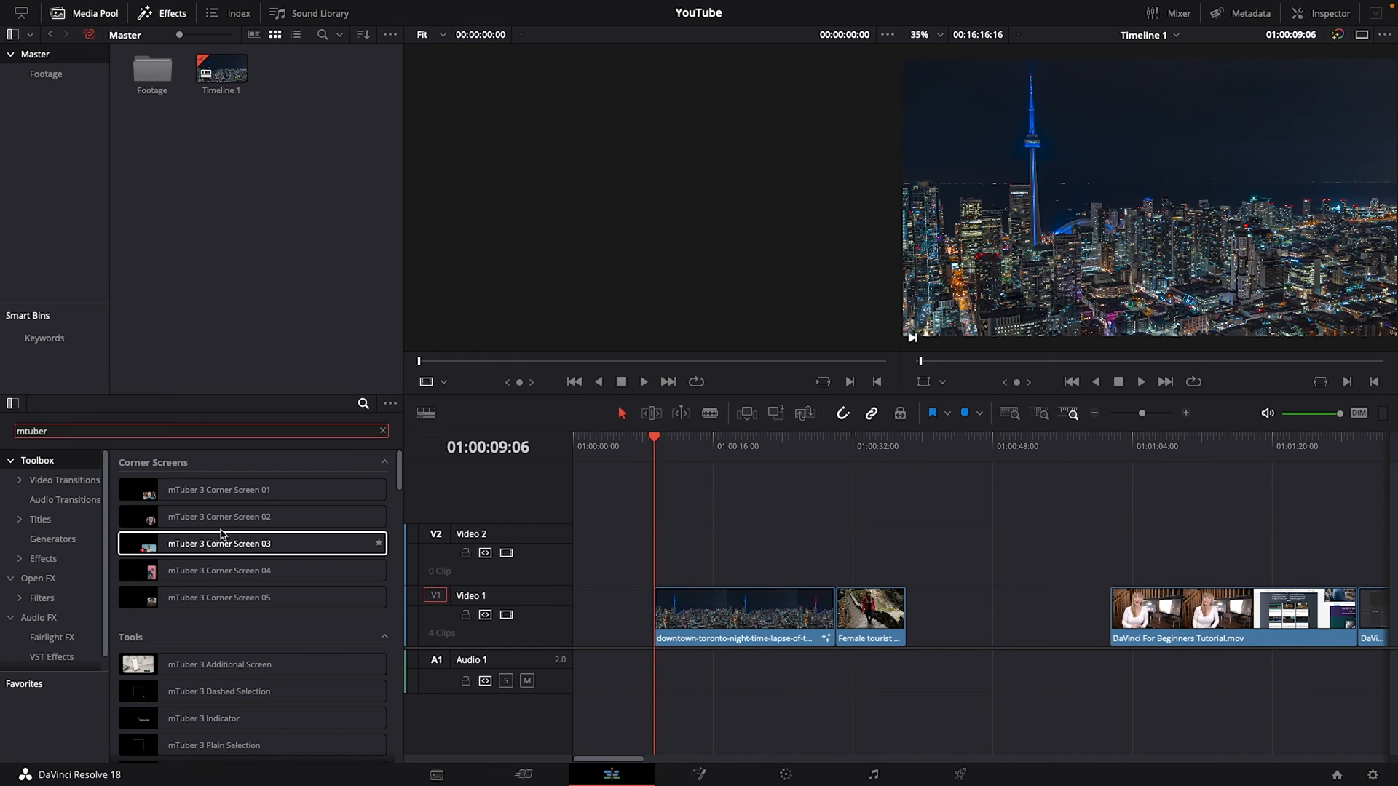
{"action": "left_click", "coordinate": [219, 490]}
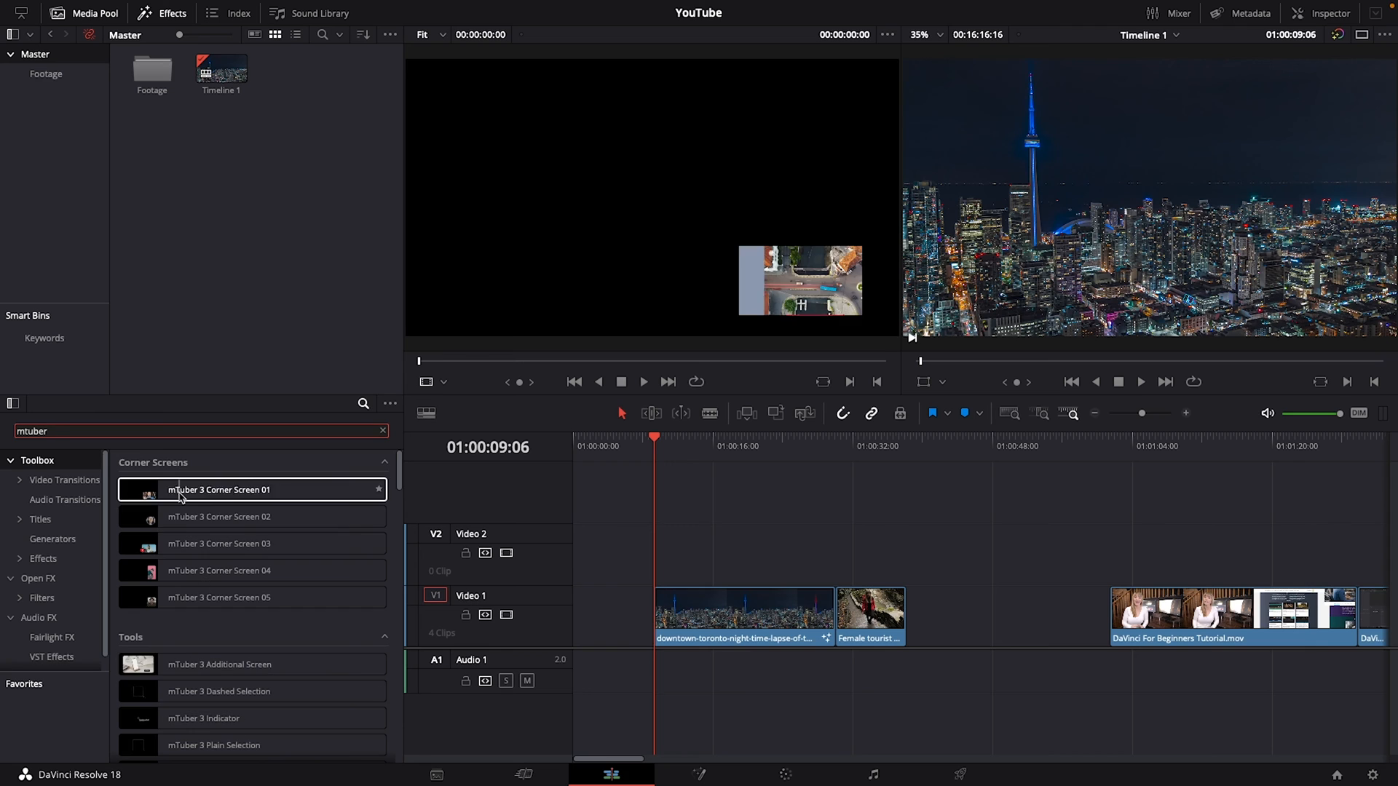
{"action": "left_click", "coordinate": [218, 570]}
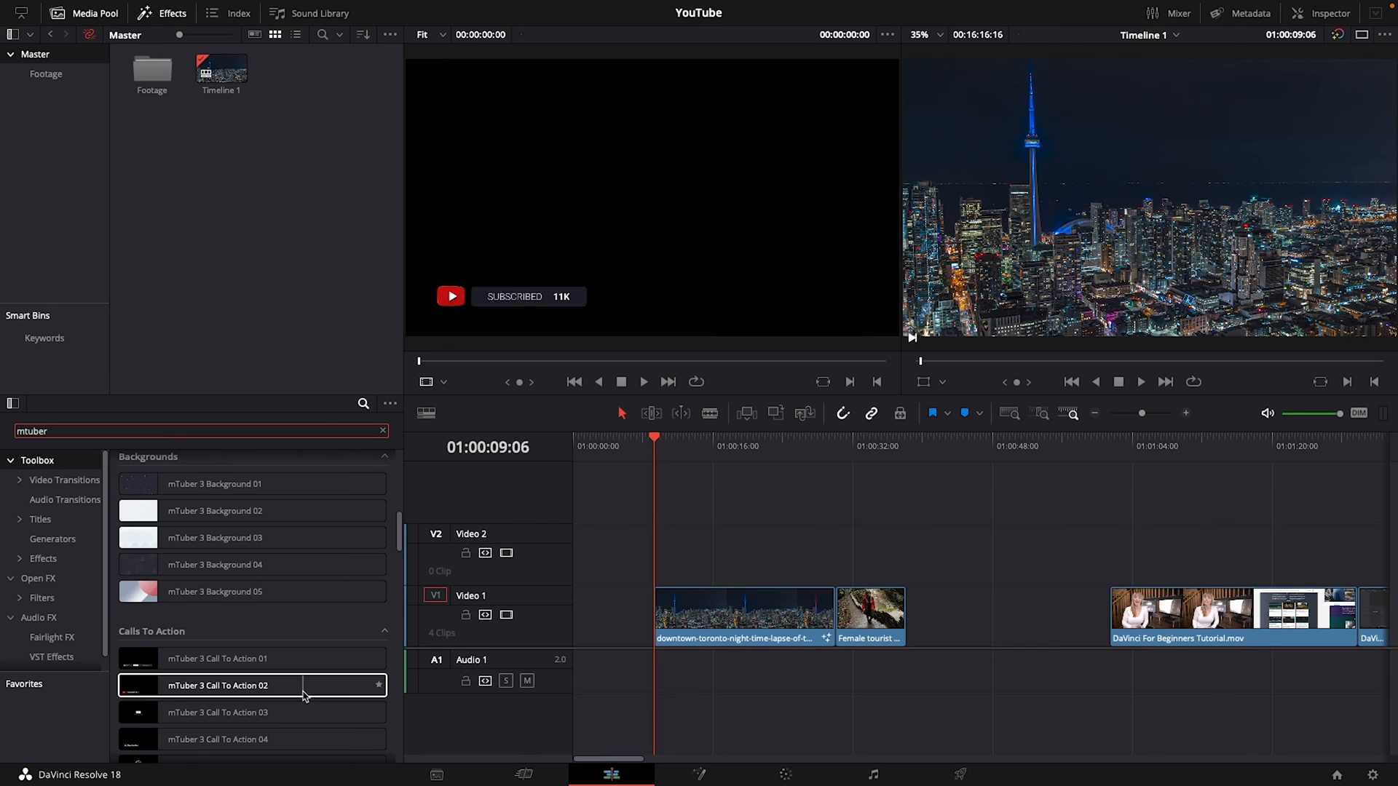
{"action": "scroll", "scroll_direction": "down", "scroll_amount": 3}
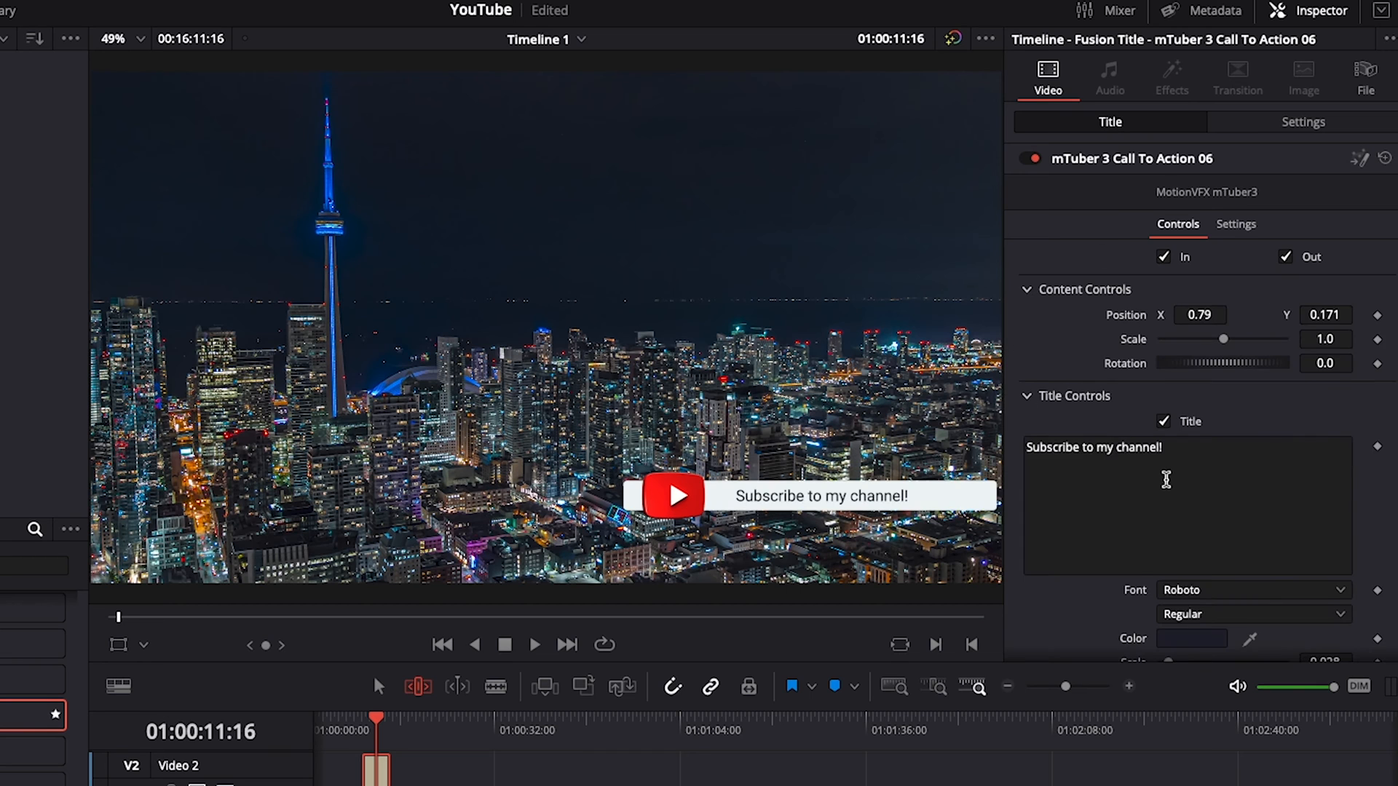
{"action": "scroll", "scroll_direction": "down", "scroll_amount": 3}
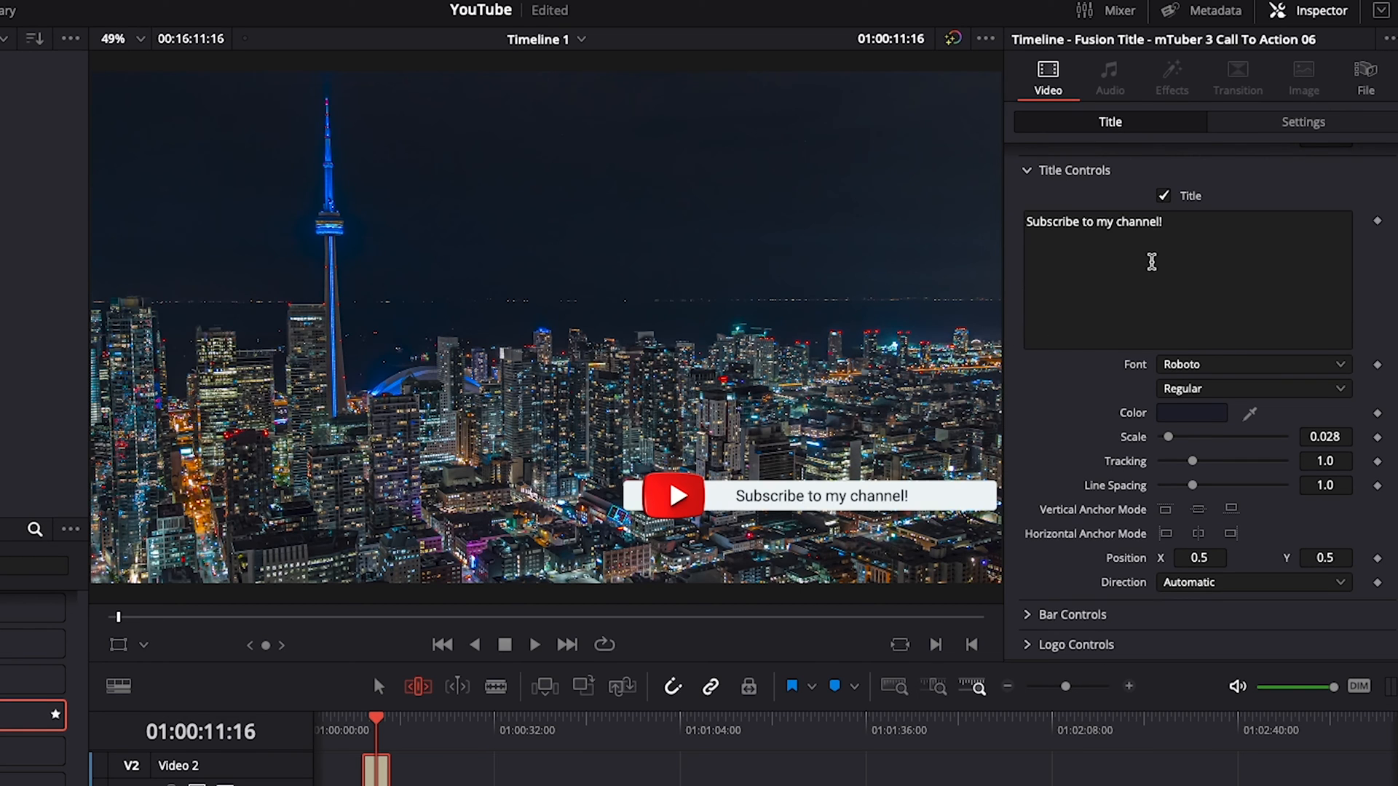
{"action": "type", "text": "@alliand"}
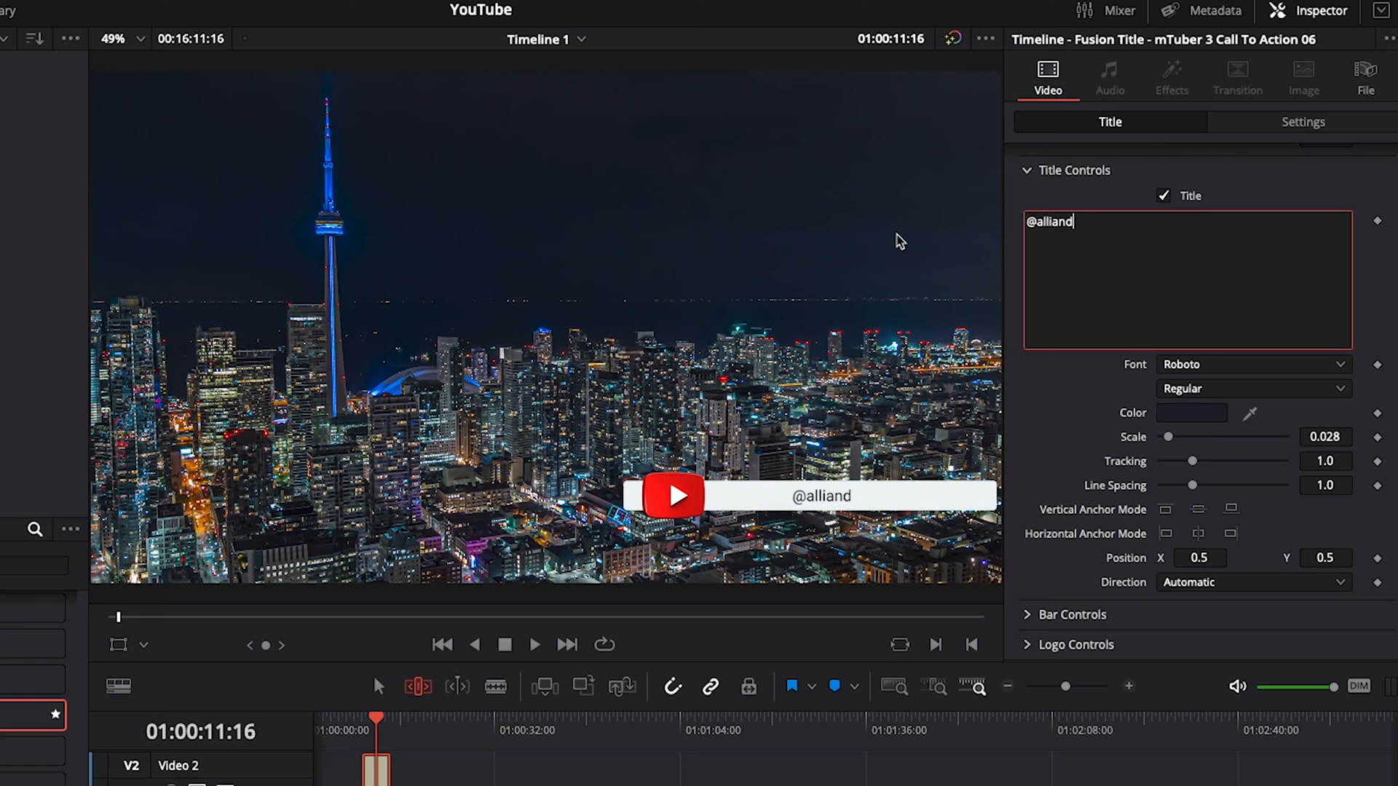
{"action": "type", "text": "will"}
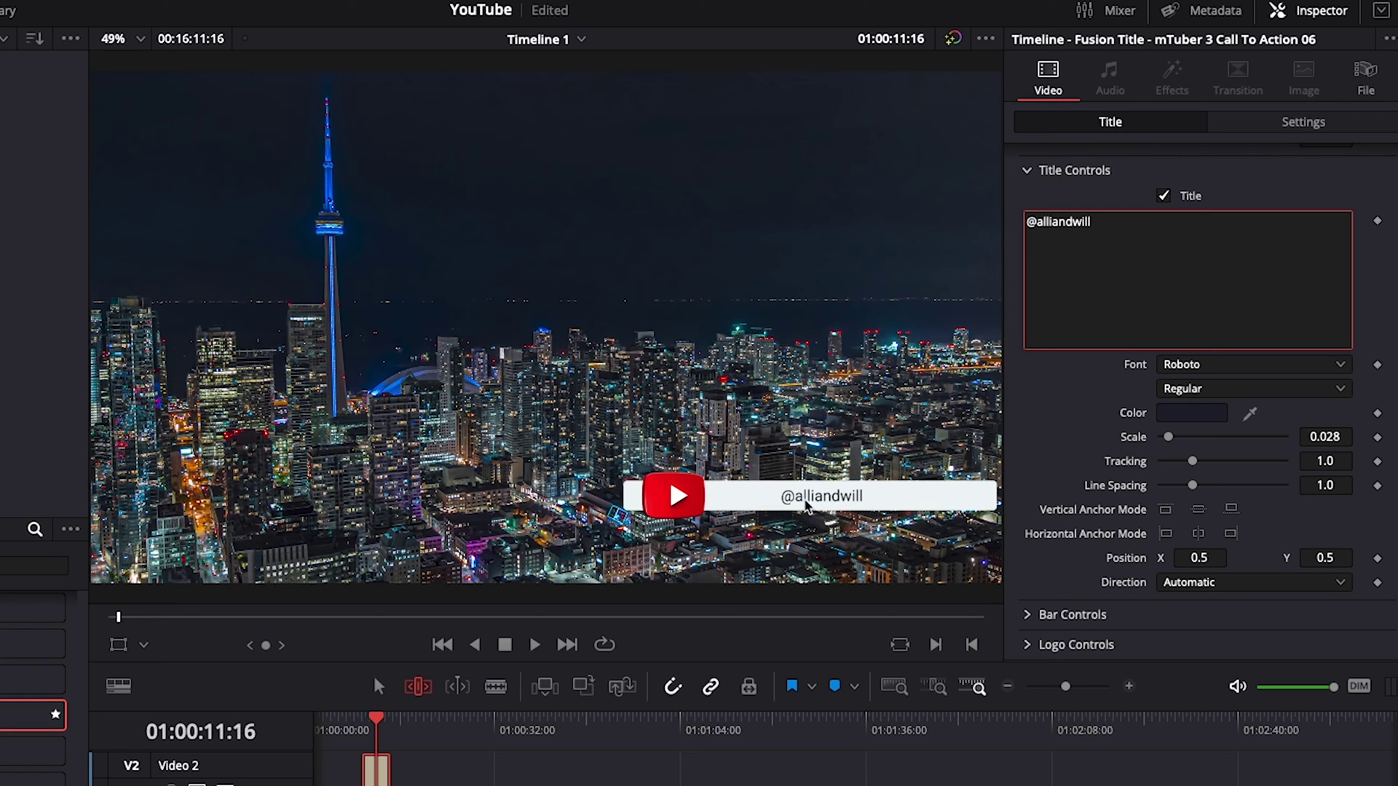
{"action": "left_click_drag", "start_coordinate": [1194, 437], "coordinate": [1171, 437]}
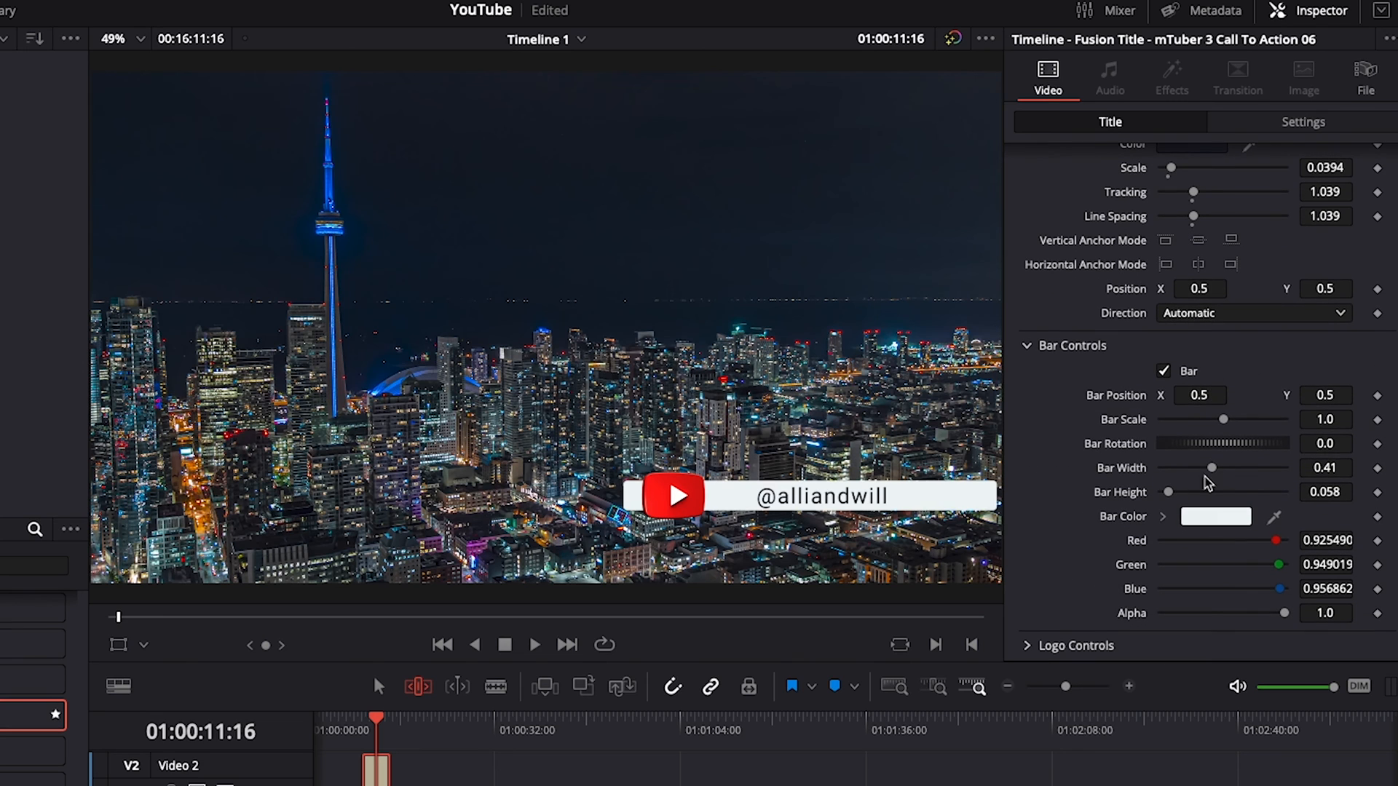
{"action": "left_click_drag", "start_coordinate": [1211, 467], "coordinate": [1186, 468]}
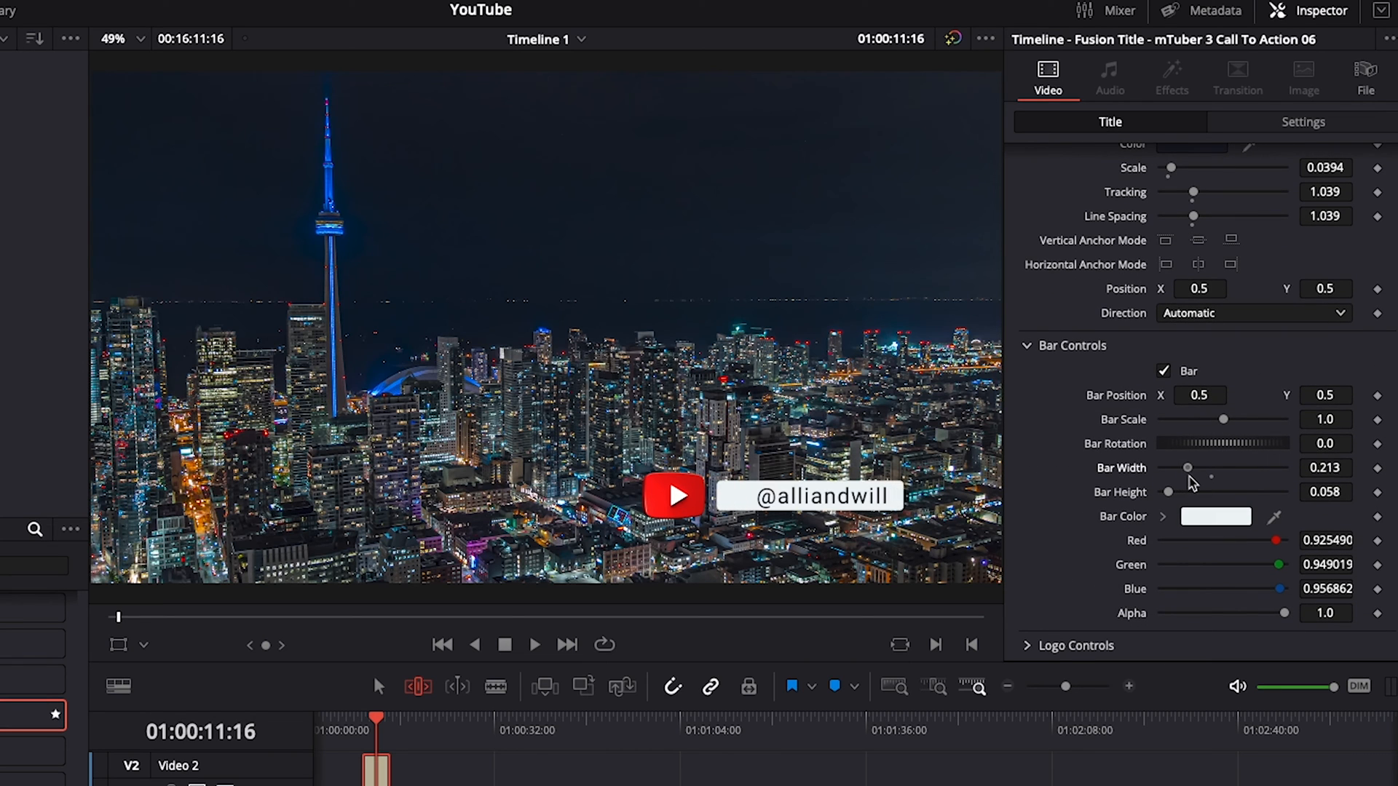
{"action": "left_click_drag", "start_coordinate": [1186, 467], "coordinate": [1212, 468]}
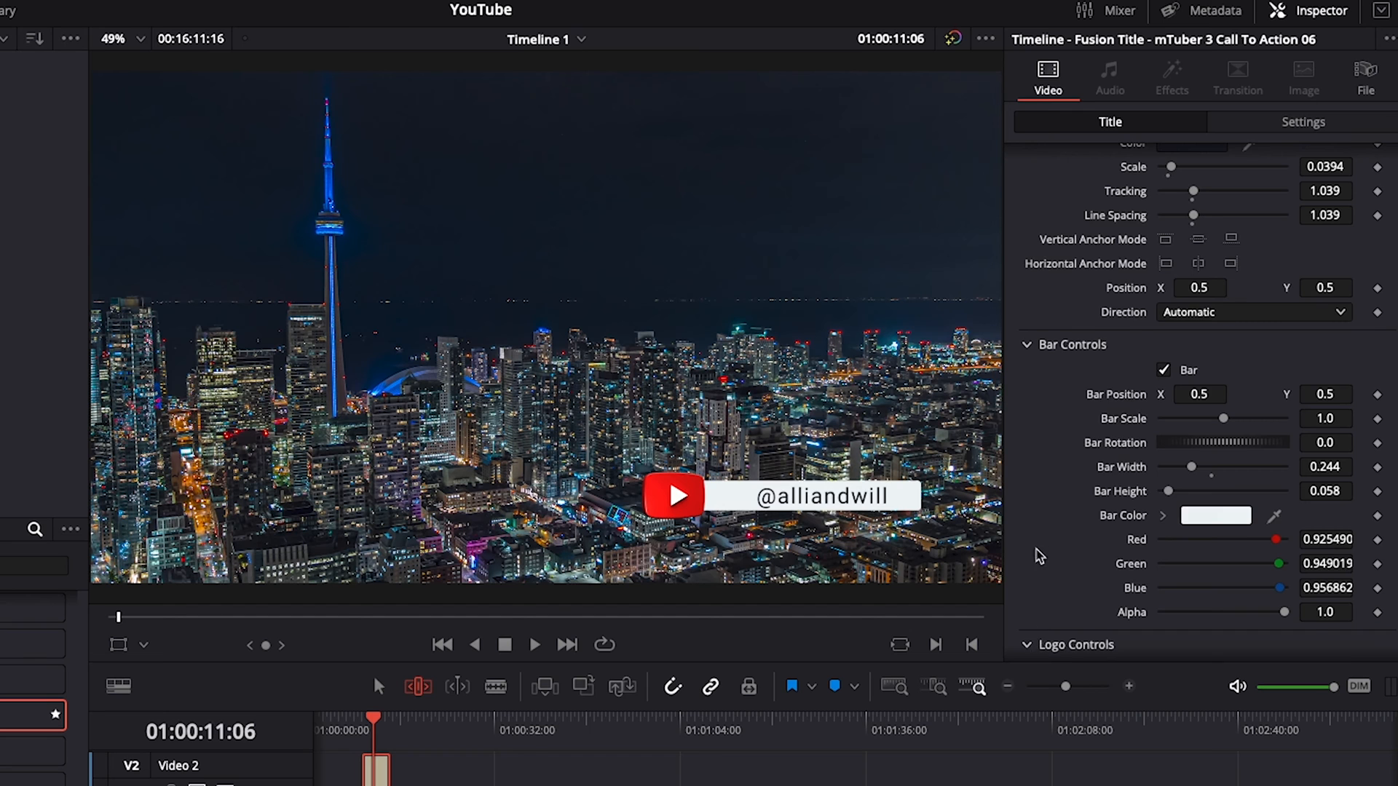
- Switch to the flat 2D logo and offset the position to X -1158, Y -89
{"action": "scroll", "scroll_direction": "down", "scroll_amount": 3}
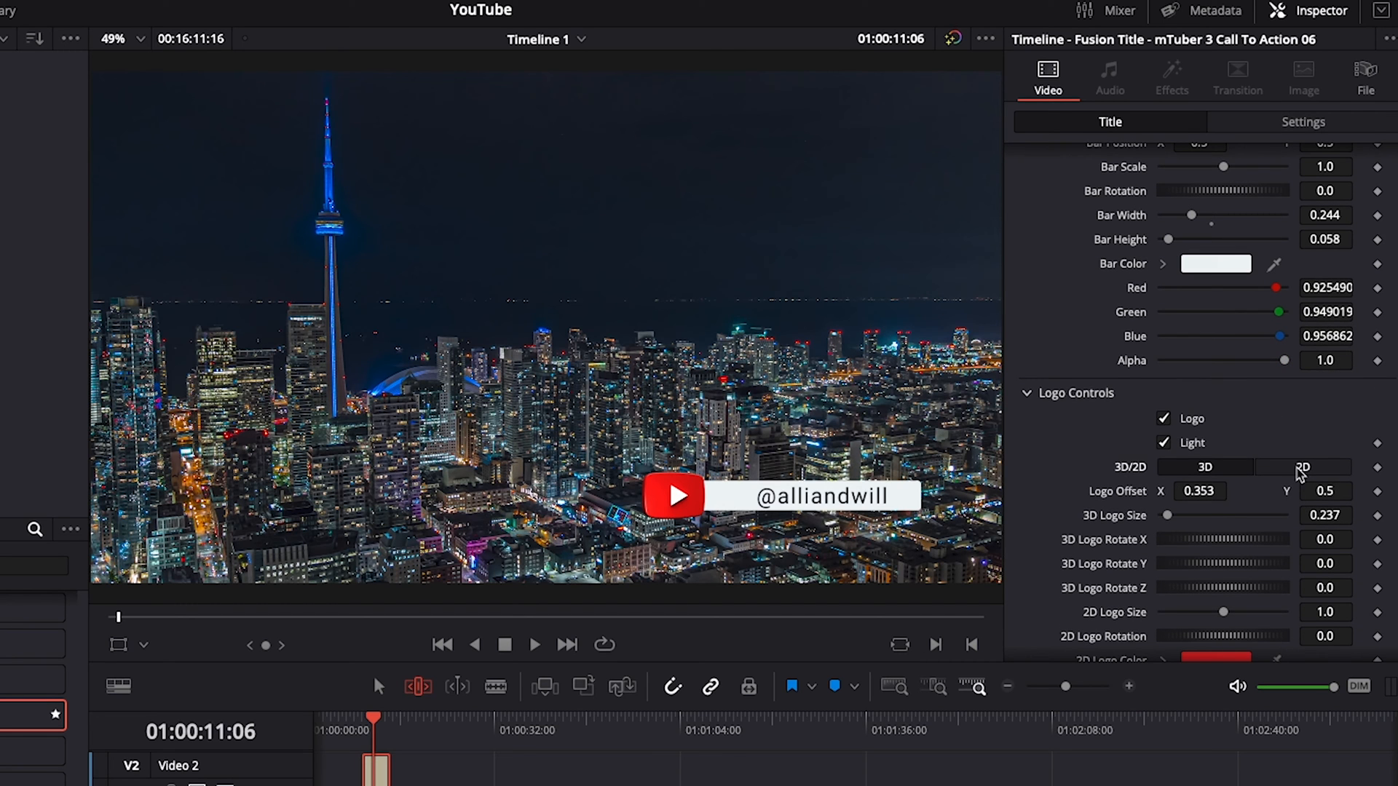
{"action": "left_click", "coordinate": [1302, 467]}
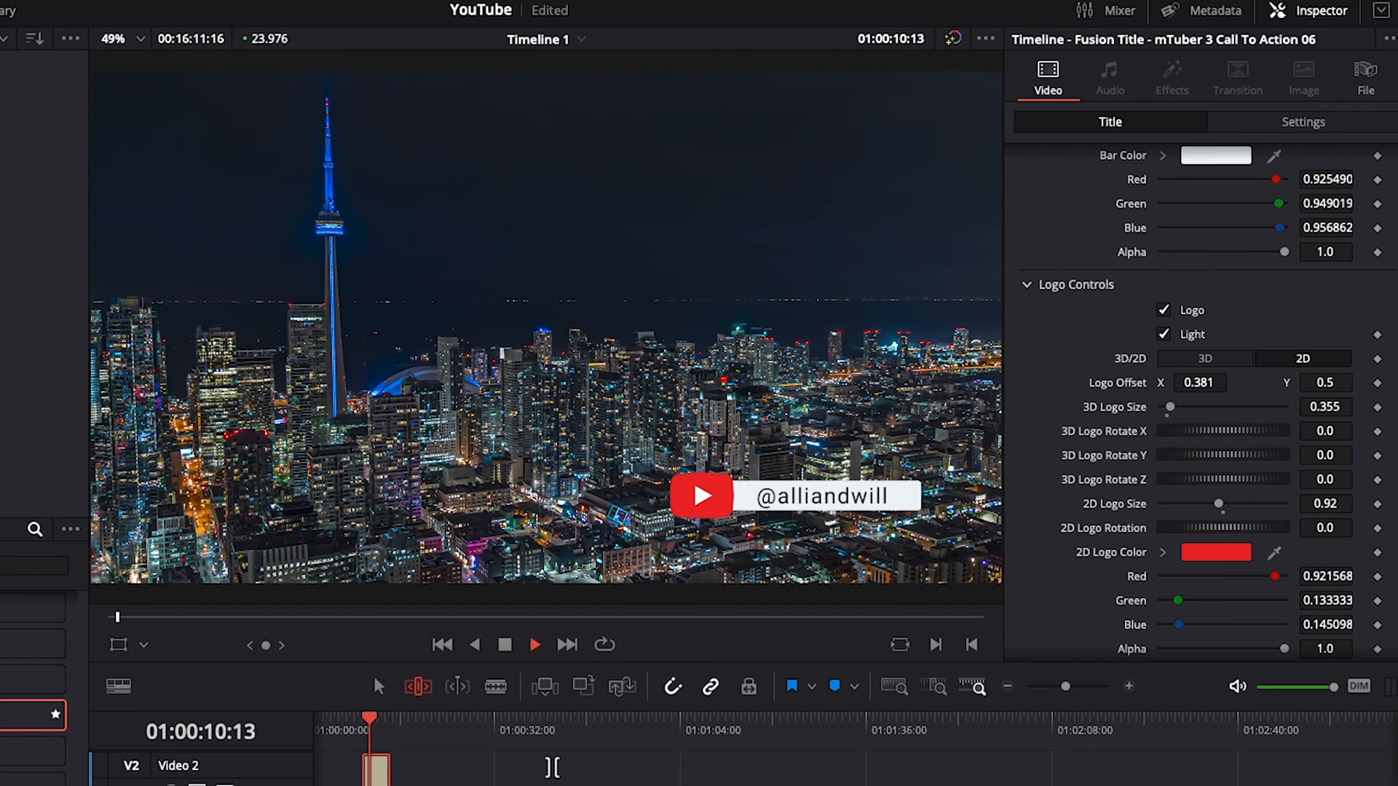
{"action": "left_click", "coordinate": [536, 646]}
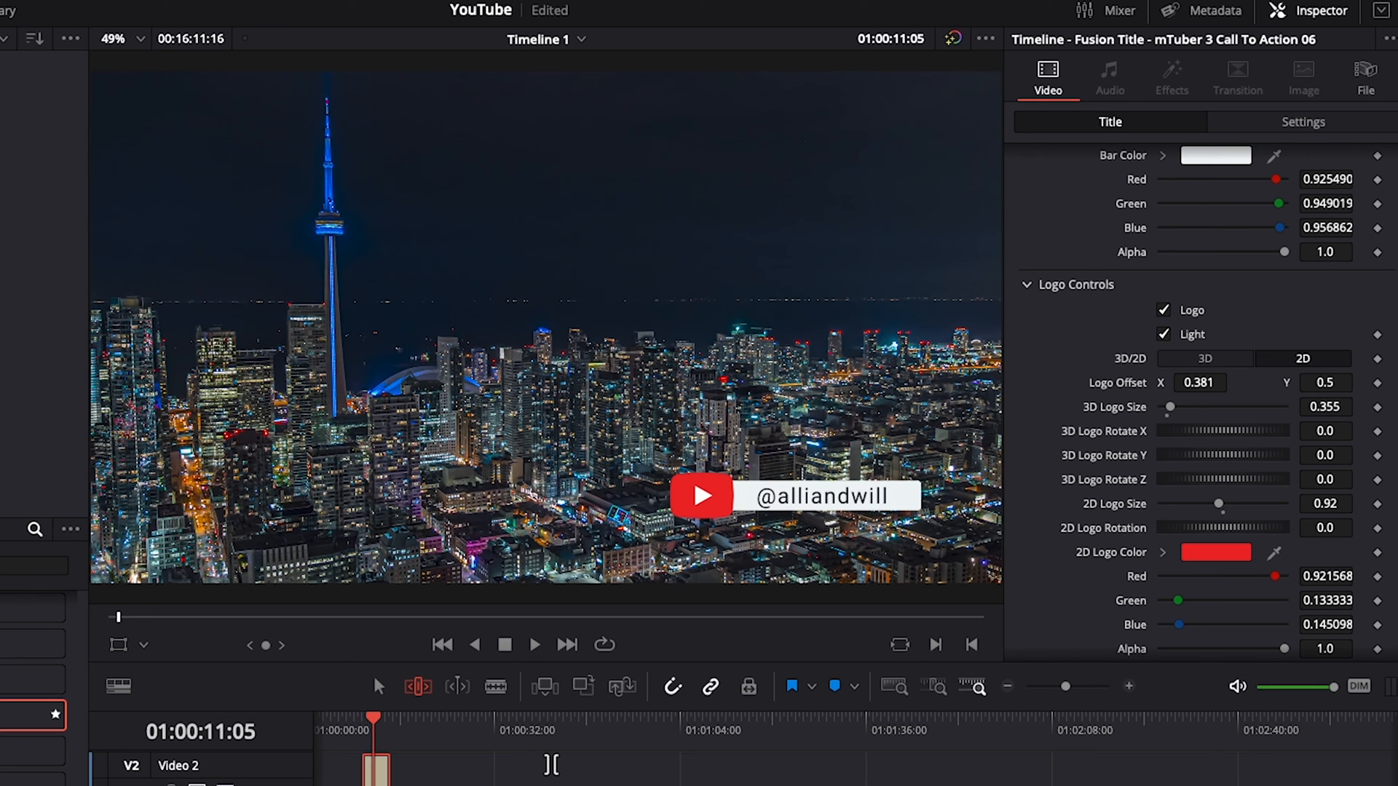
{"action": "left_click", "coordinate": [1302, 121]}
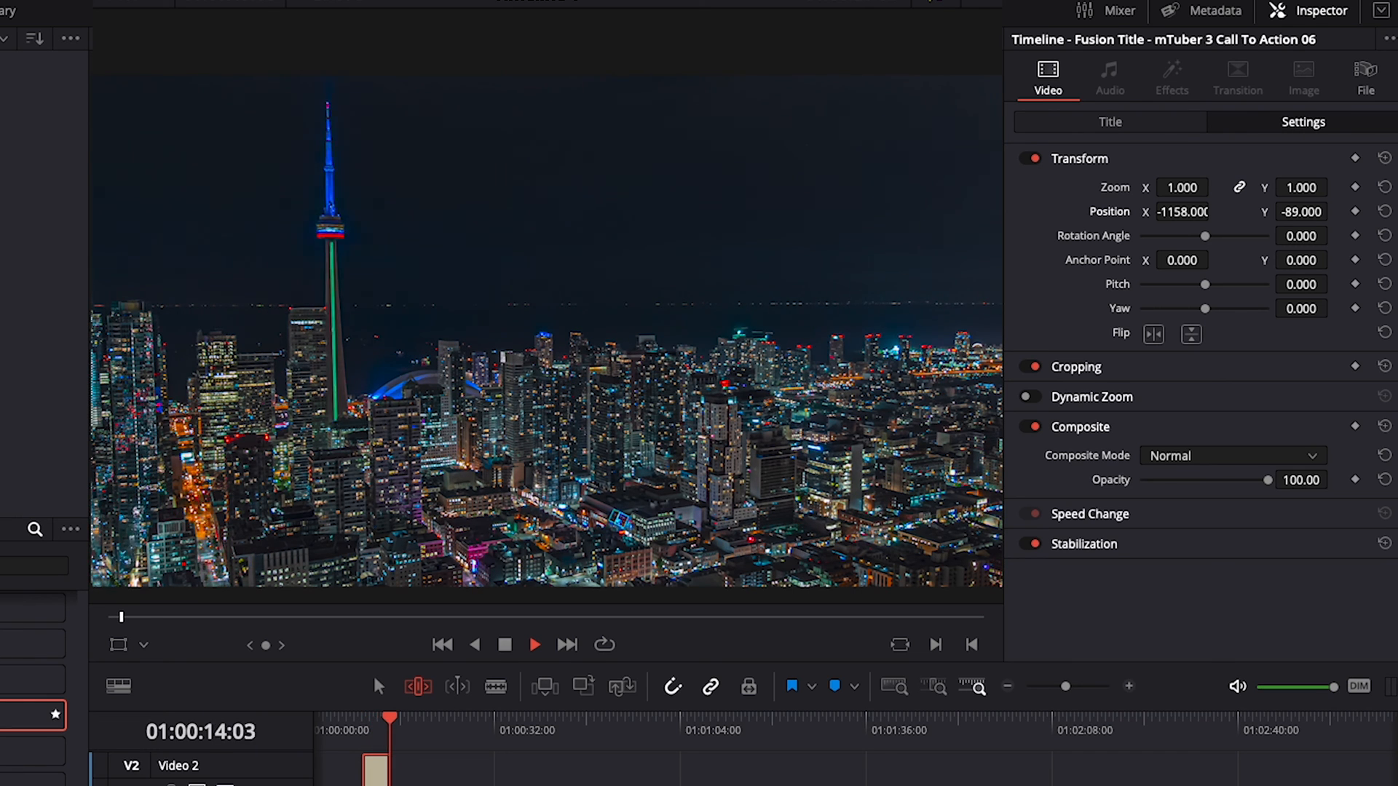
- Place mTuber 3 Call To Action 05 on V2 above the hiking clip
{"action": "left_click", "coordinate": [536, 645]}
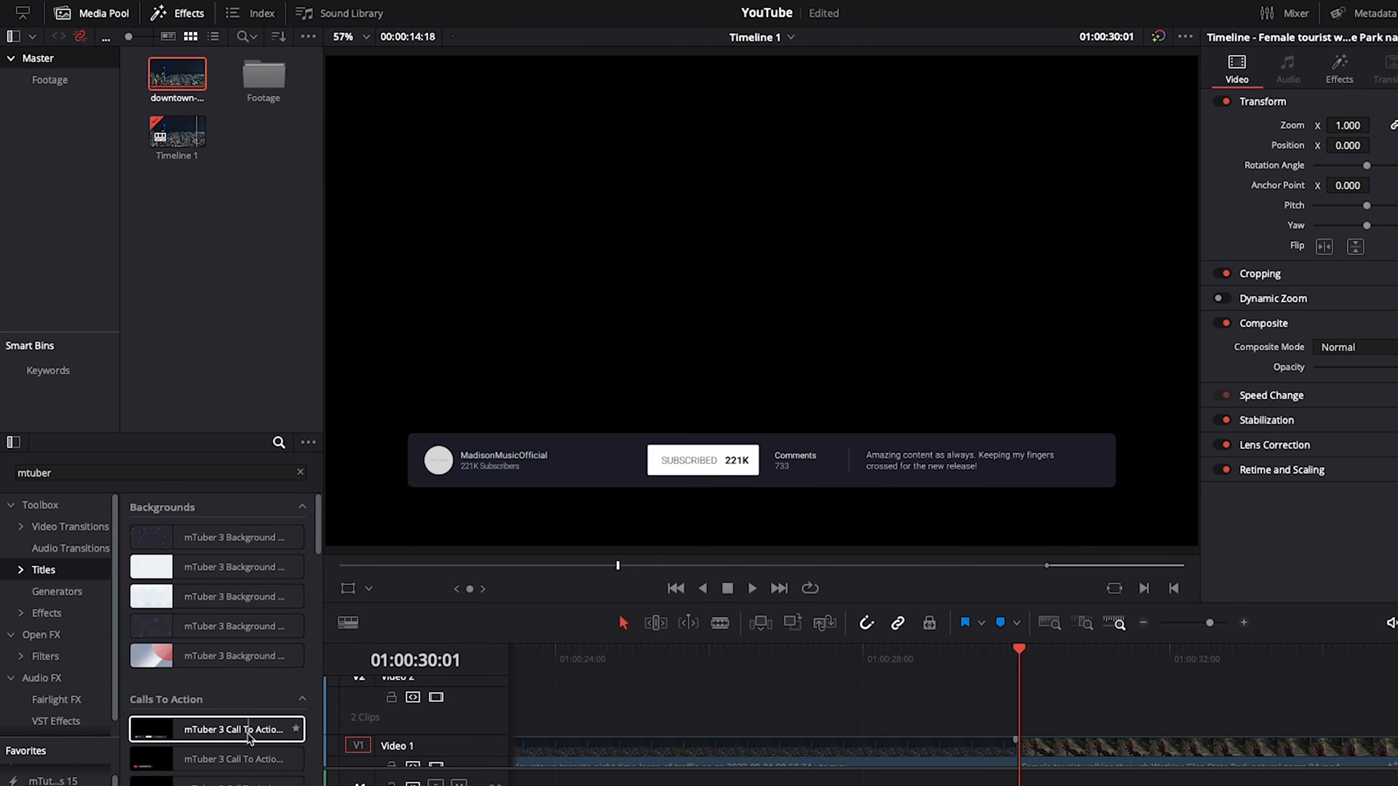
{"action": "left_click", "coordinate": [233, 760]}
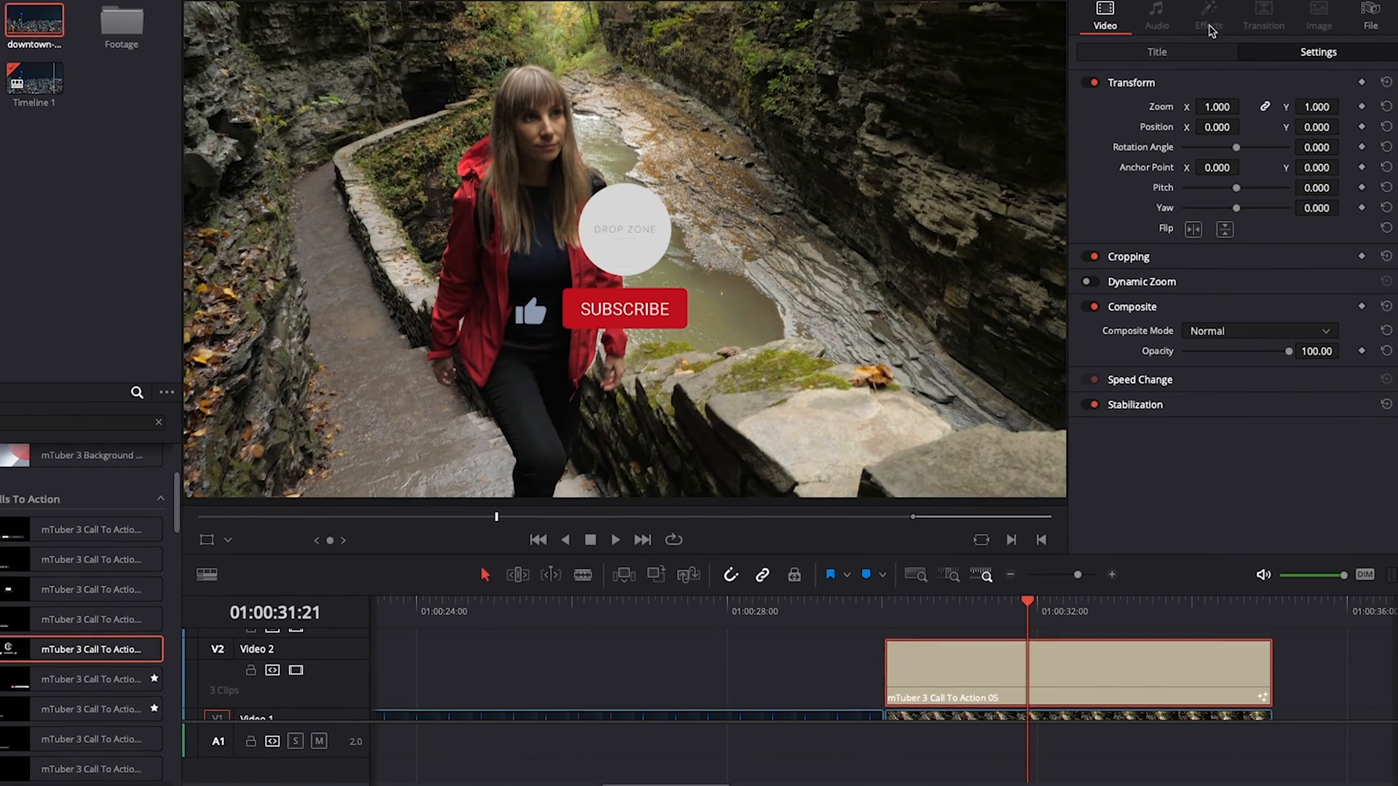
- Shrink the call-to-action and move it lower-left to Position 0.155/0.132
{"action": "left_click", "coordinate": [1156, 52]}
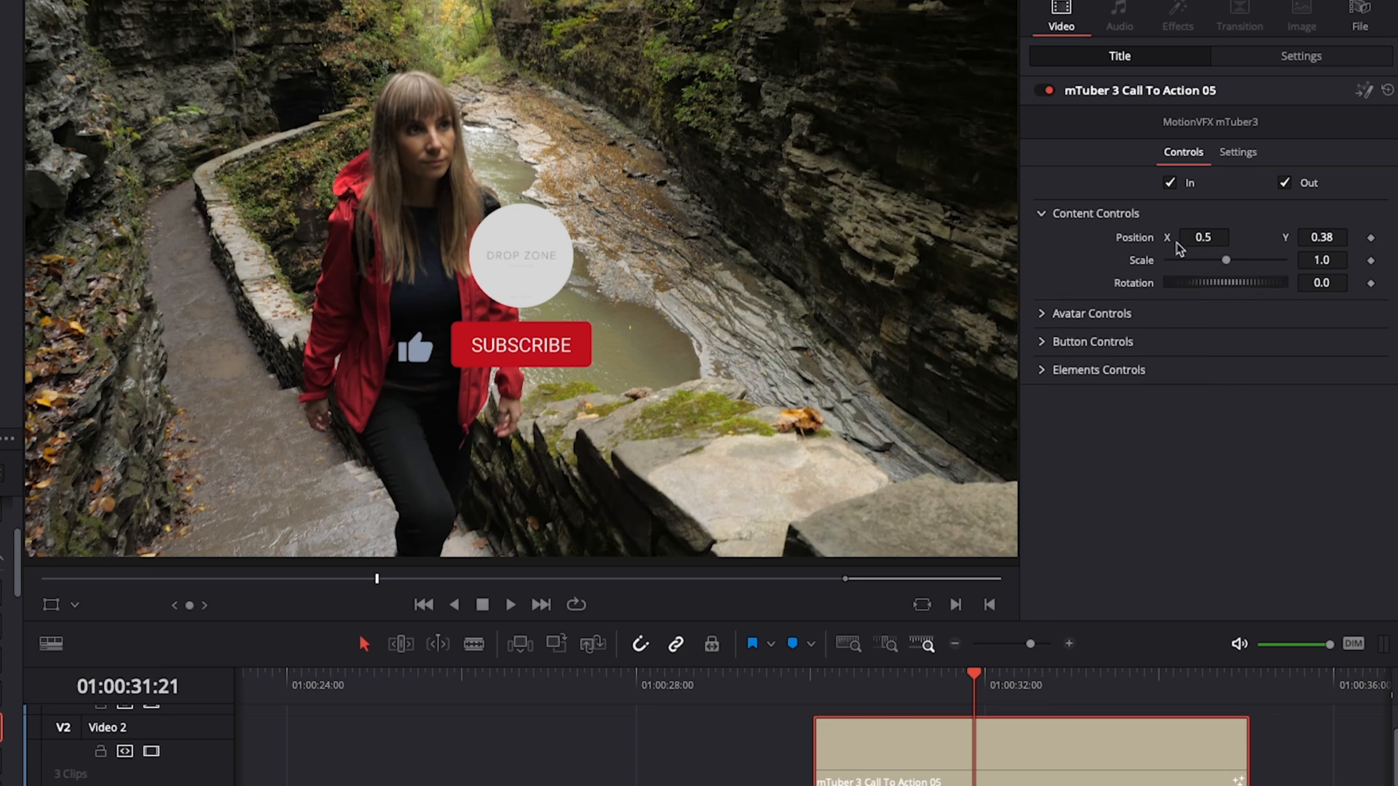
{"action": "left_click_drag", "start_coordinate": [1225, 259], "coordinate": [1211, 259]}
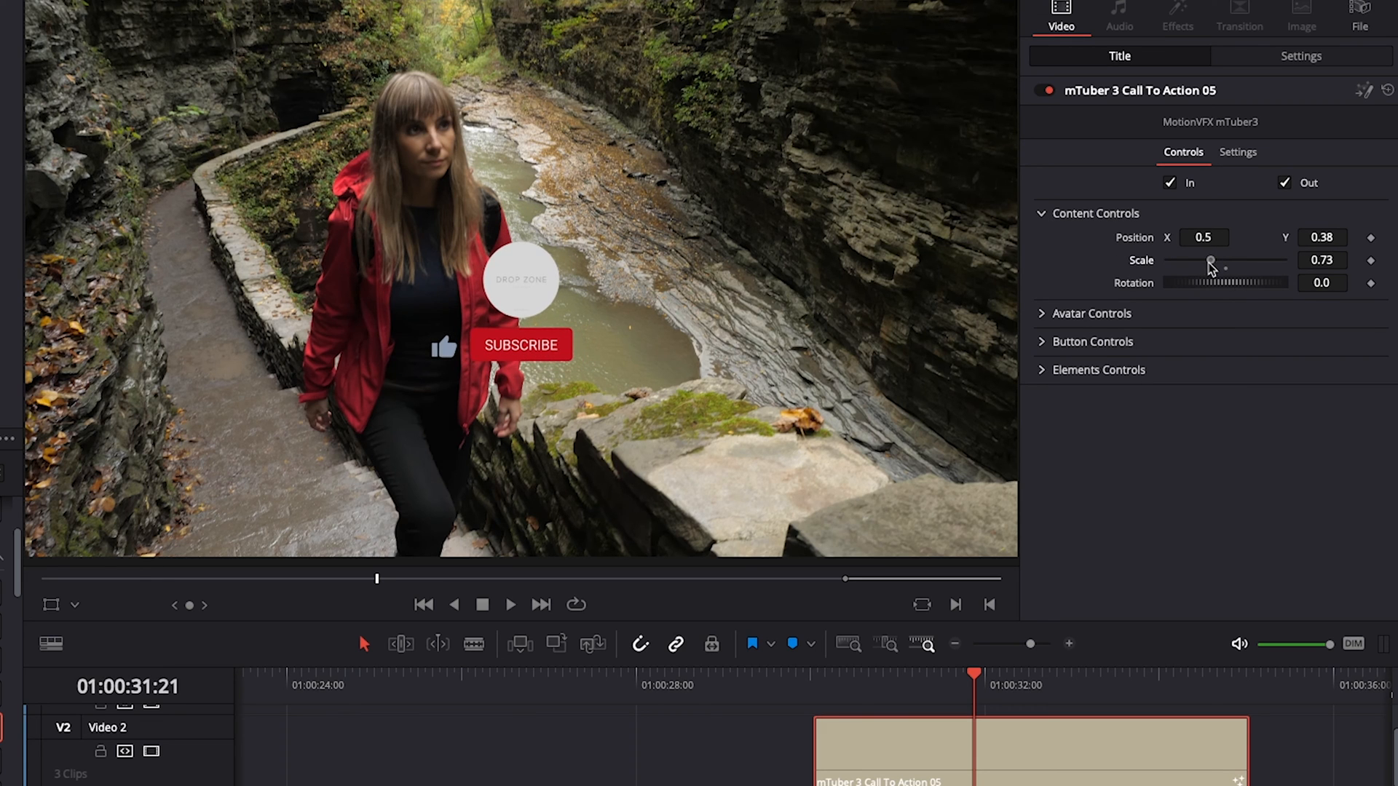
{"action": "left_click_drag", "start_coordinate": [1210, 261], "coordinate": [1214, 260]}
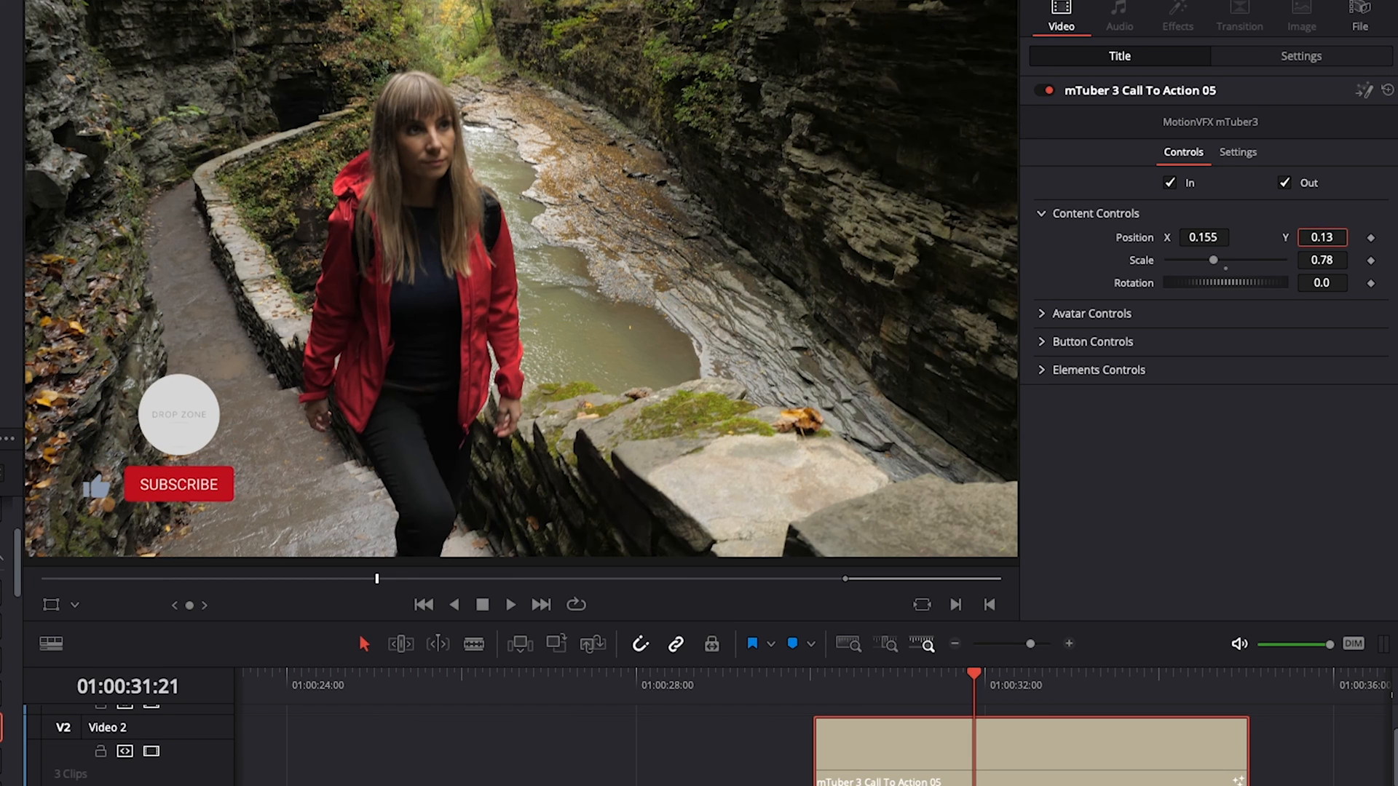
- Load the couple's PNG photo as the avatar and adjust Media and Avatar Scale
{"action": "left_click", "coordinate": [1091, 313]}
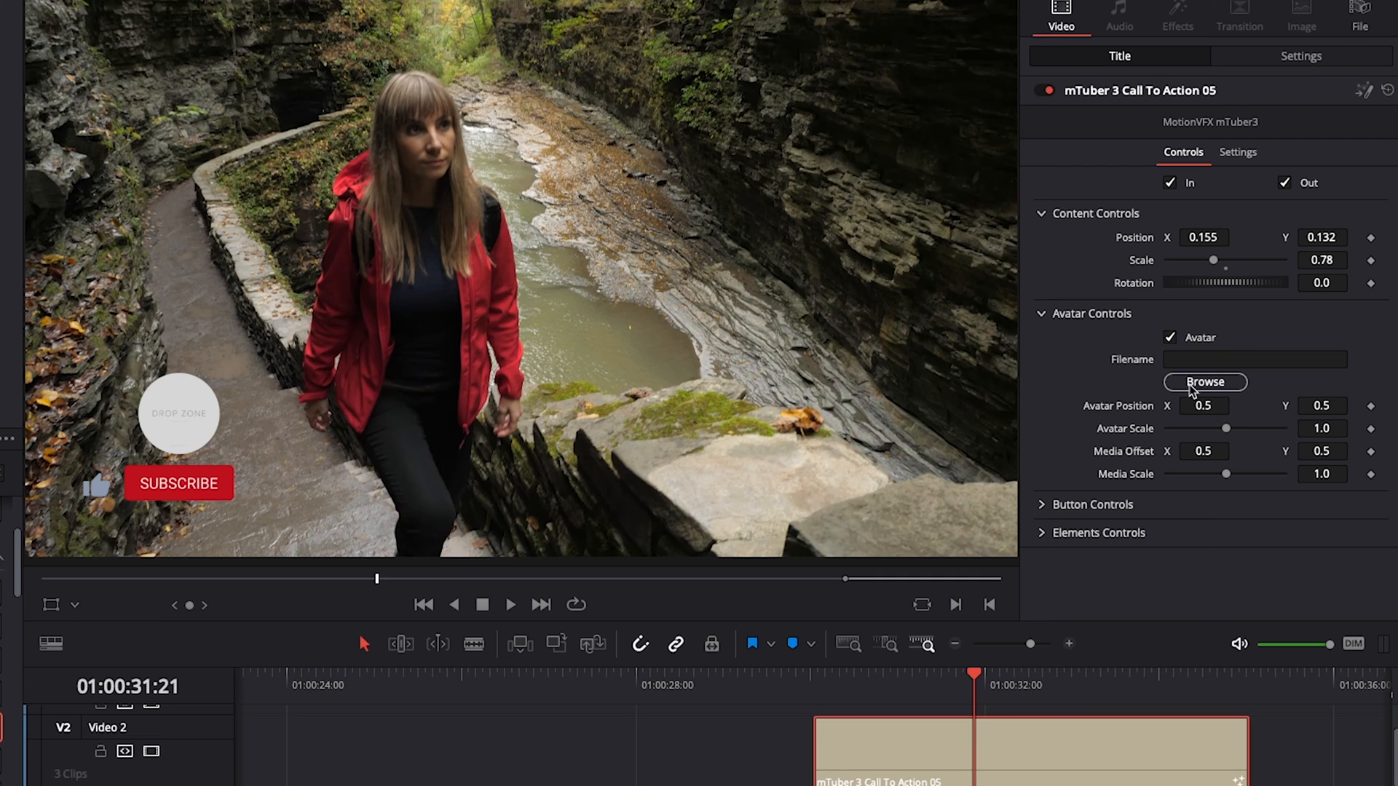
{"action": "mouse_move", "coordinate": [196, 402]}
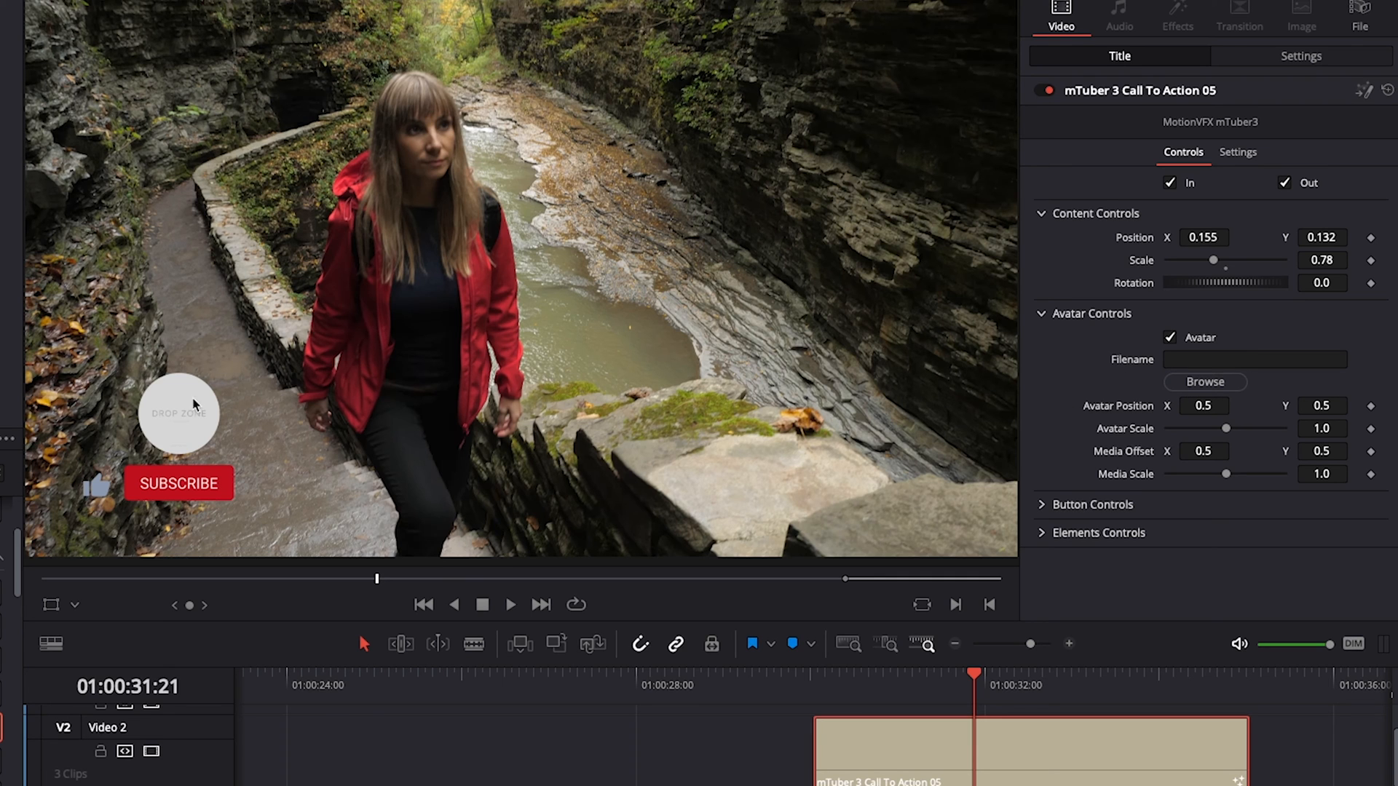
{"action": "left_click", "coordinate": [1205, 382]}
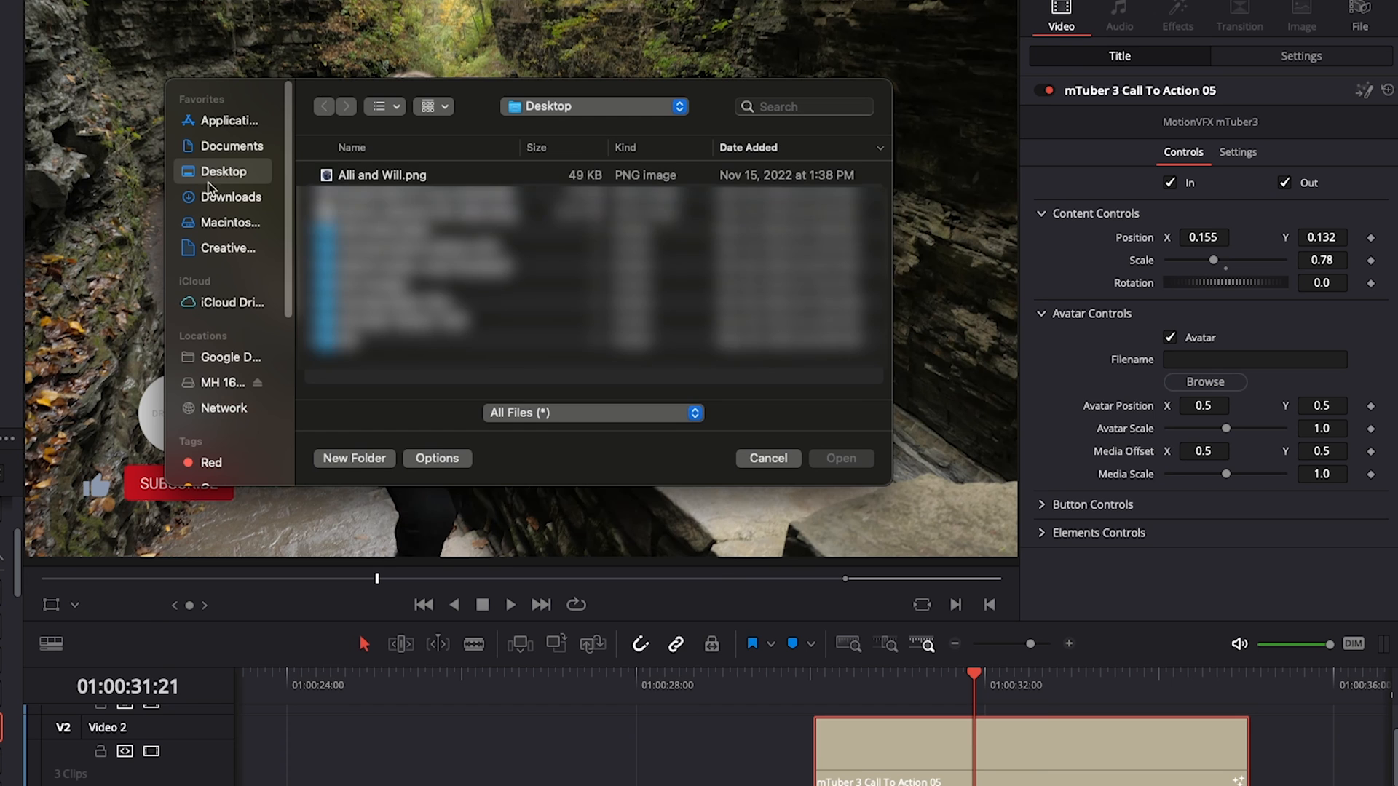
{"action": "left_click", "coordinate": [841, 458]}
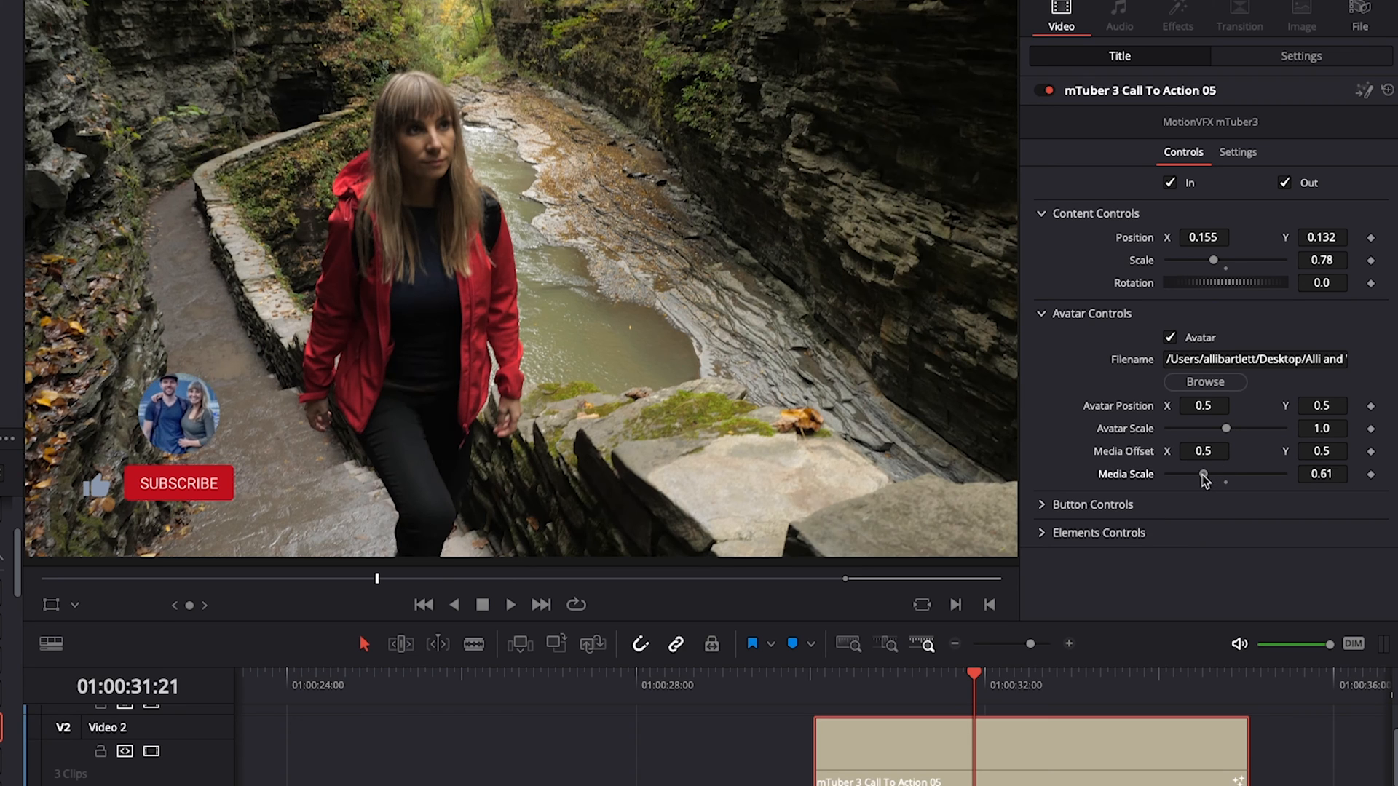
{"action": "left_click_drag", "start_coordinate": [1204, 473], "coordinate": [1199, 473]}
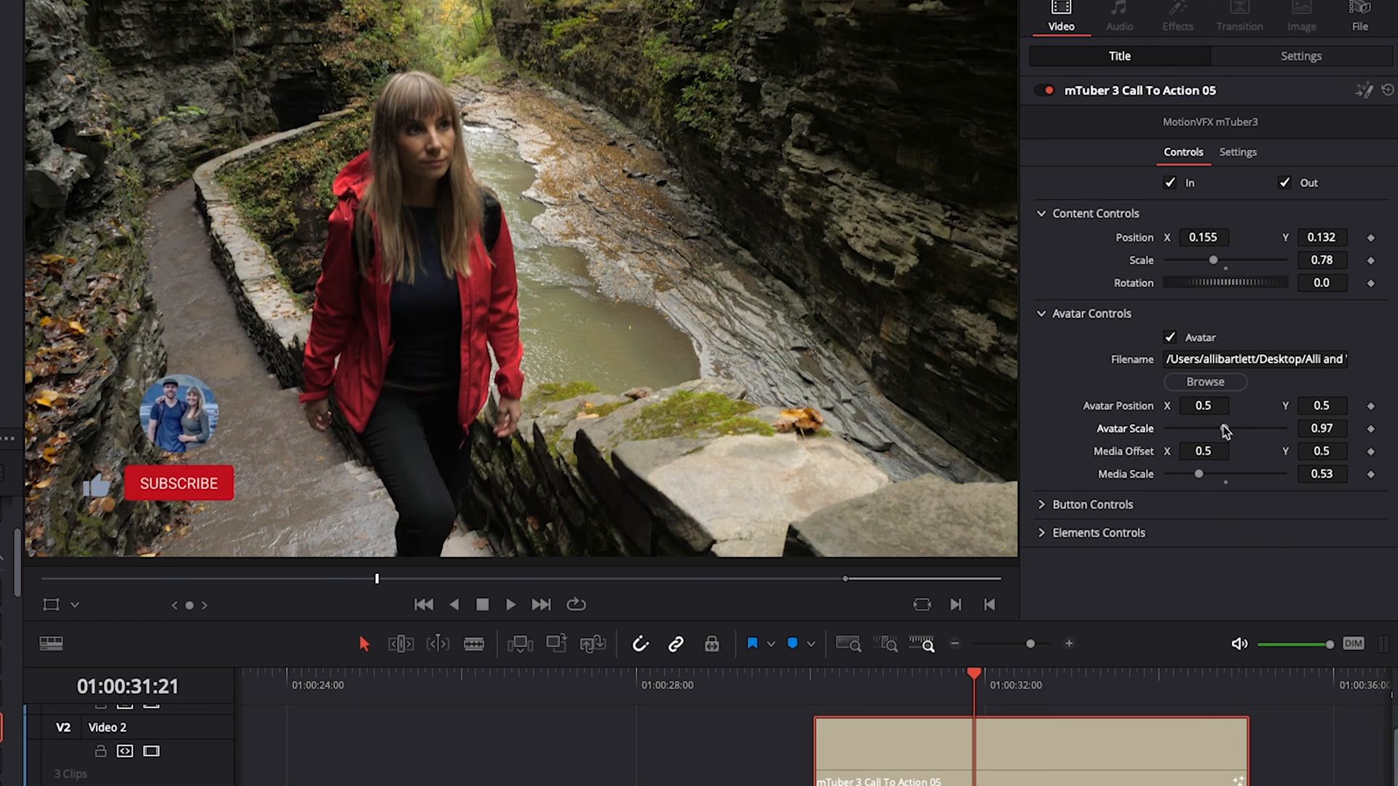
{"action": "left_click_drag", "start_coordinate": [1212, 429], "coordinate": [1227, 429]}
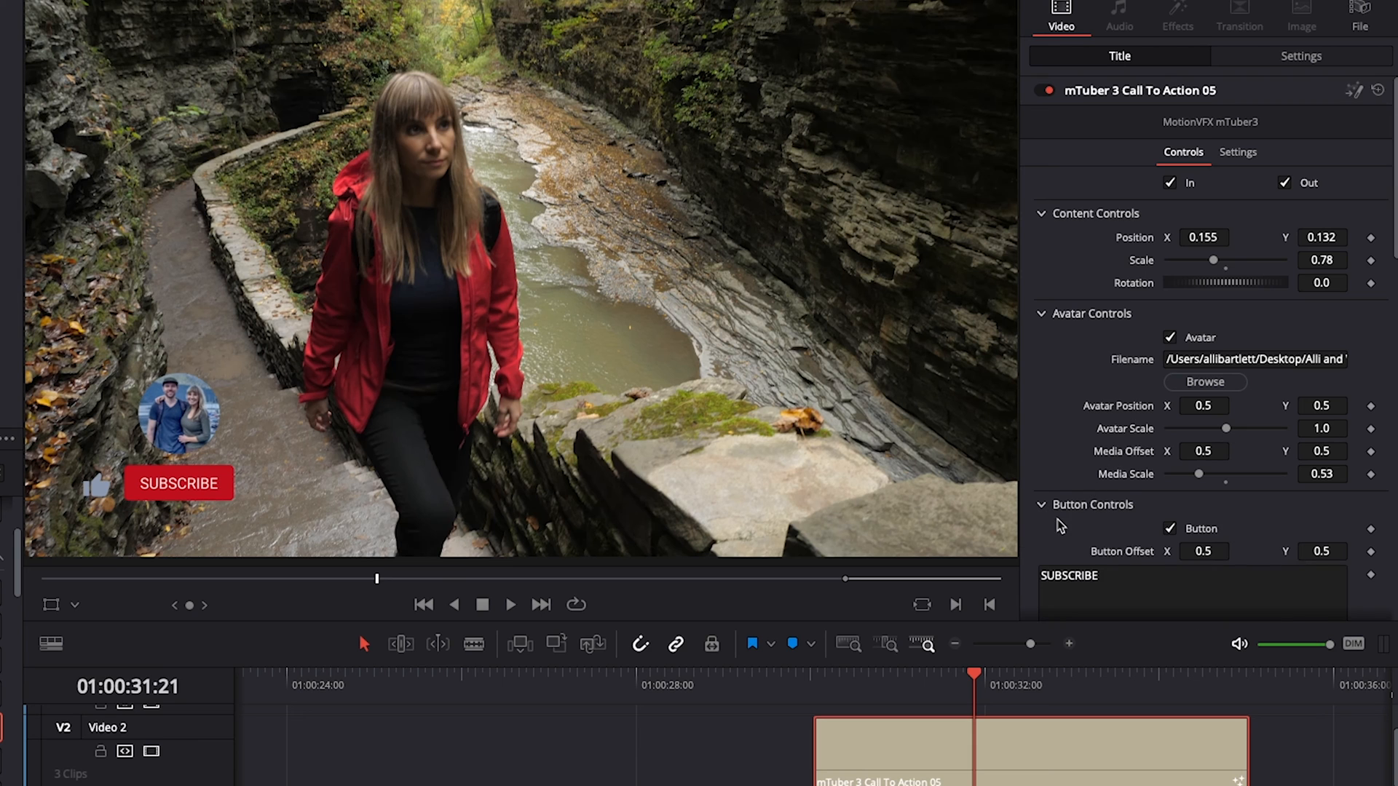
- Select the SUBSCRIBE text, turn the Subscribe button back on, and adjust a slider
{"action": "scroll", "scroll_direction": "down", "scroll_amount": 3}
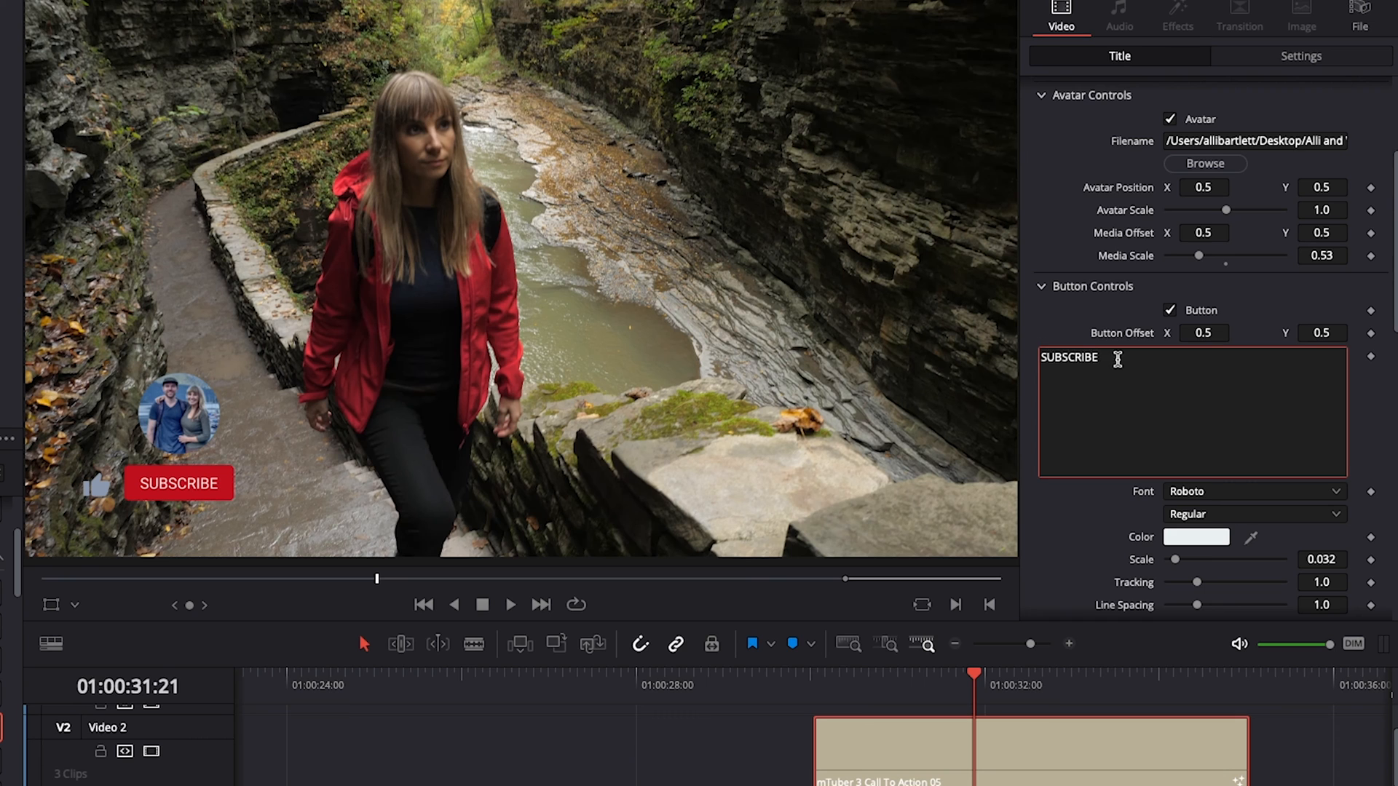
{"action": "double_click", "coordinate": [1069, 357]}
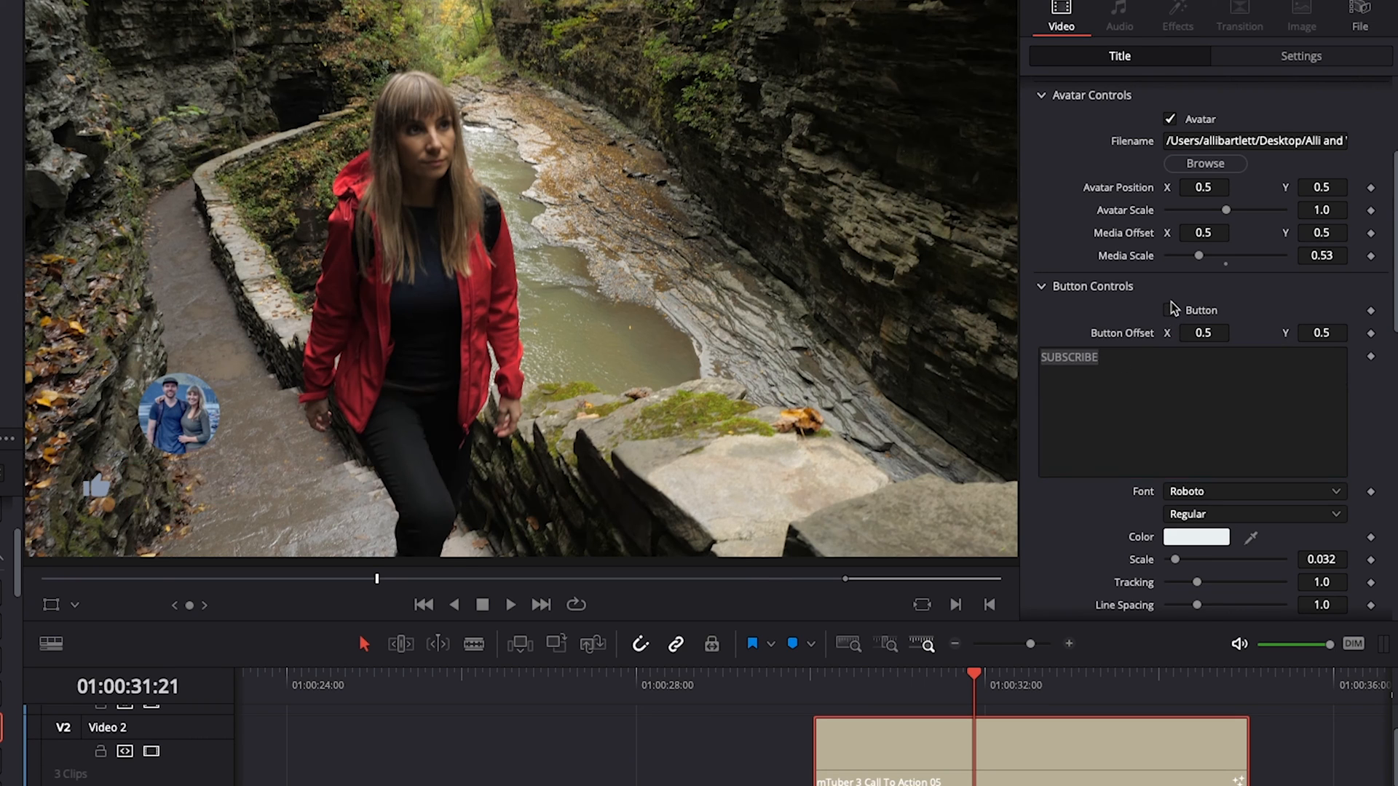
{"action": "left_click", "coordinate": [1170, 311]}
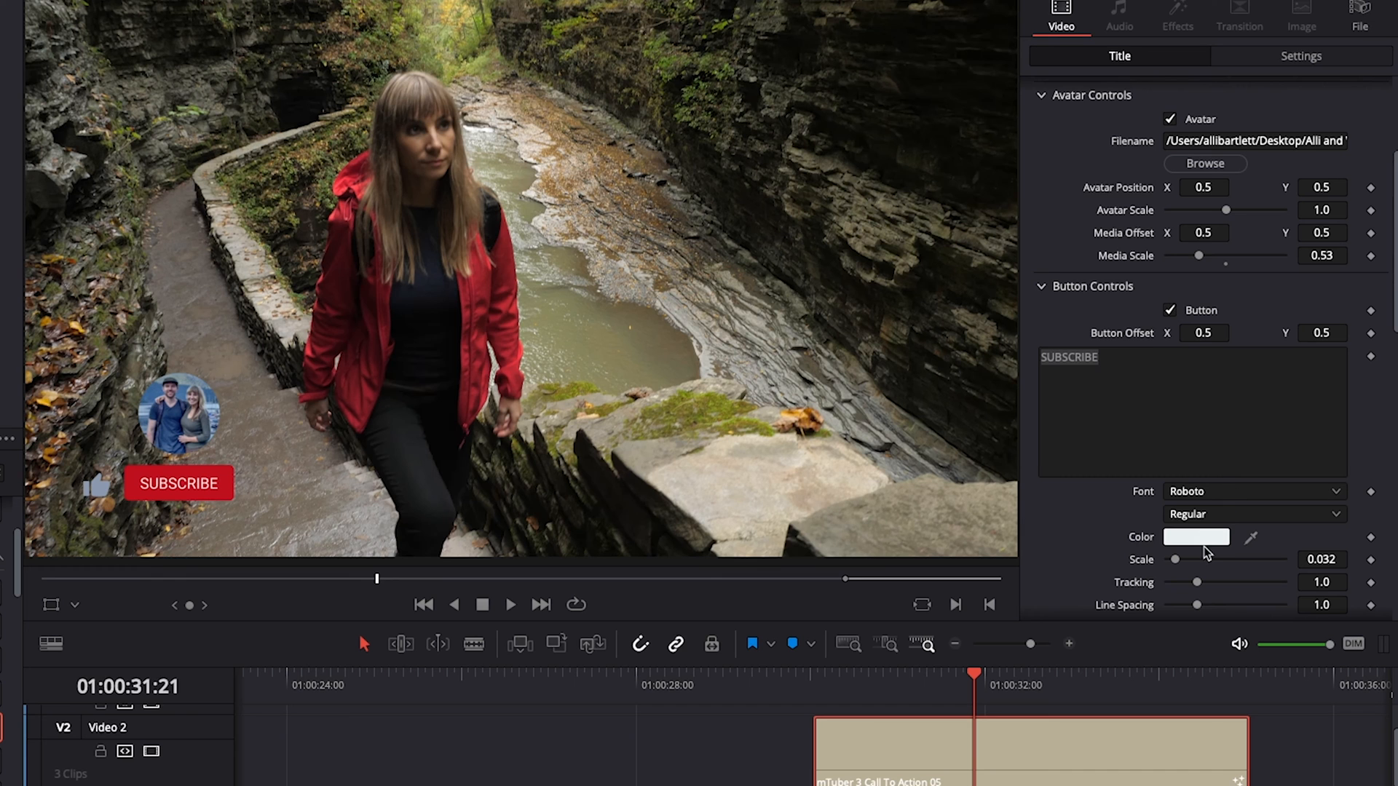
{"action": "left_click_drag", "start_coordinate": [1176, 559], "coordinate": [1184, 560]}
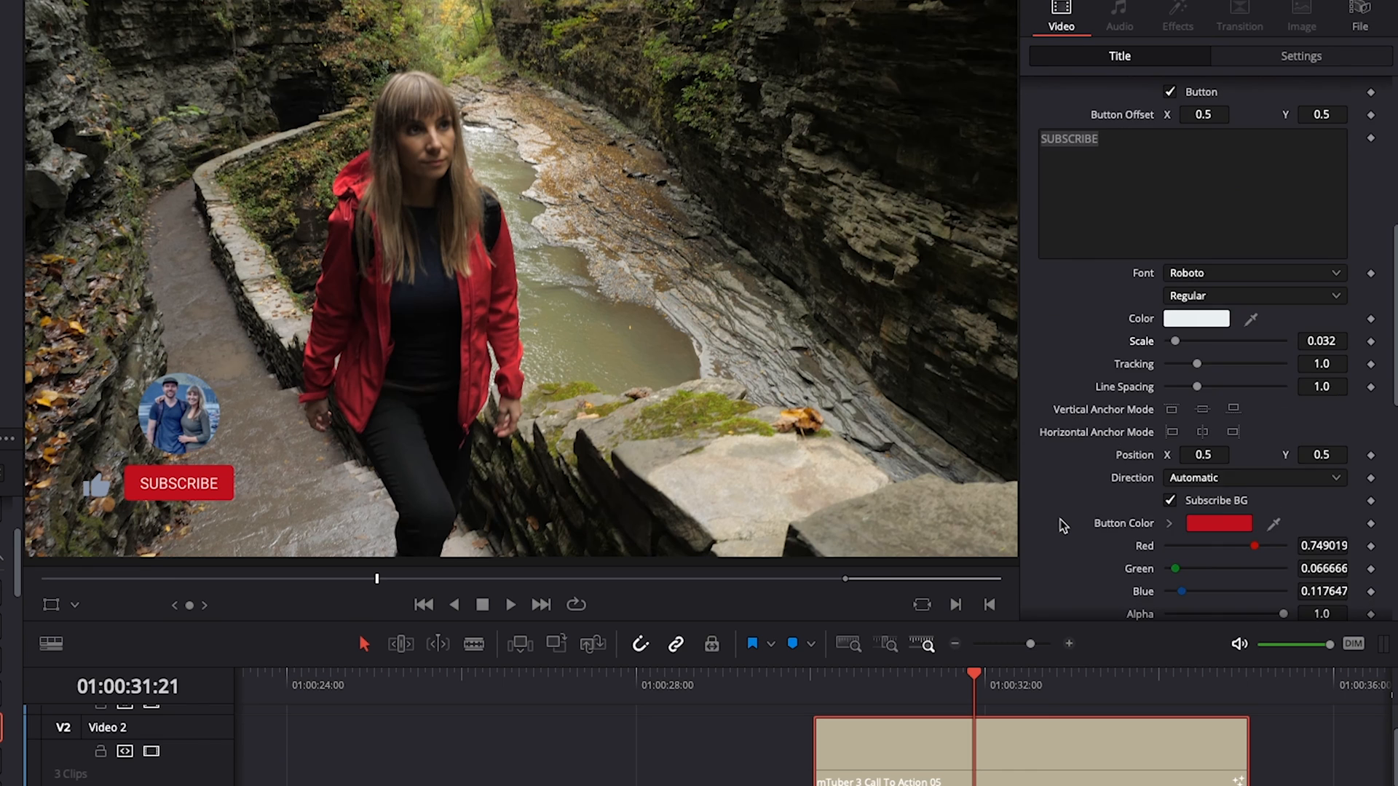
- Make the thumbs-up hand near-white and raise Hand Scale to 1.44
{"action": "scroll", "scroll_direction": "down", "scroll_amount": 3}
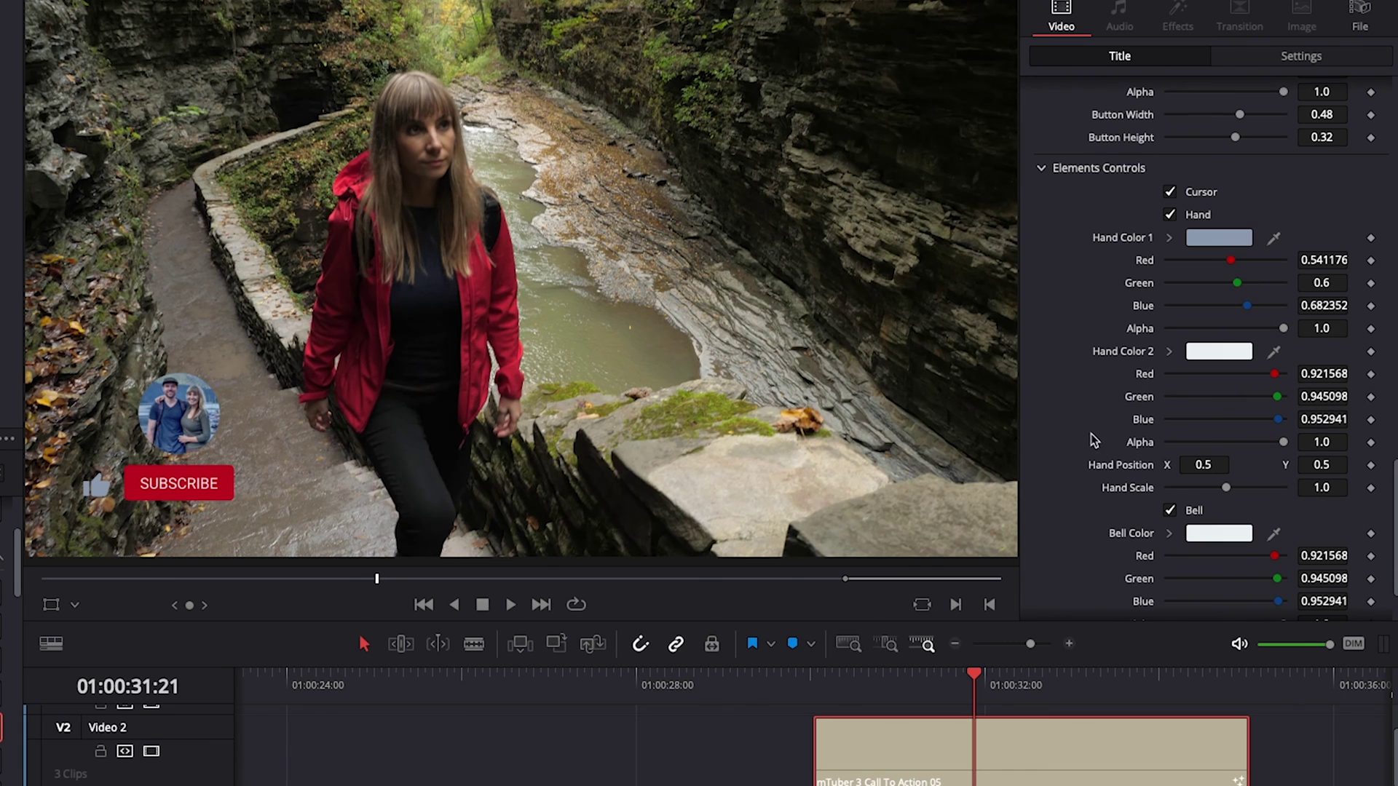
{"action": "mouse_move", "coordinate": [1215, 257]}
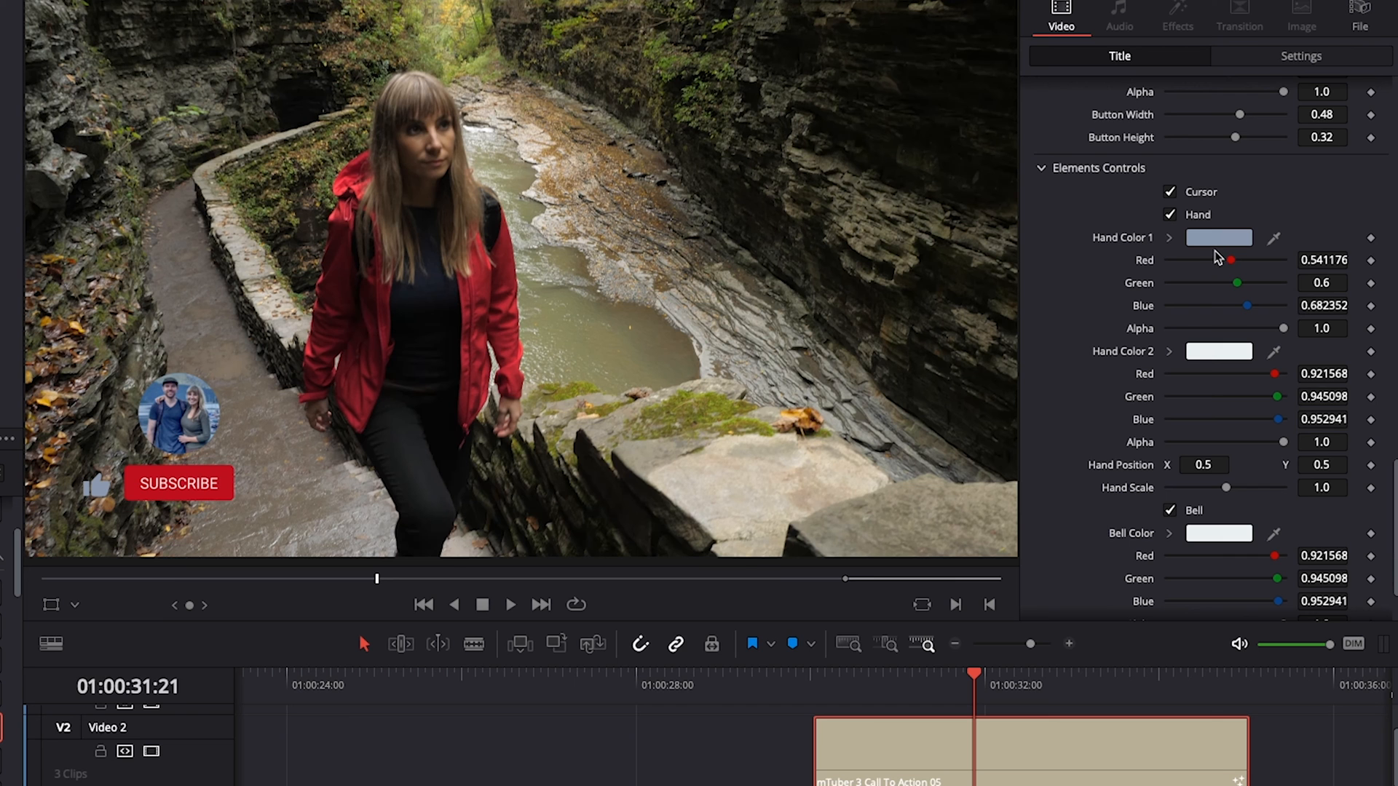
{"action": "left_click", "coordinate": [1218, 238]}
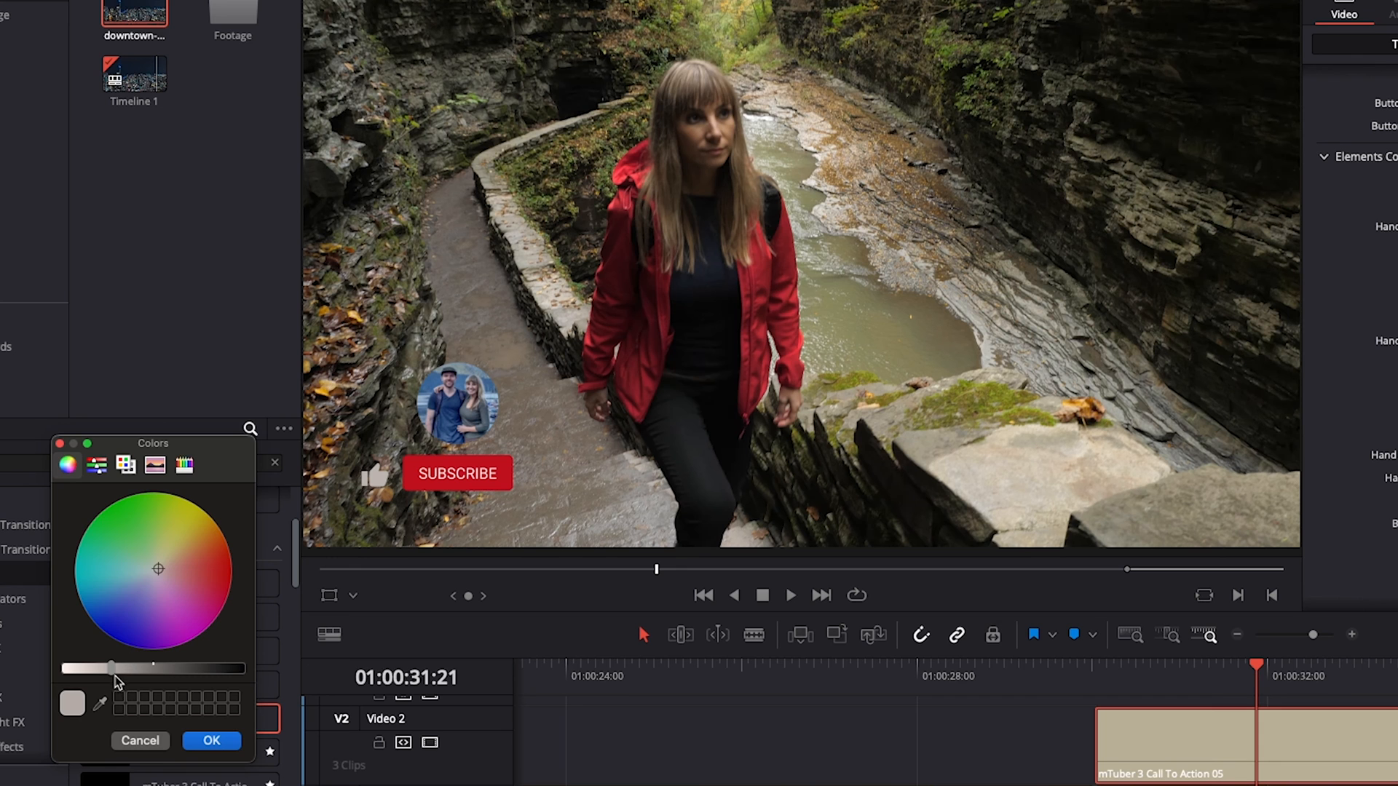
{"action": "left_click", "coordinate": [211, 740]}
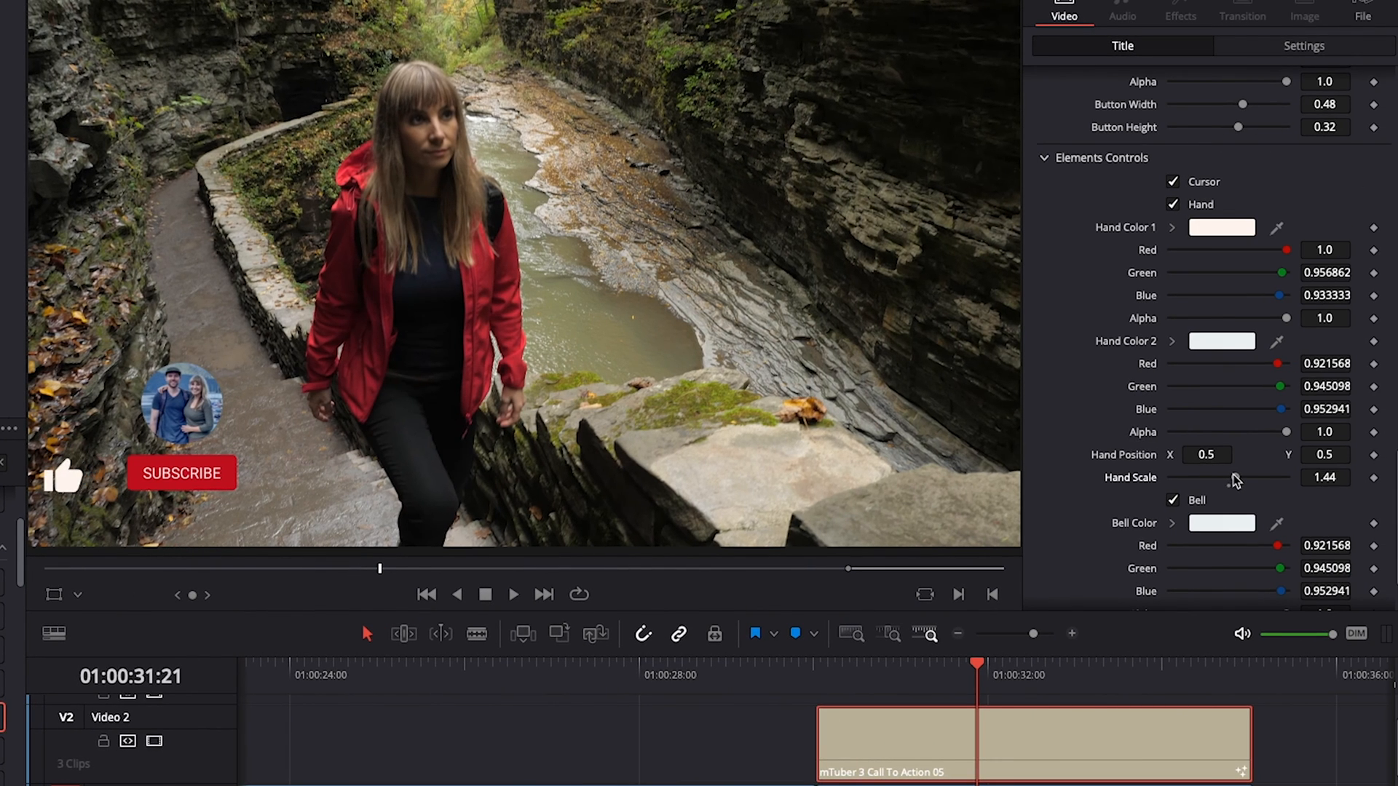
{"action": "left_click_drag", "start_coordinate": [1248, 477], "coordinate": [1231, 477]}
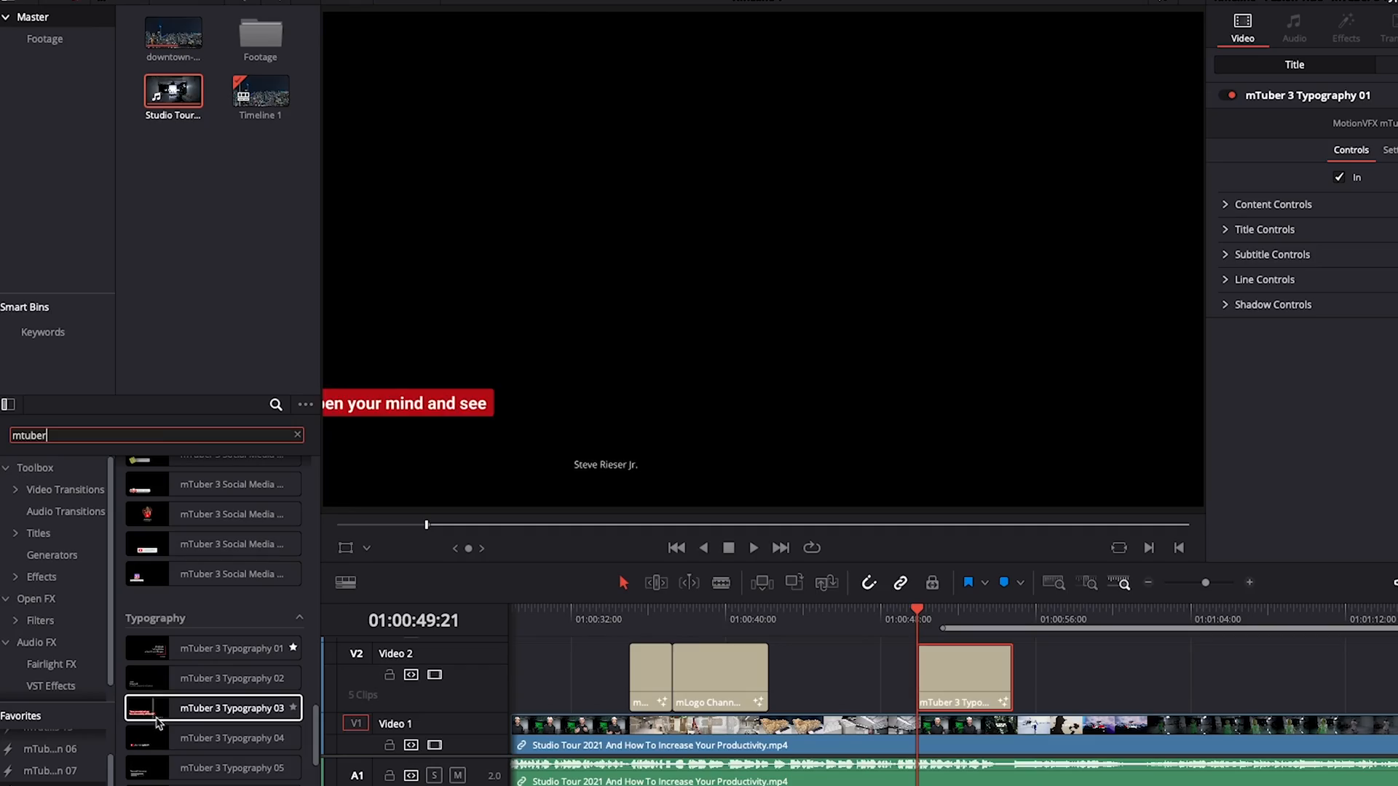
{"action": "left_click", "coordinate": [226, 648]}
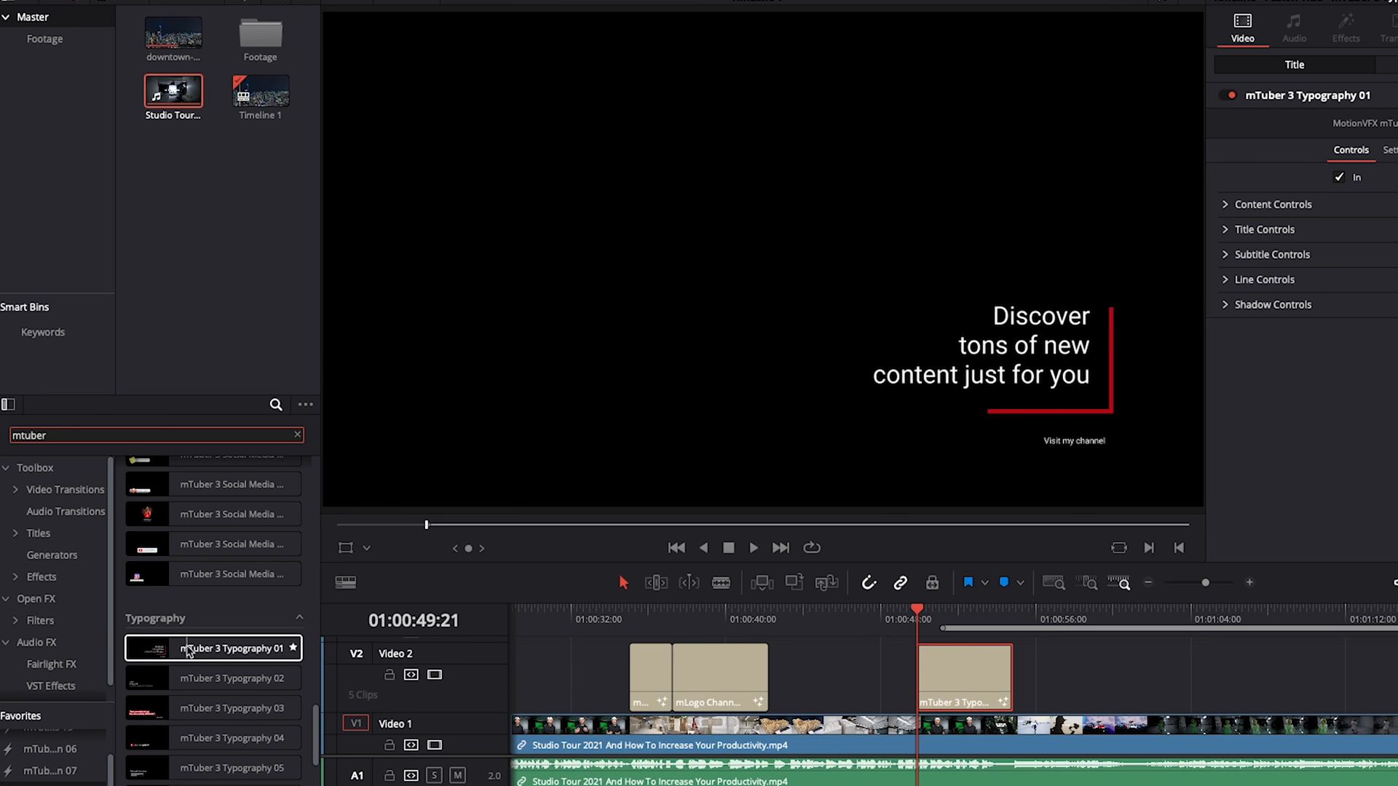
{"action": "mouse_move", "coordinate": [172, 654]}
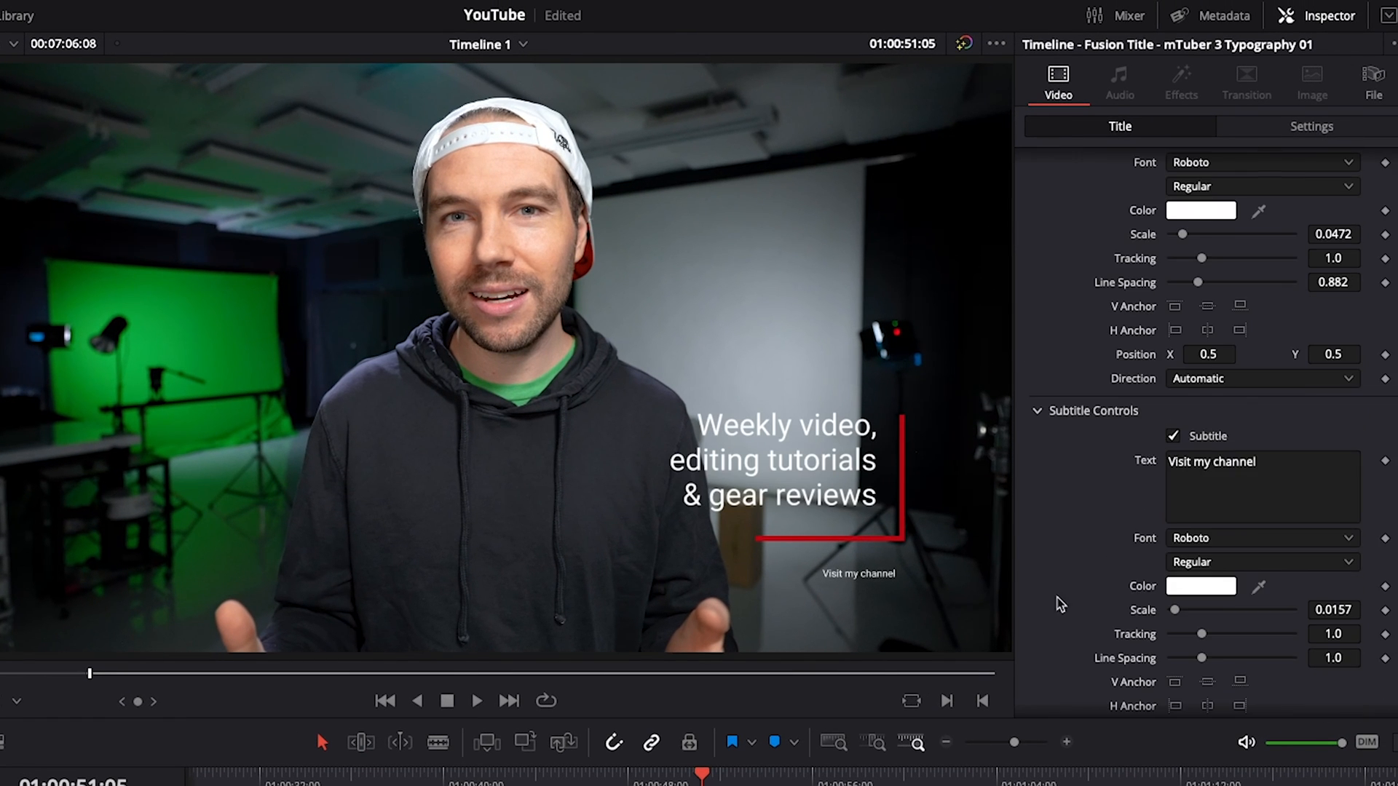
{"action": "type", "text": "@alliandwill"}
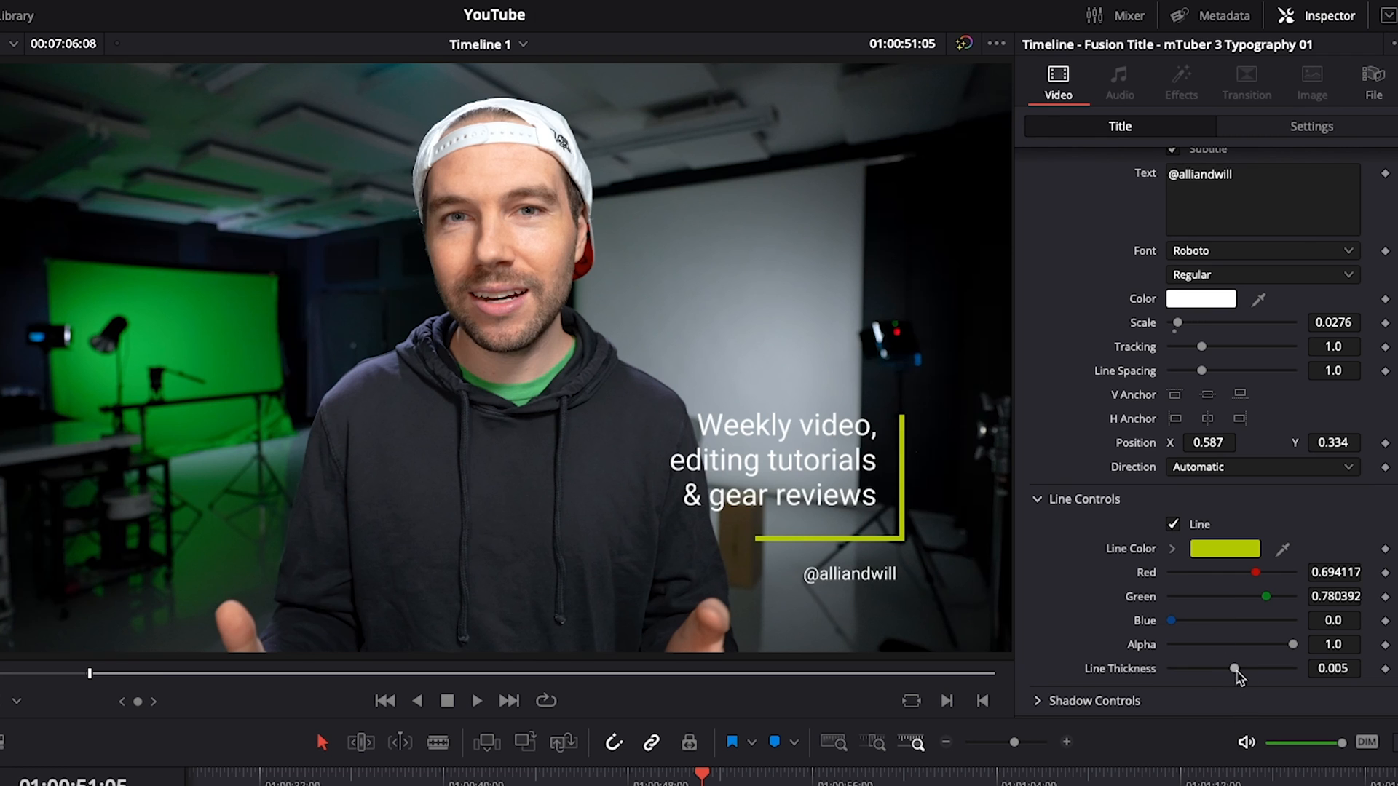
{"action": "left_click_drag", "start_coordinate": [1234, 668], "coordinate": [1241, 669]}
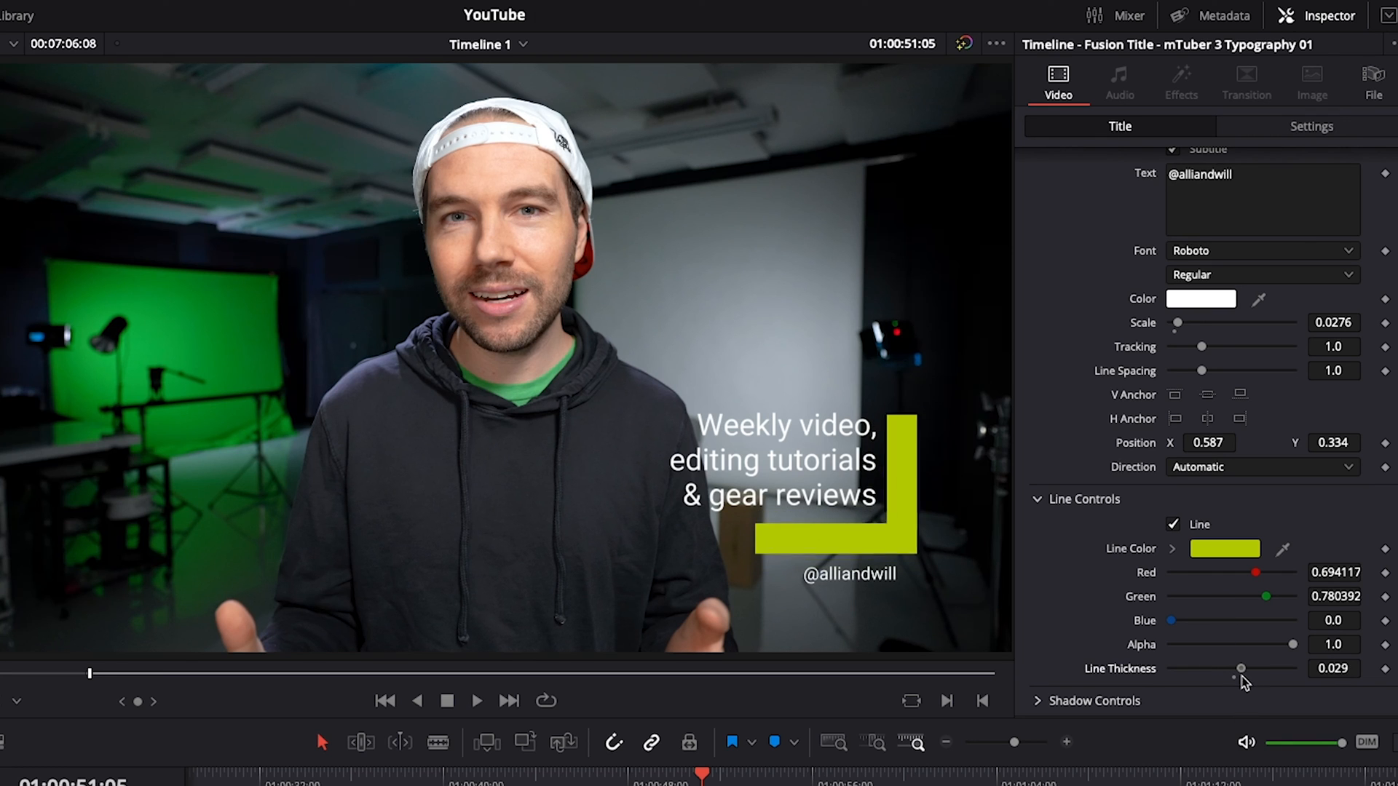
{"action": "left_click_drag", "start_coordinate": [1240, 668], "coordinate": [1234, 668]}
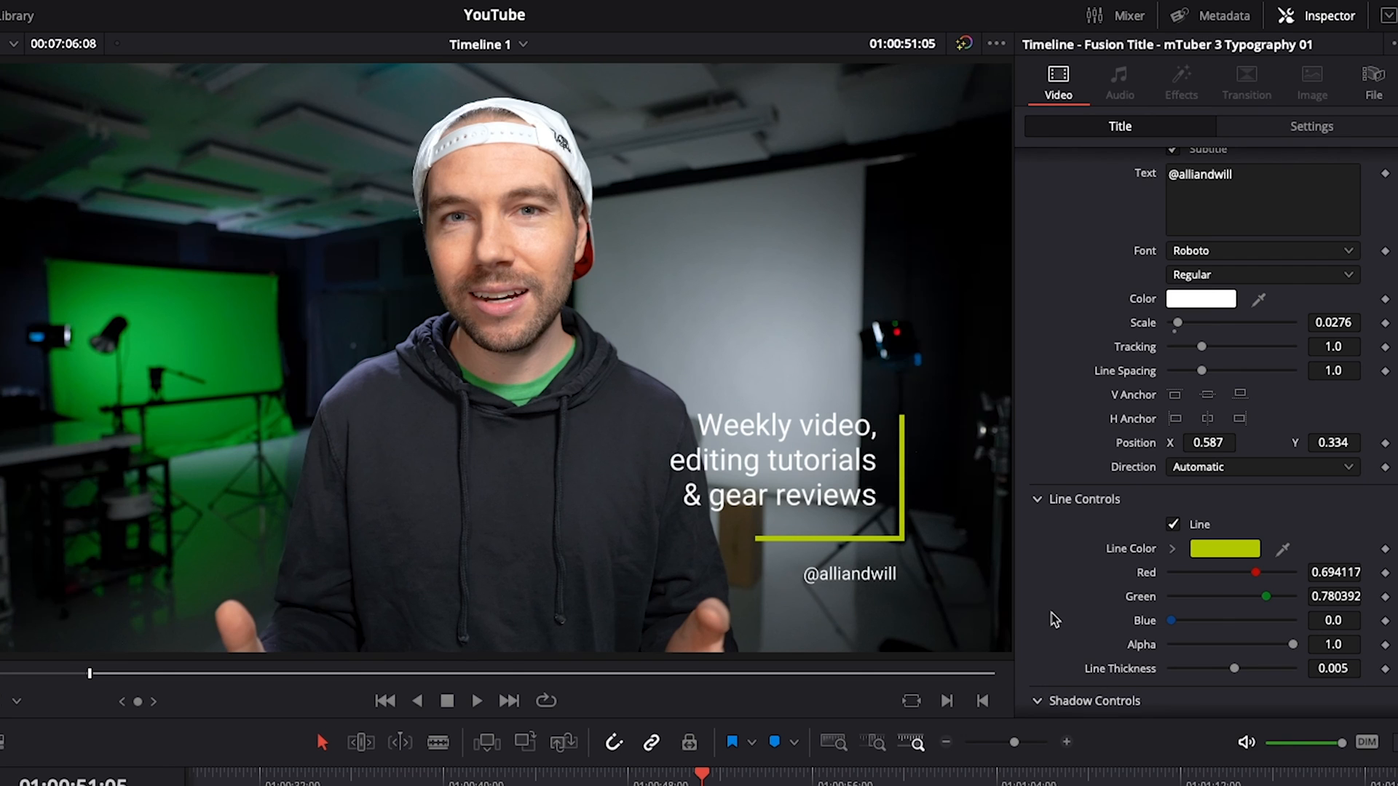
{"action": "scroll", "scroll_direction": "down", "scroll_amount": 3}
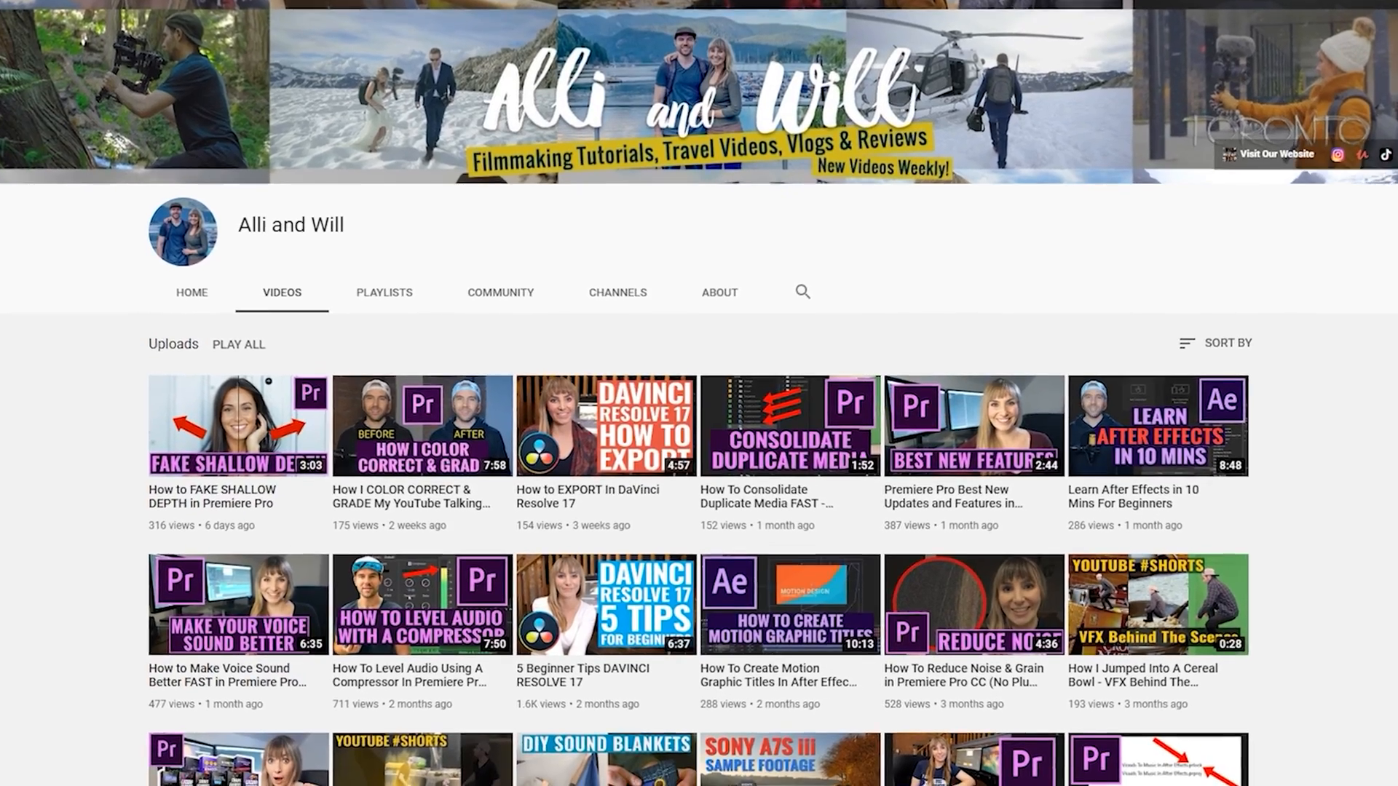
- Scroll the Alli and Will Videos page down to uploads from about a year ago
{"action": "scroll", "scroll_direction": "down", "scroll_amount": 3}
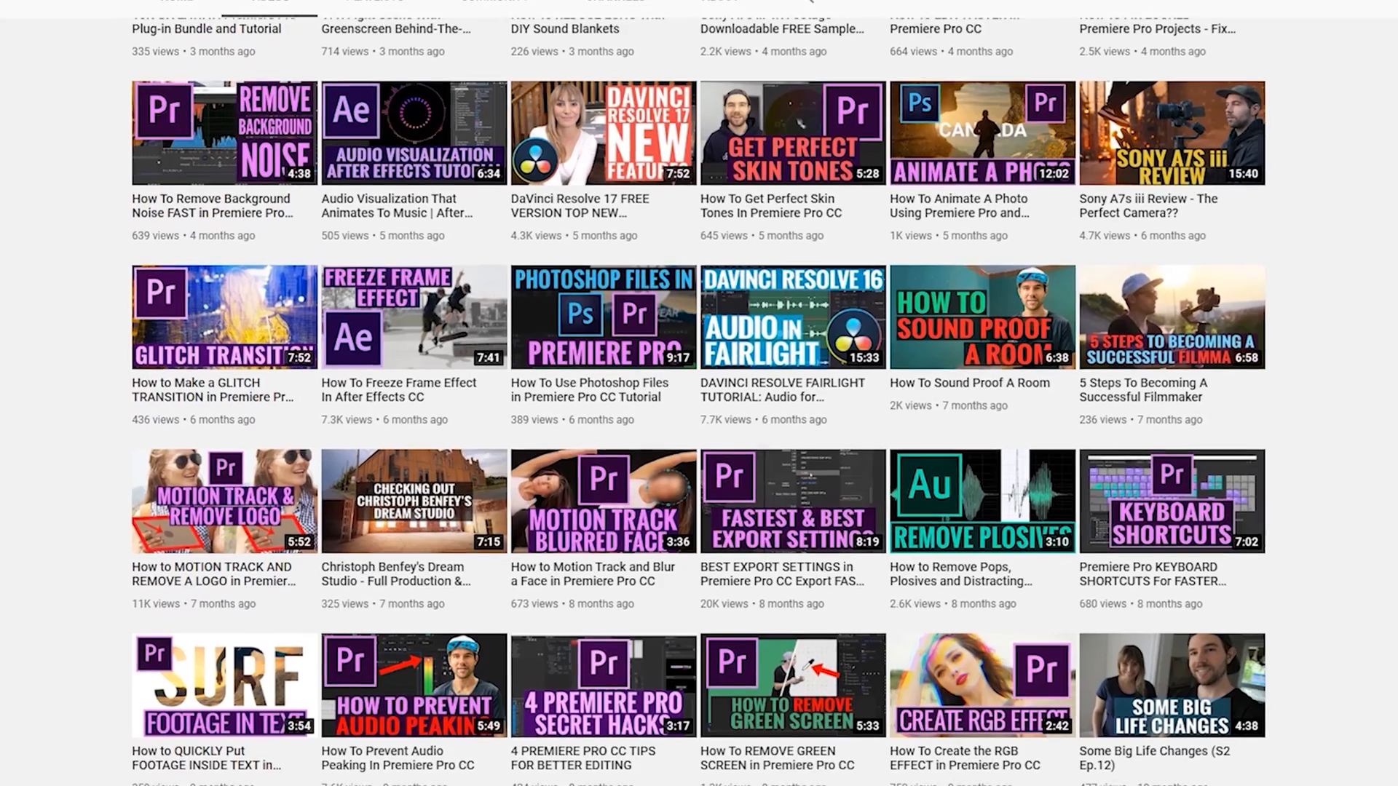
{"action": "scroll", "scroll_direction": "down", "scroll_amount": 3}
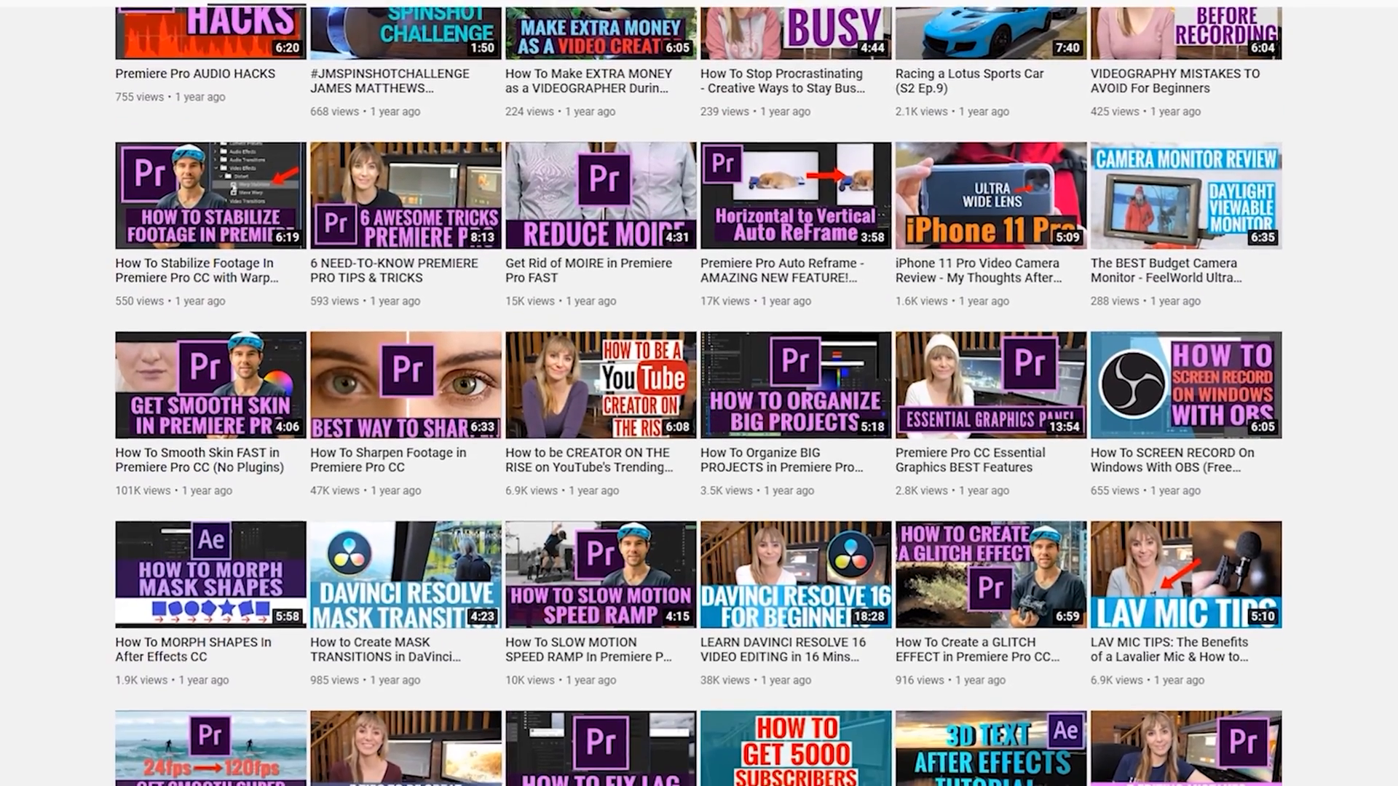